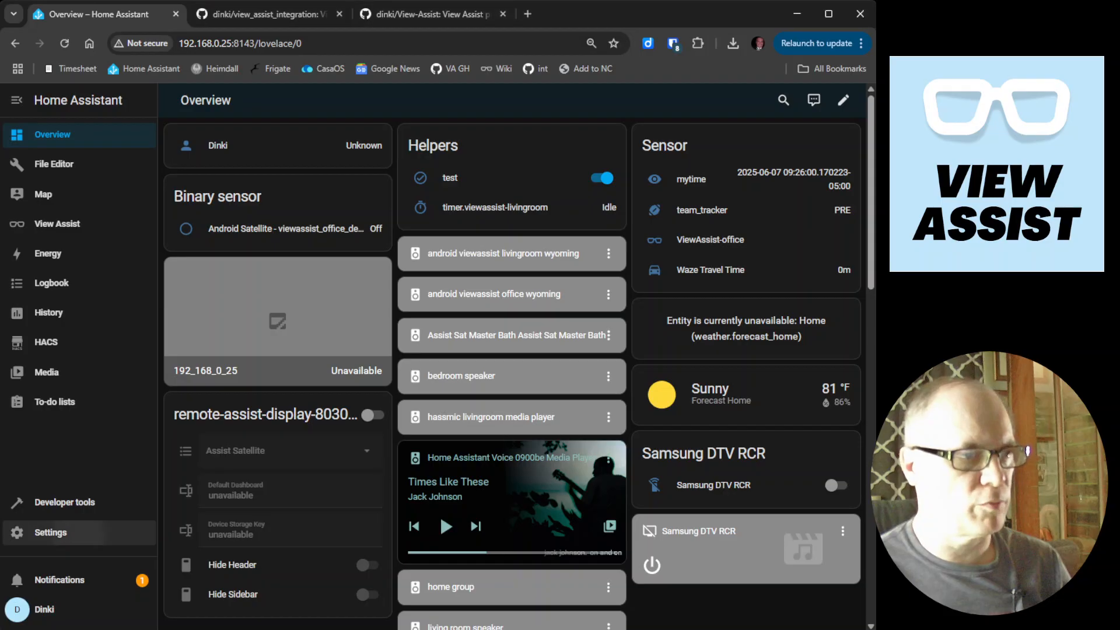
Reach the View Assist integration page via Settings > Devices & services
click(50, 532)
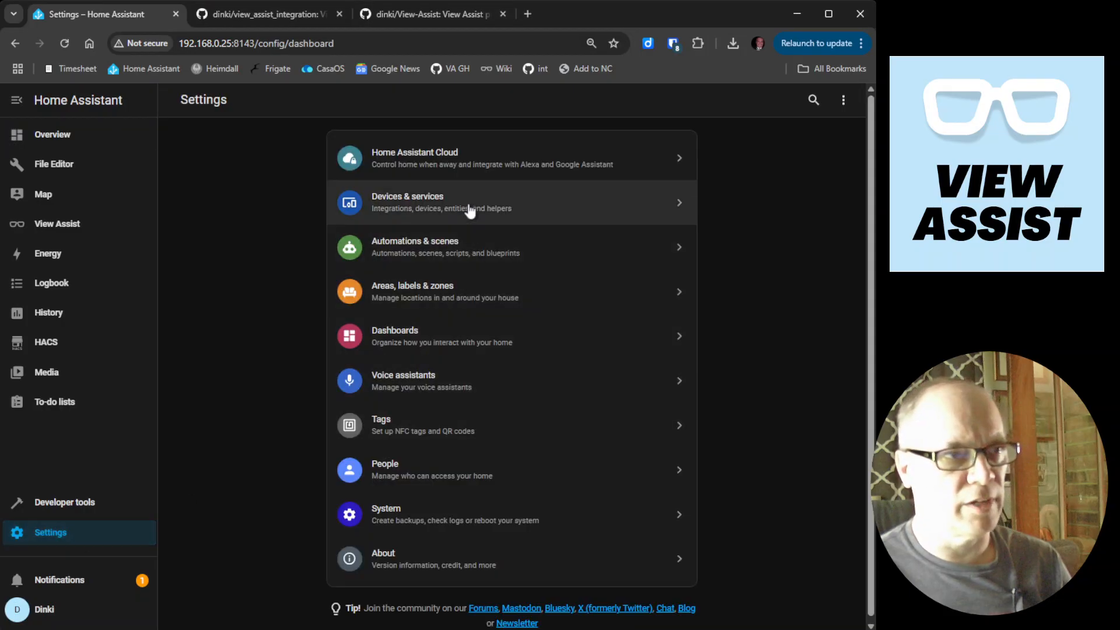
click(469, 202)
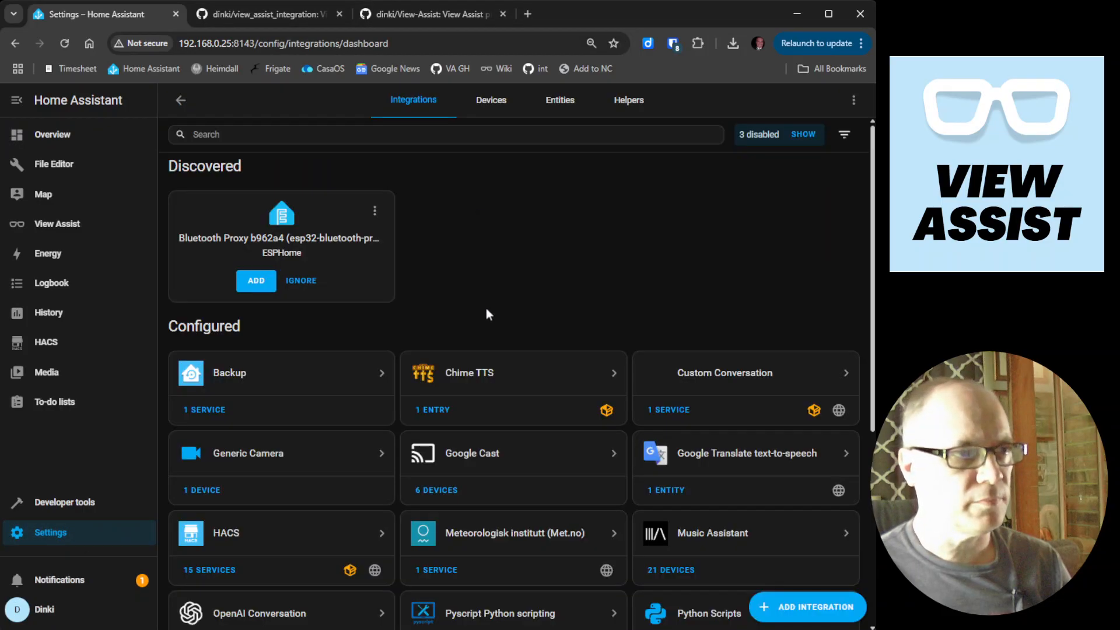
scroll(down, 3)
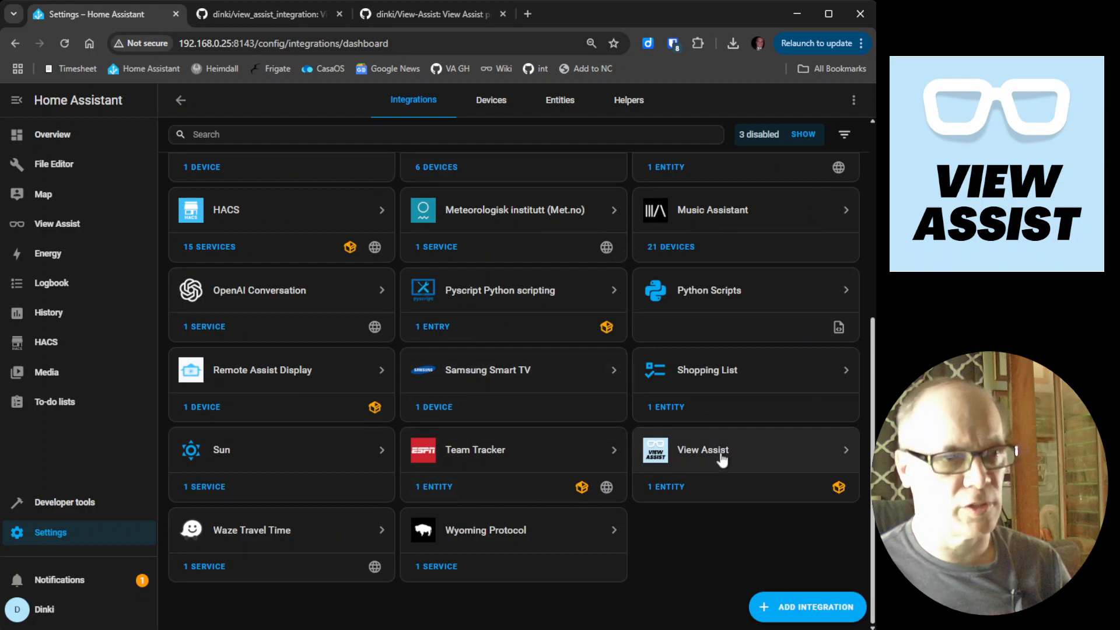
click(702, 450)
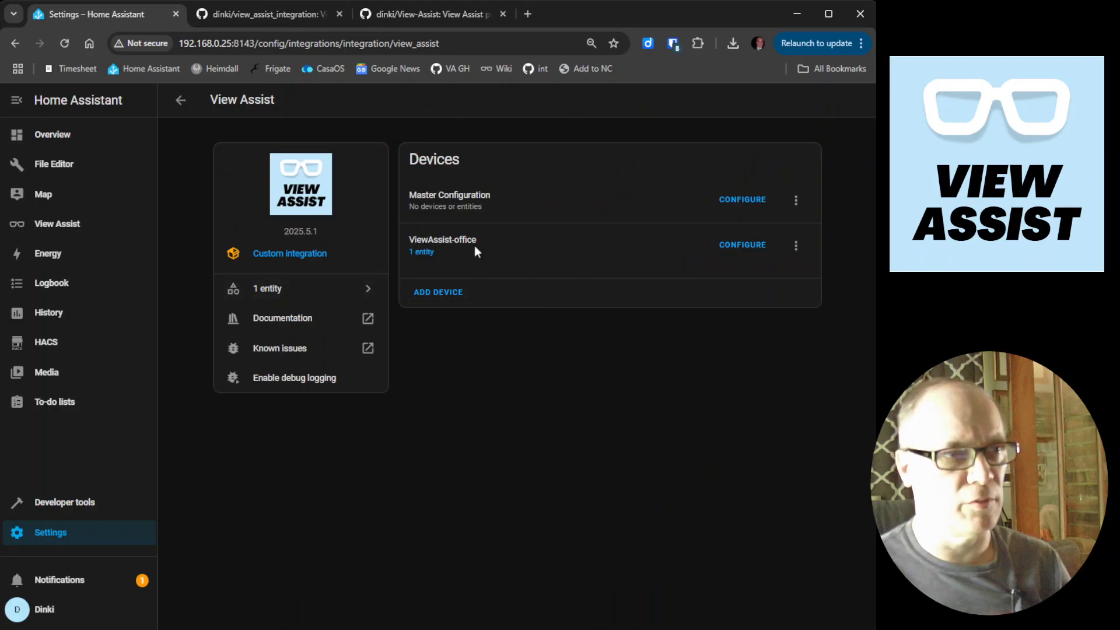
mouse_move(465, 259)
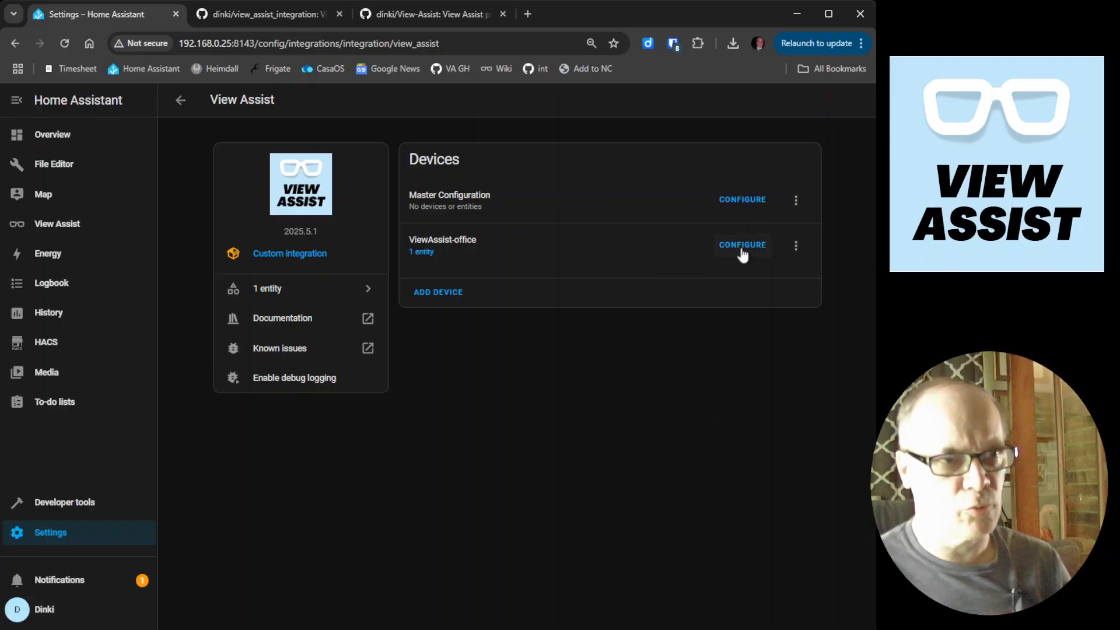
click(742, 245)
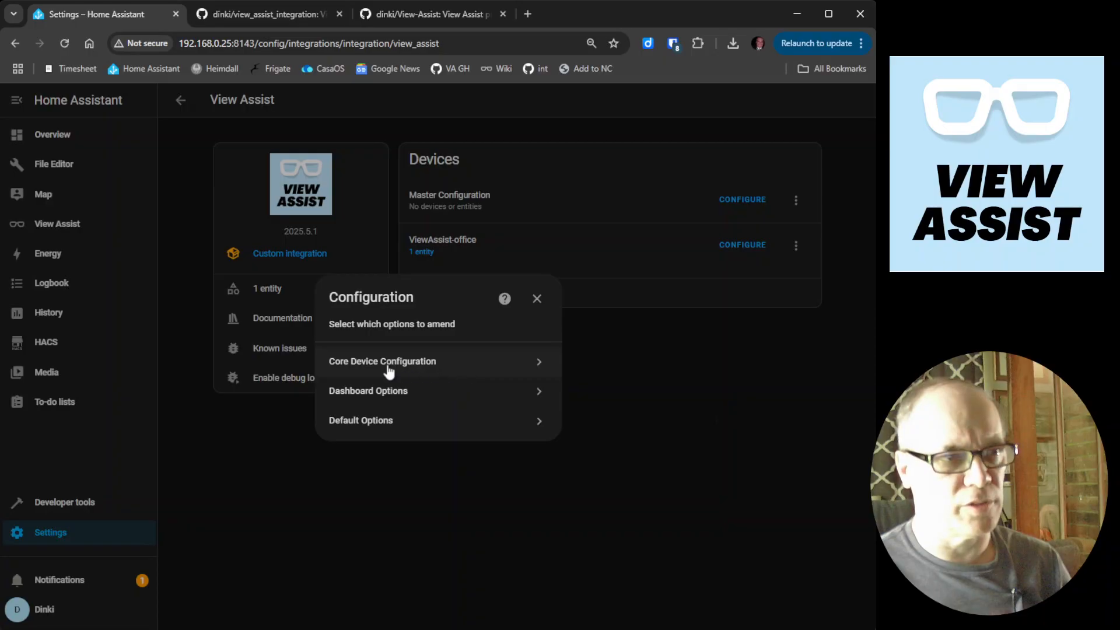
click(382, 361)
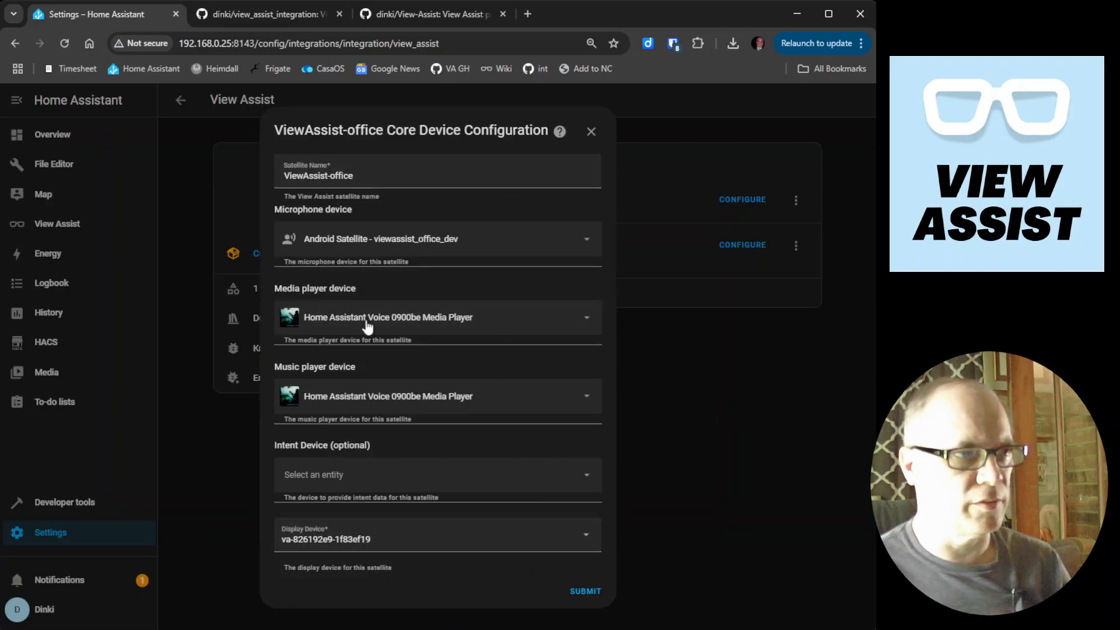
mouse_move(512, 437)
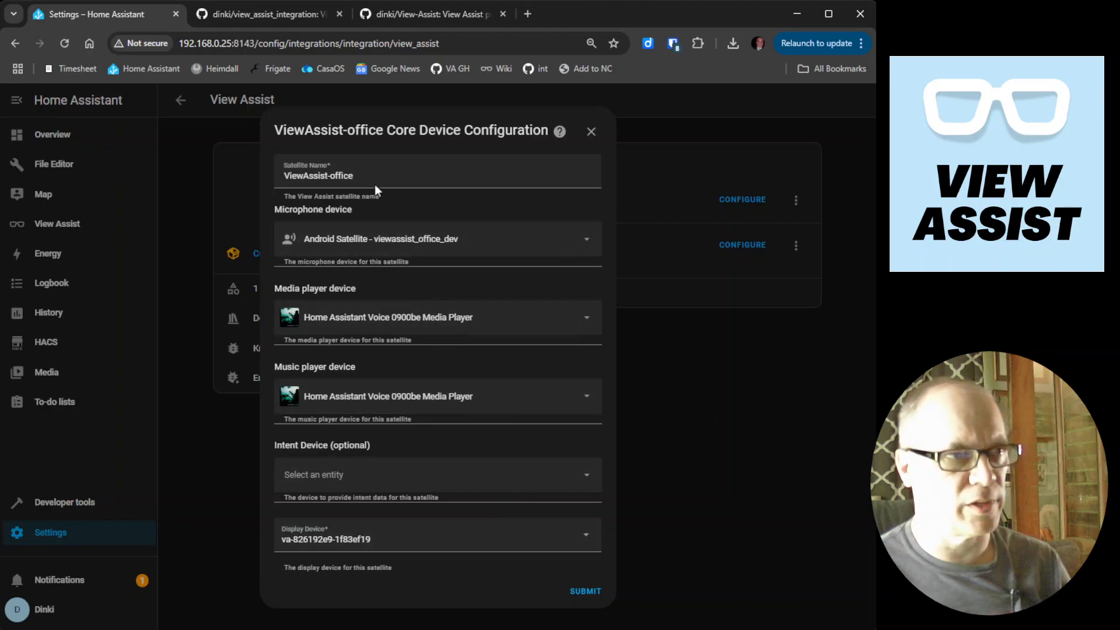
mouse_move(534, 256)
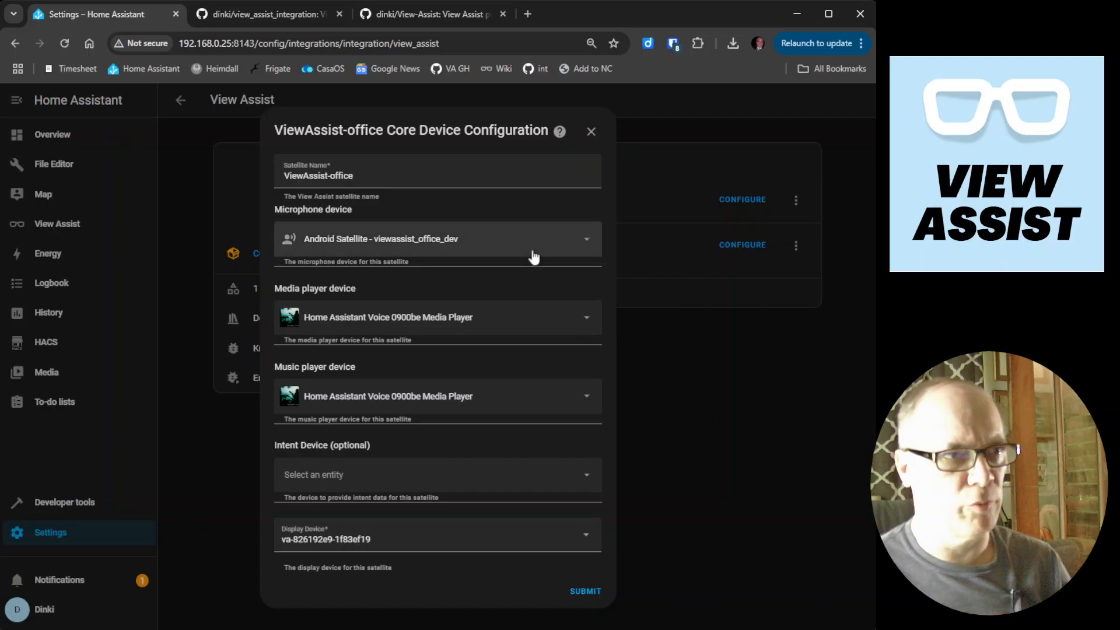
mouse_move(563, 301)
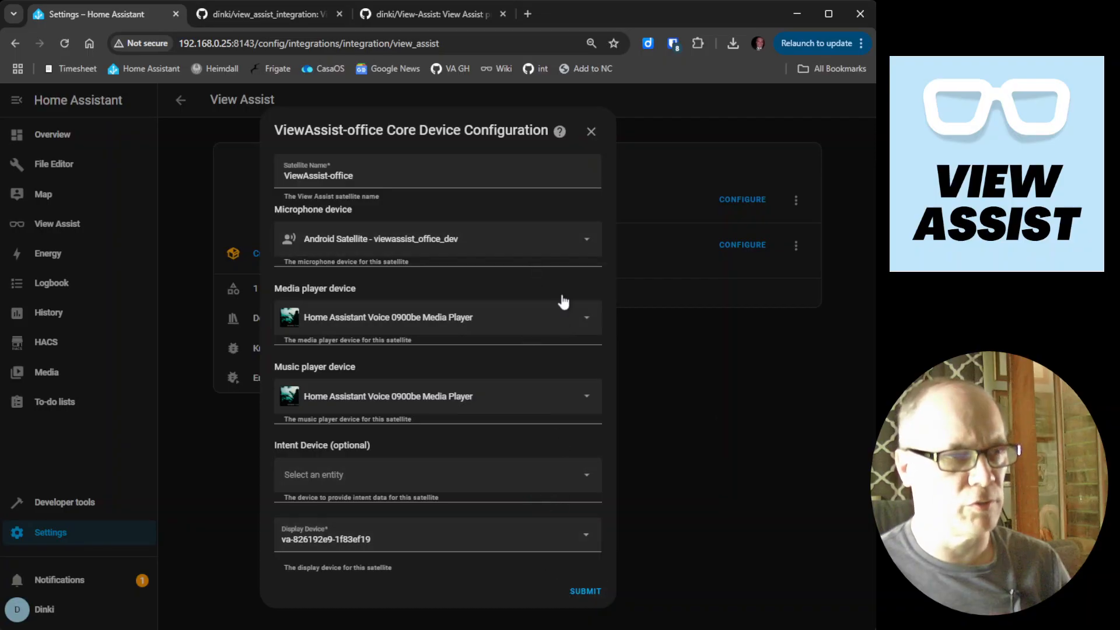
click(590, 132)
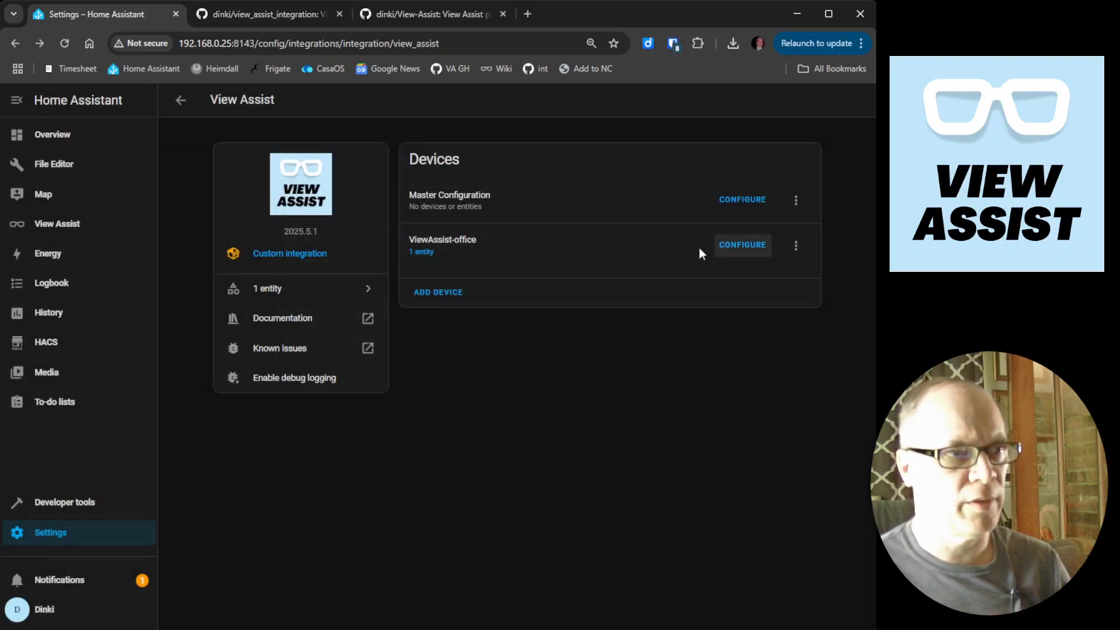
click(742, 244)
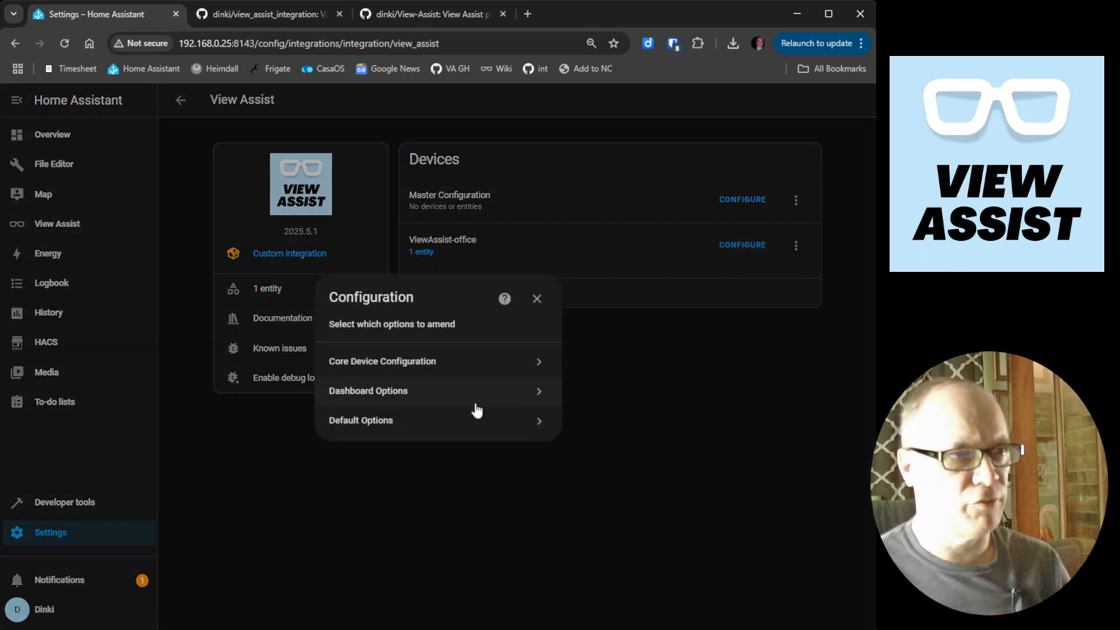
click(367, 391)
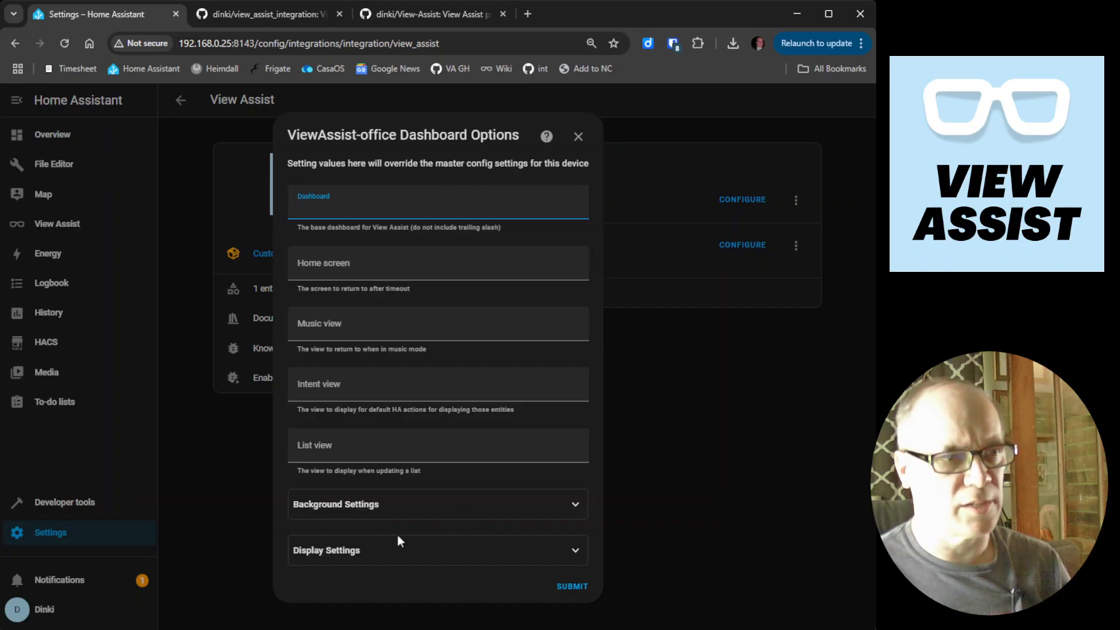
mouse_move(457, 163)
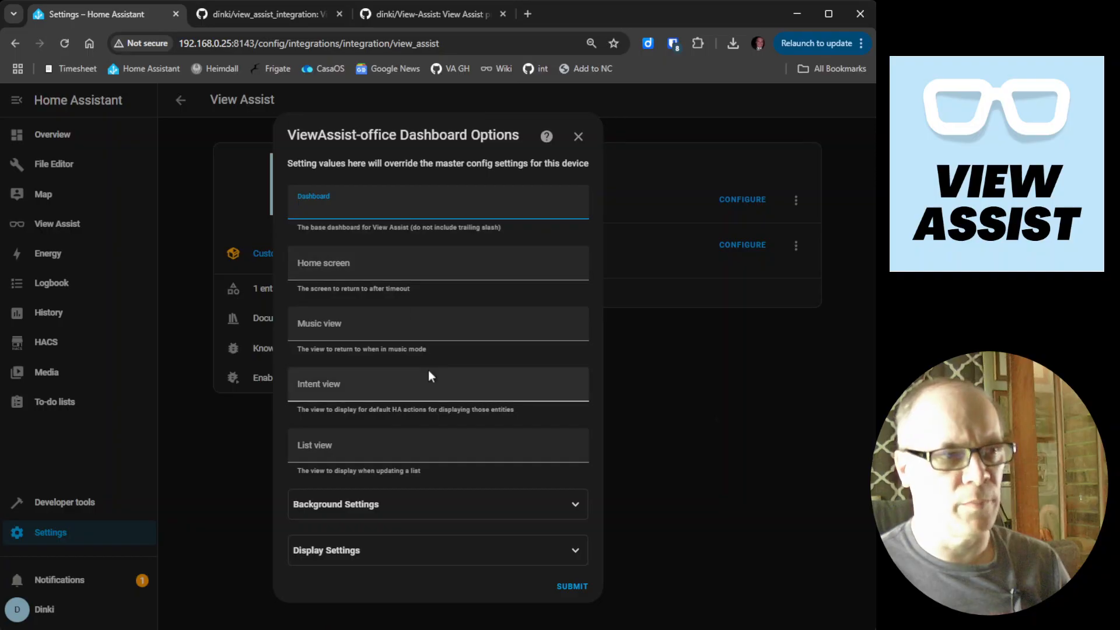
click(438, 208)
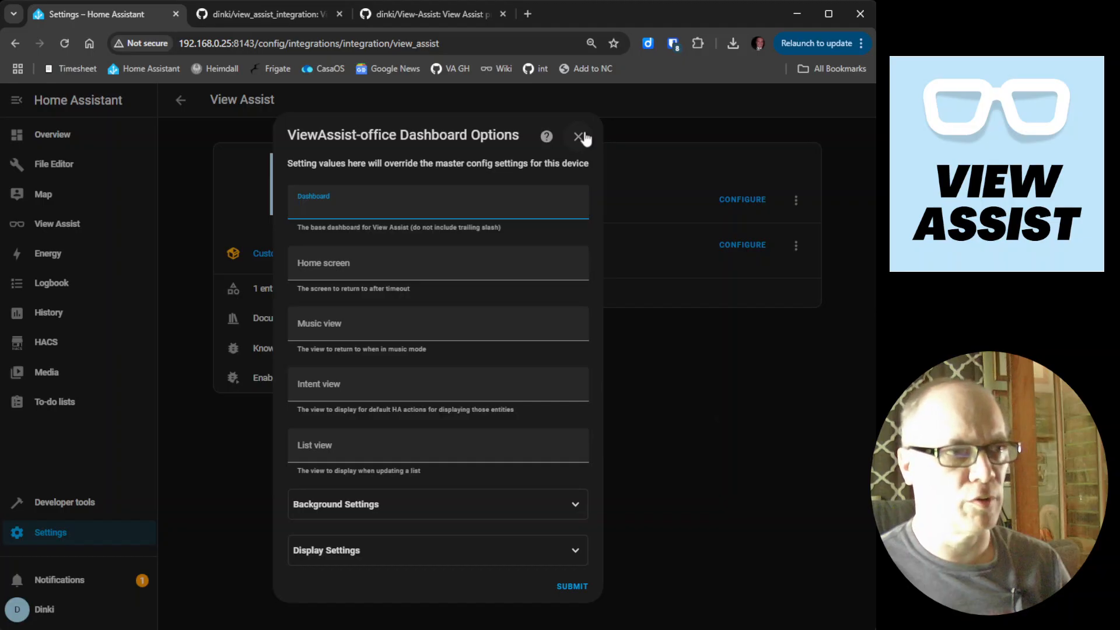
click(580, 136)
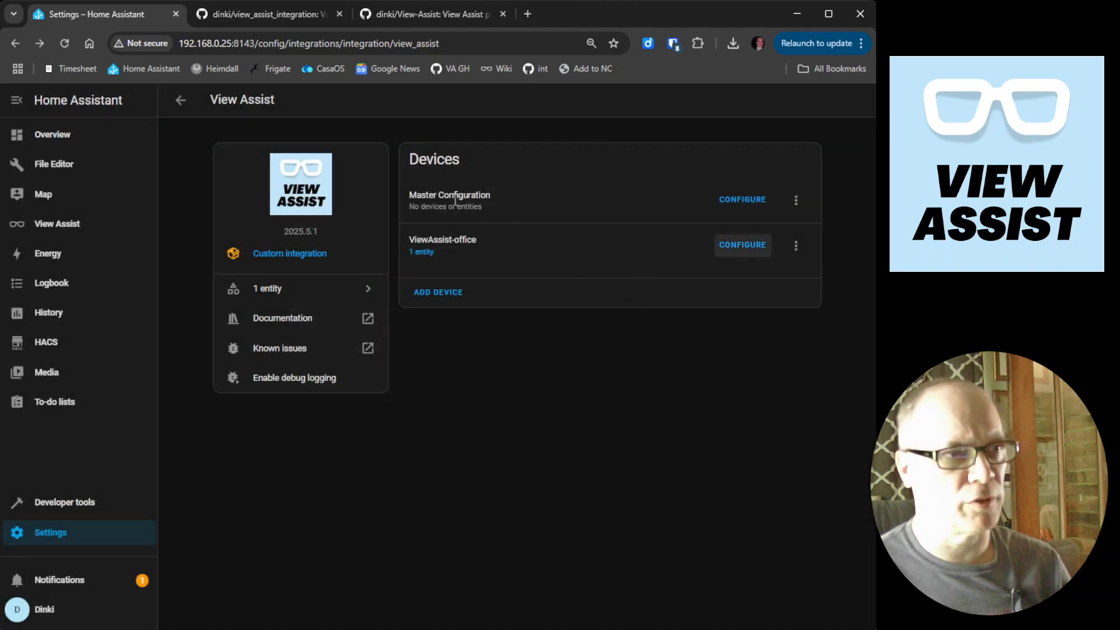
mouse_move(510, 203)
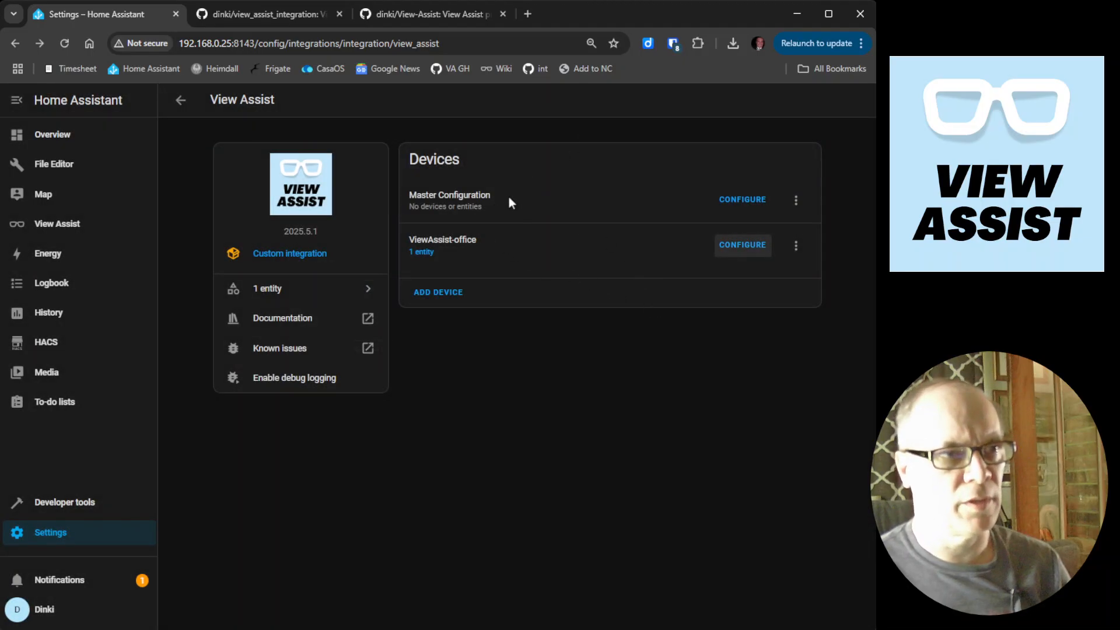
mouse_move(742, 200)
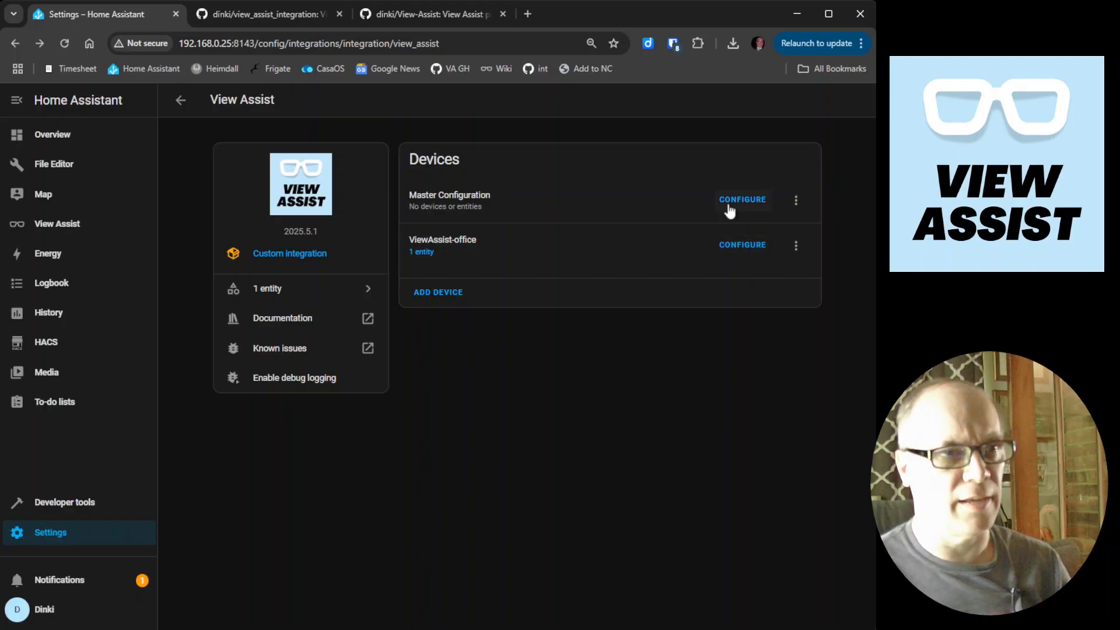
Bring up the Configure menu for the Master Configuration device
click(743, 200)
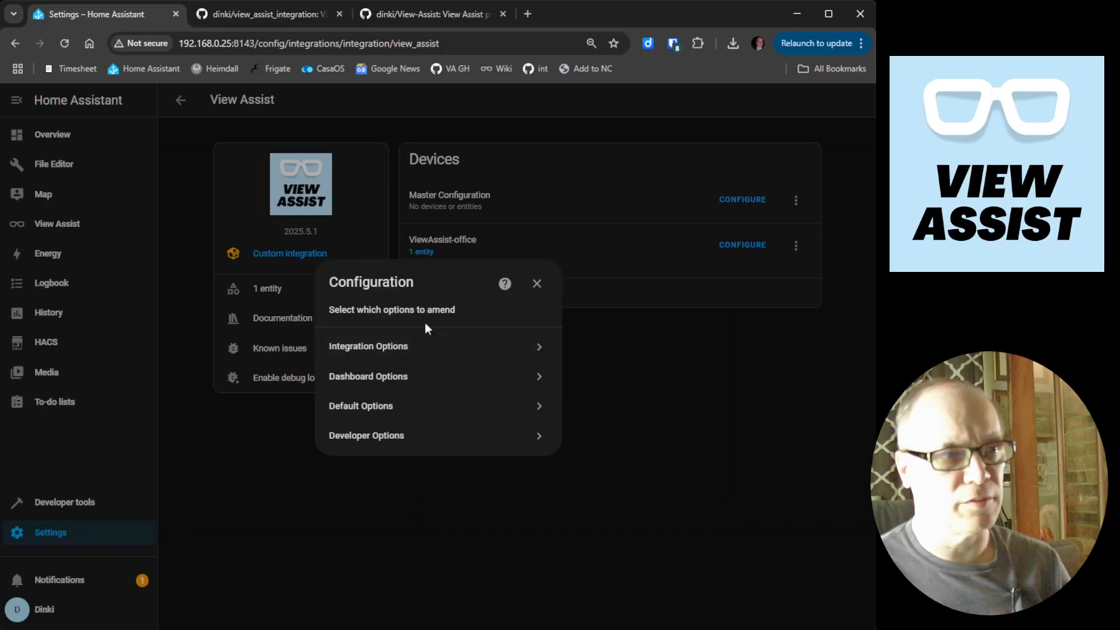
mouse_move(377, 301)
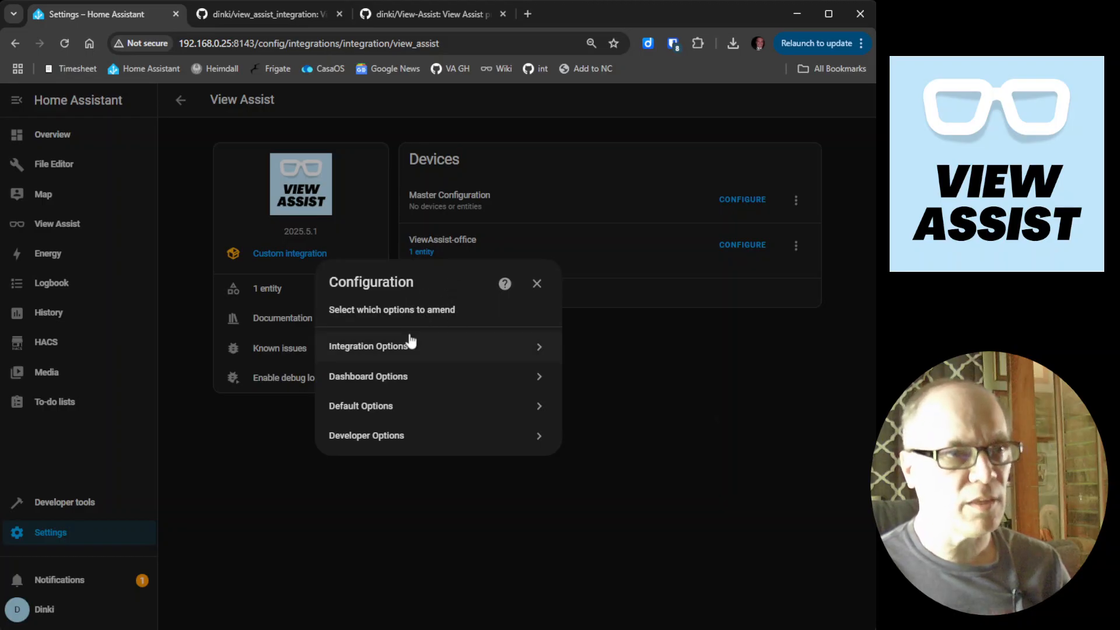
mouse_move(475, 322)
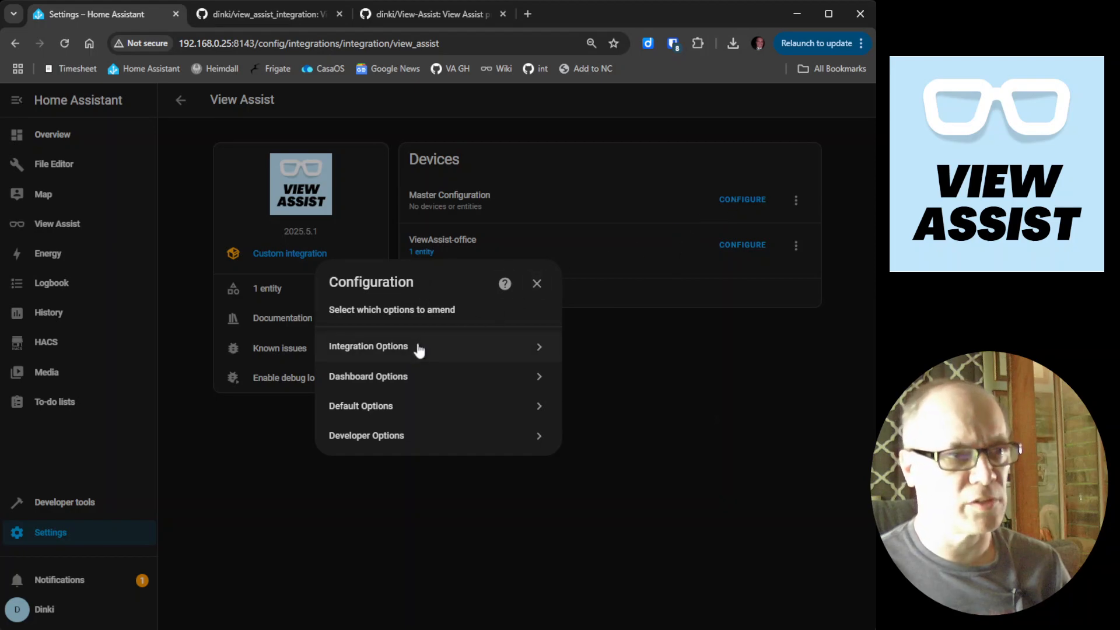
Show the Integration Options with the update notifications toggle enabled
click(368, 345)
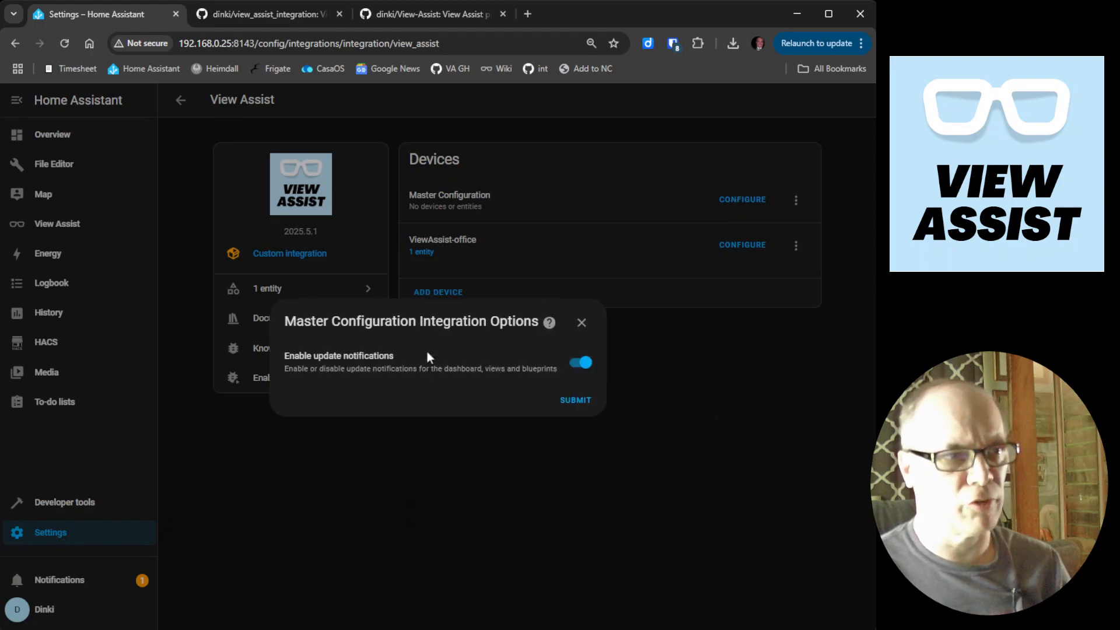
mouse_move(517, 410)
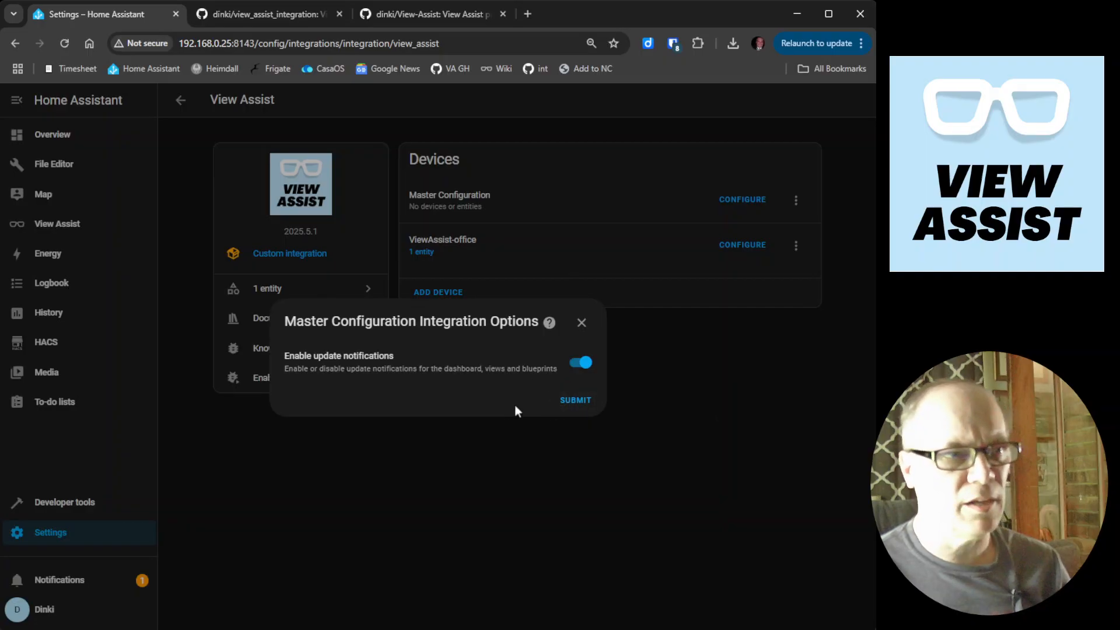
mouse_move(437, 396)
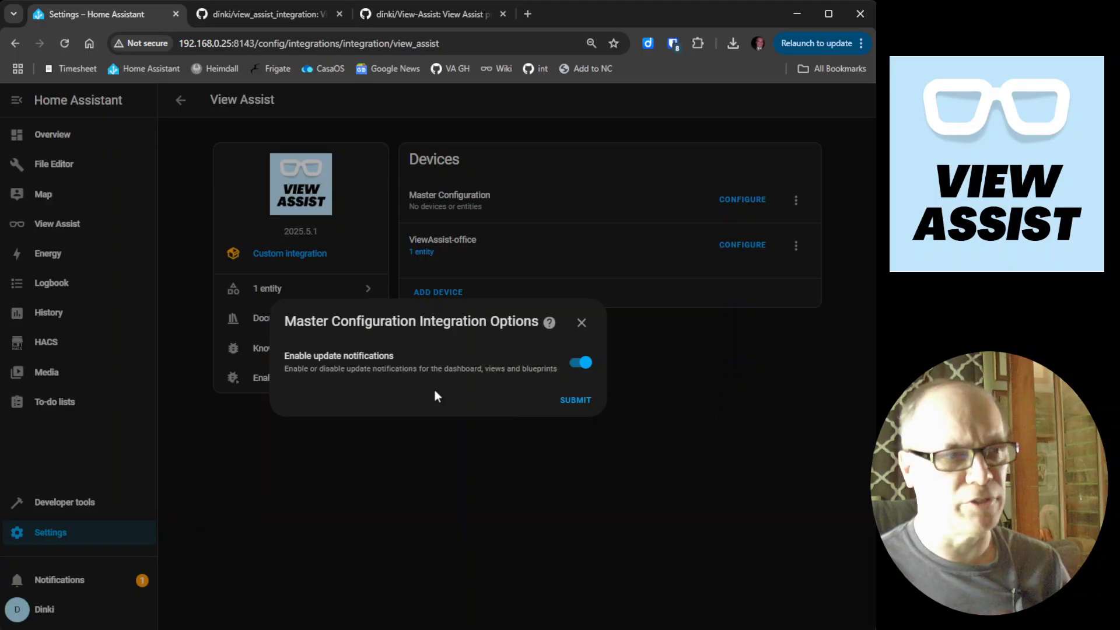
mouse_move(383, 383)
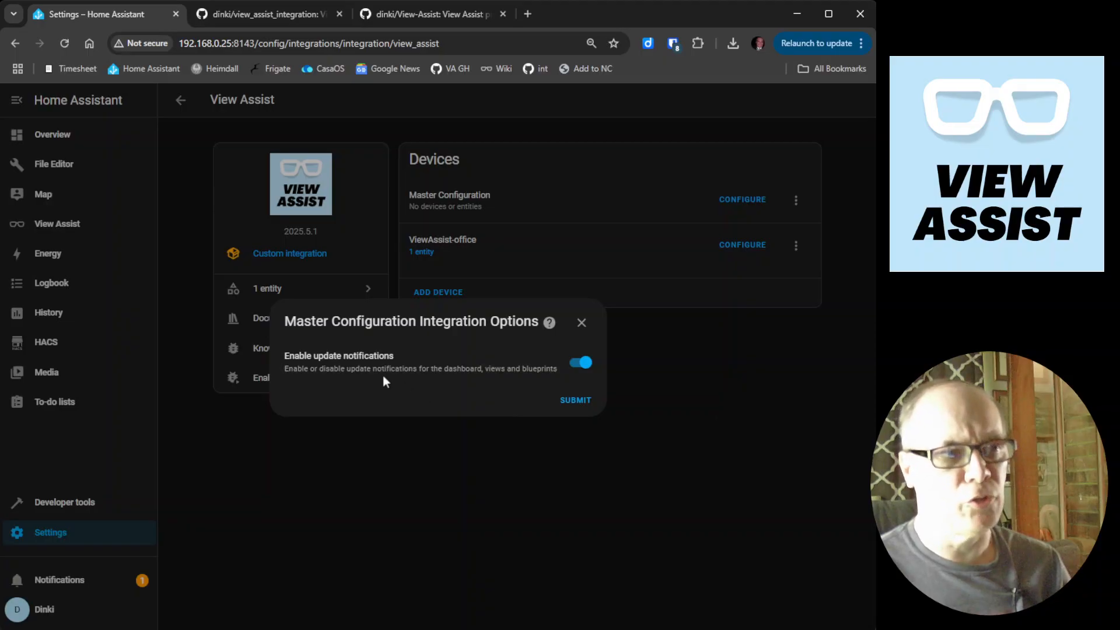
mouse_move(384, 380)
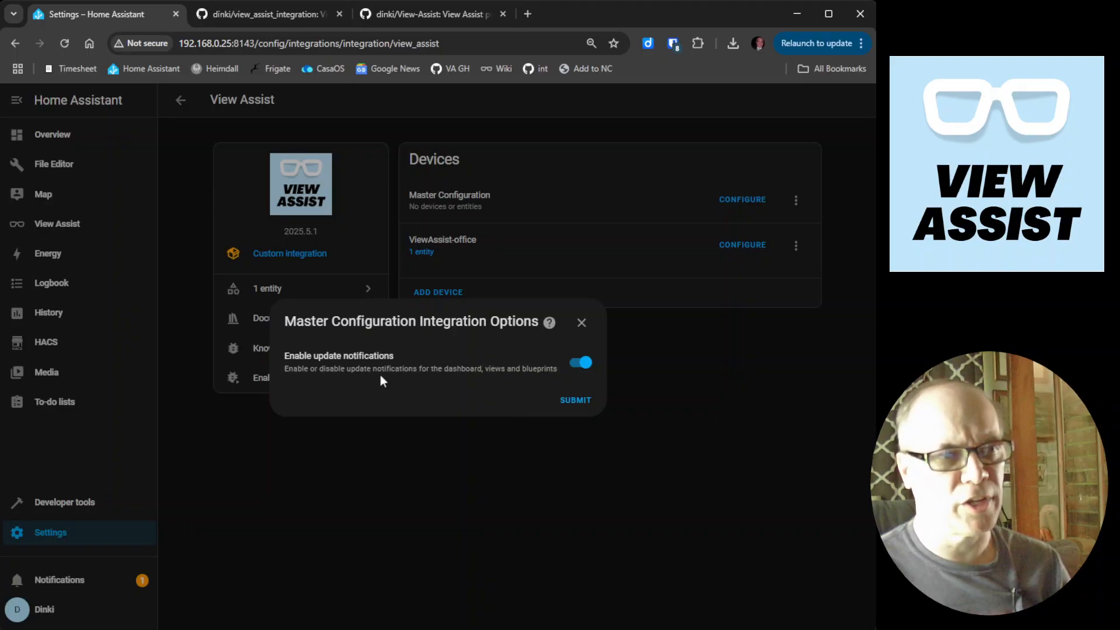
mouse_move(575, 384)
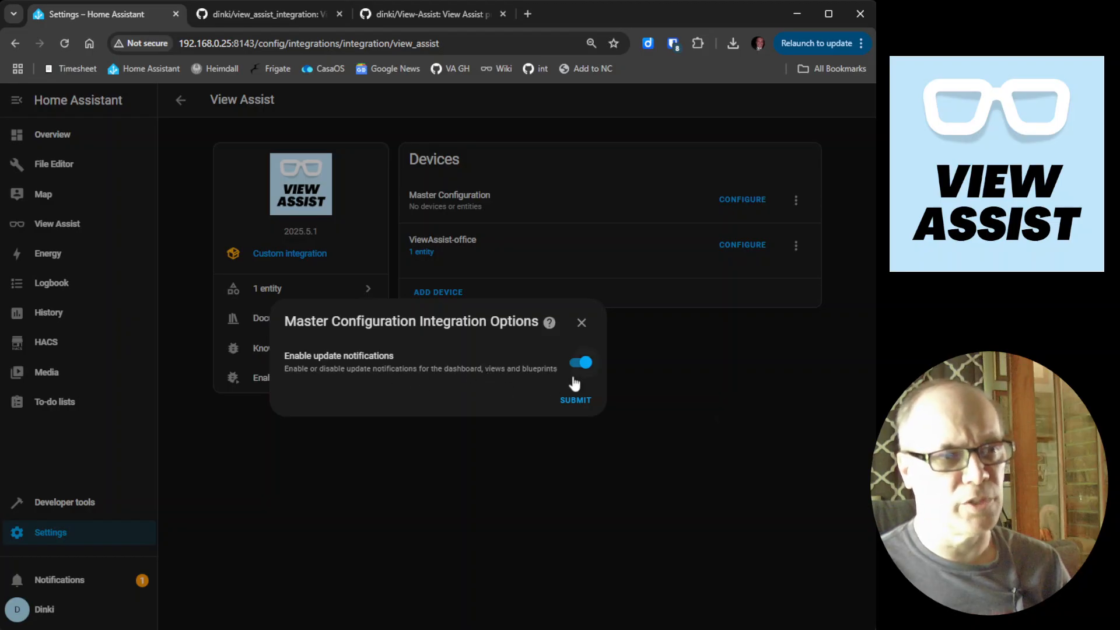
mouse_move(450, 384)
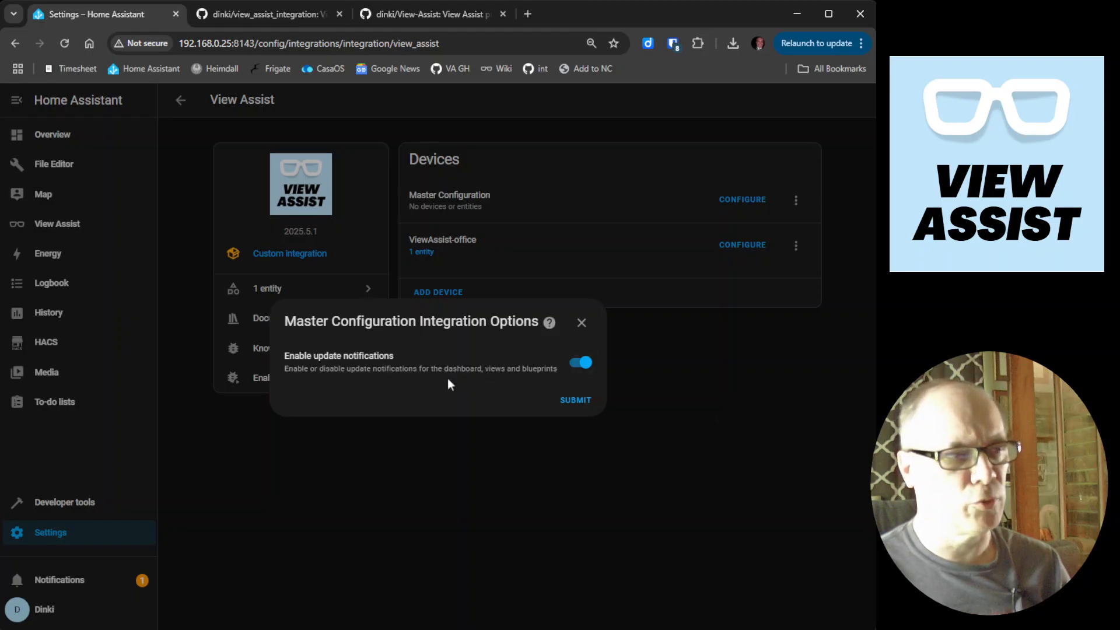
mouse_move(439, 393)
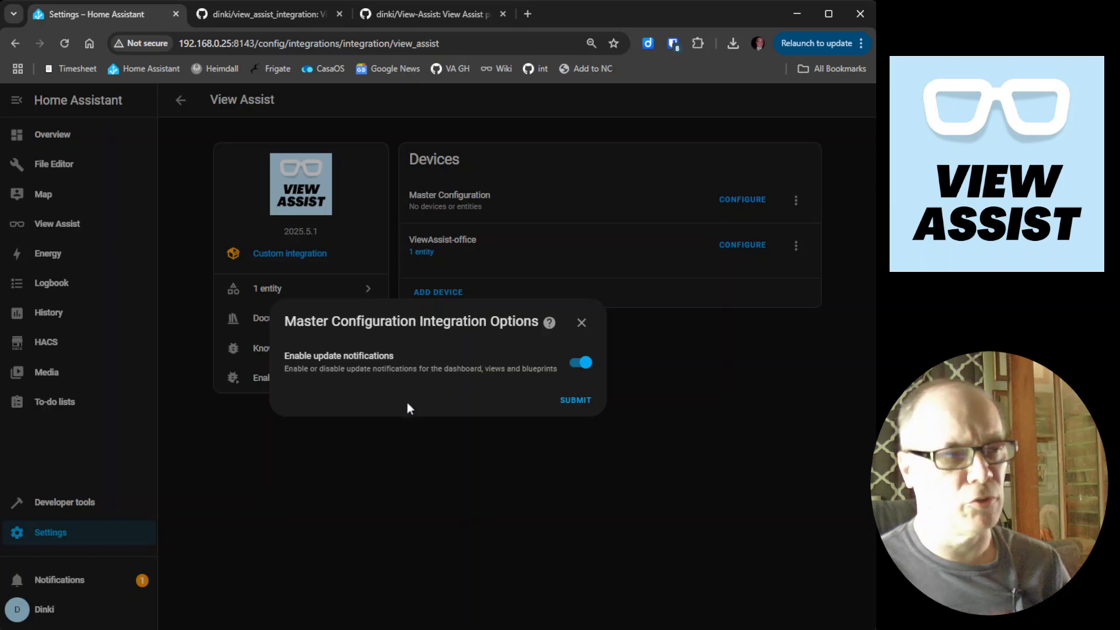
mouse_move(330, 433)
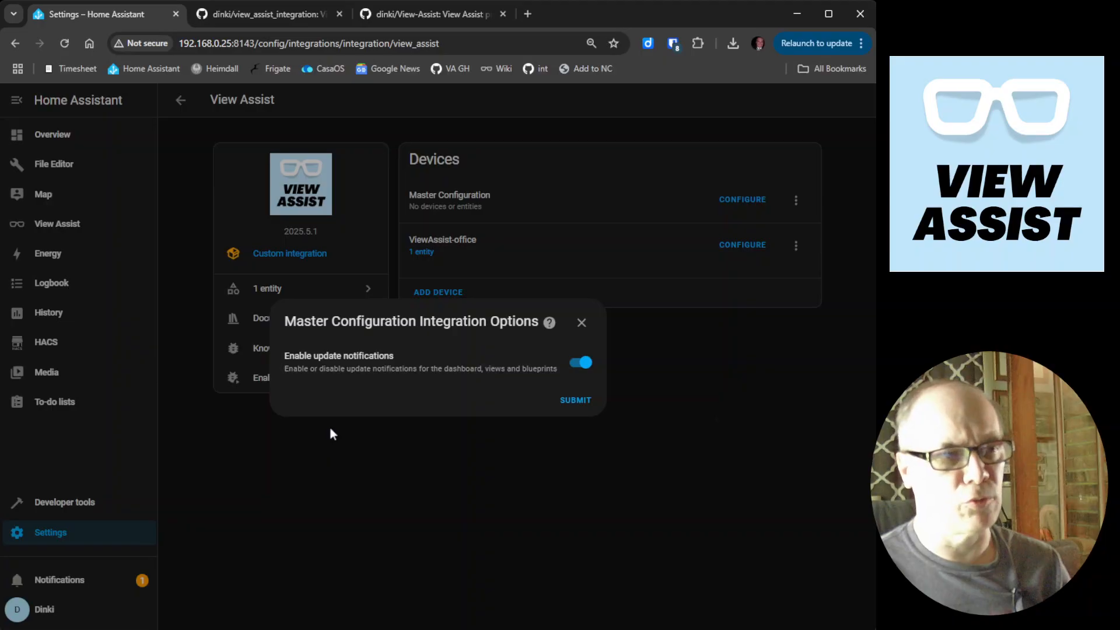
mouse_move(520, 374)
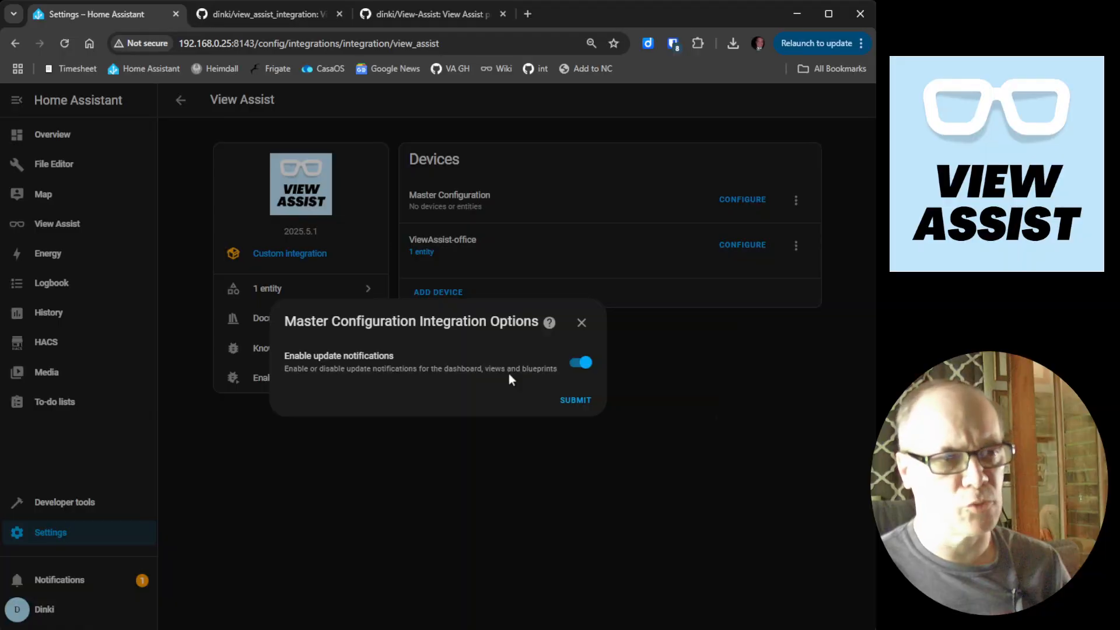
mouse_move(408, 380)
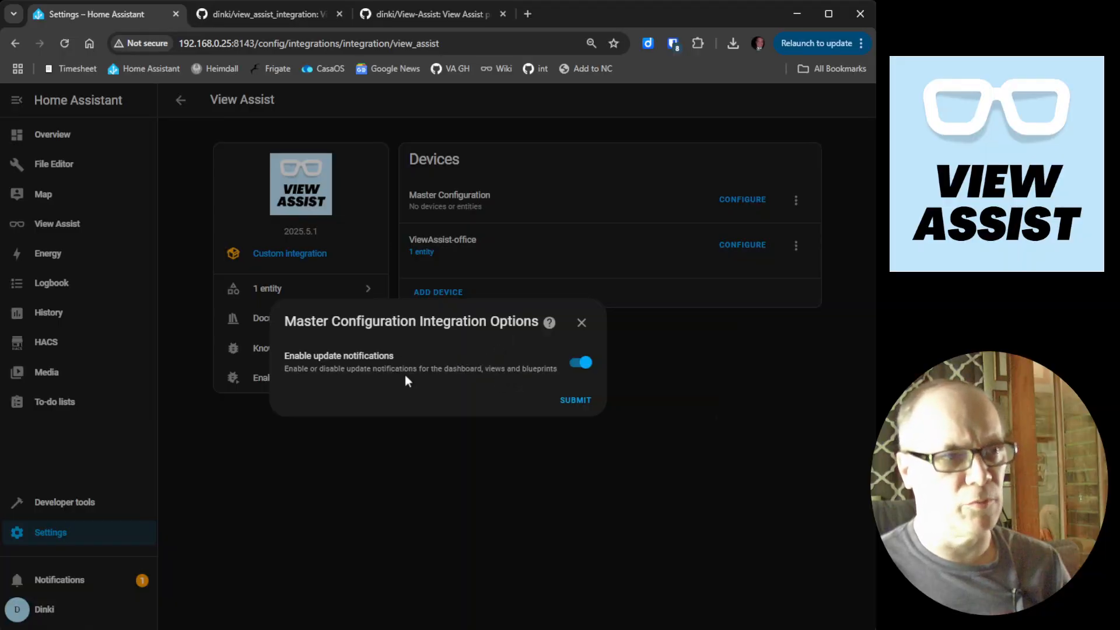
mouse_move(448, 388)
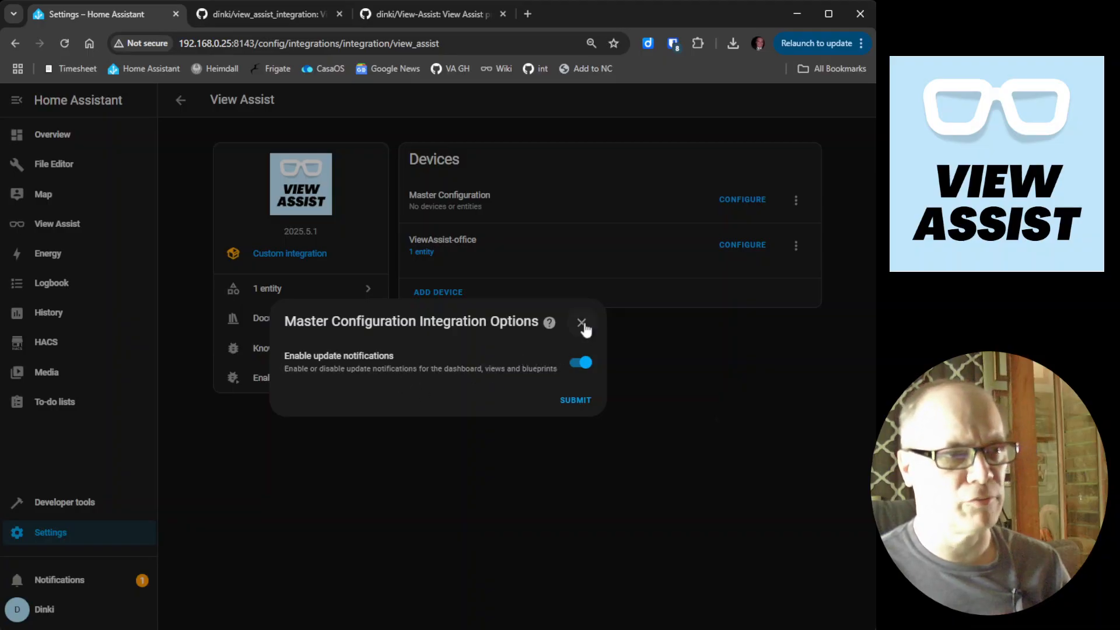
Close Integration Options and show the Master Configuration Dashboard Options with default view paths
click(582, 323)
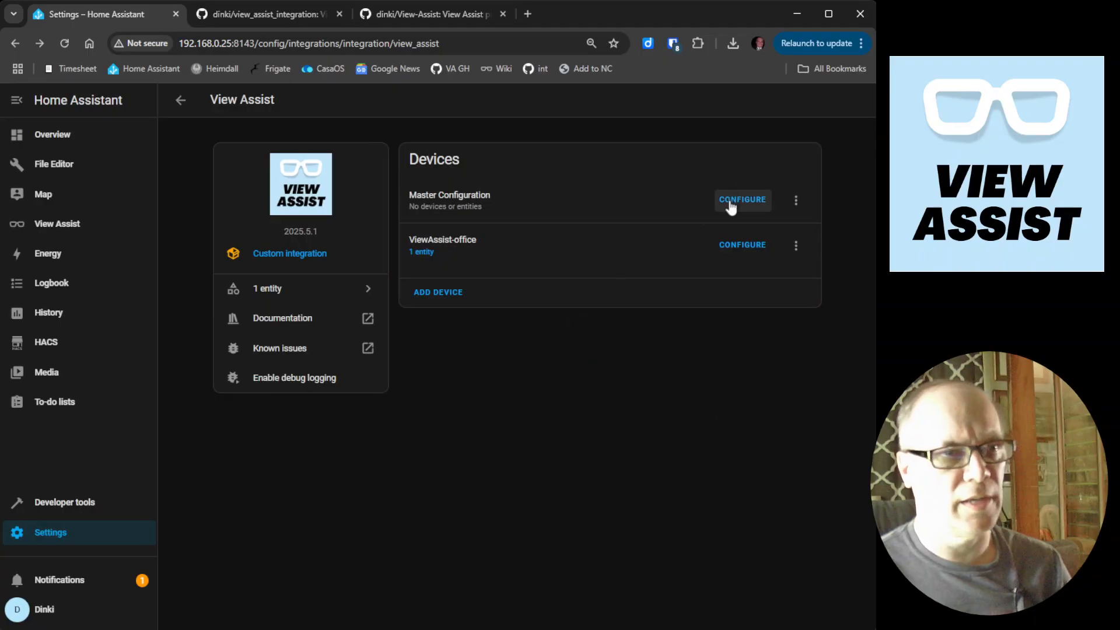
click(742, 200)
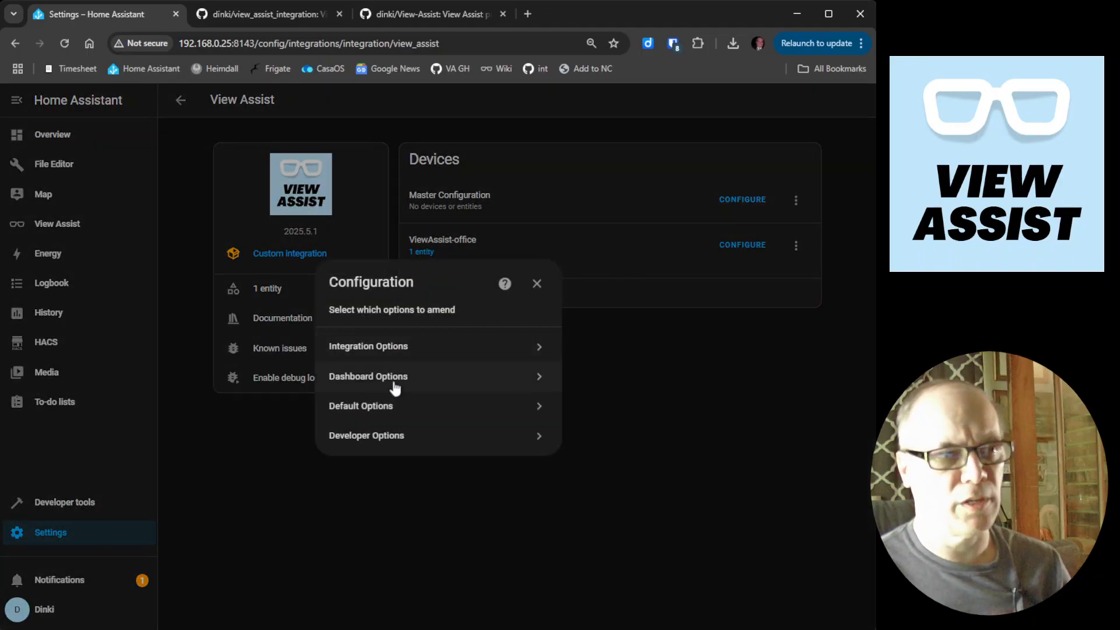
click(367, 377)
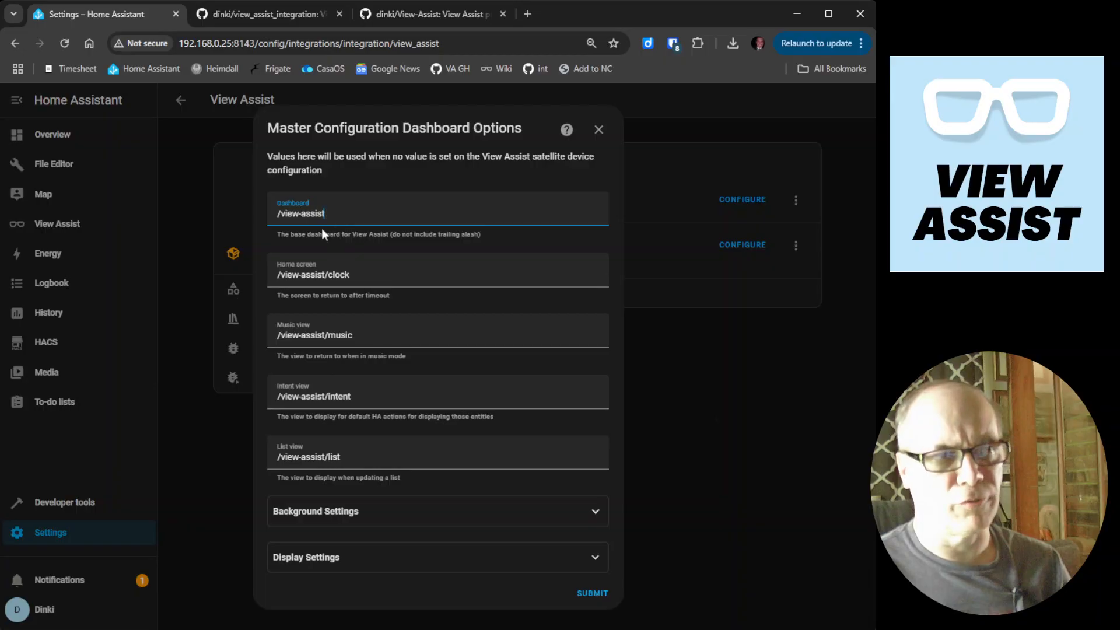
mouse_move(115, 237)
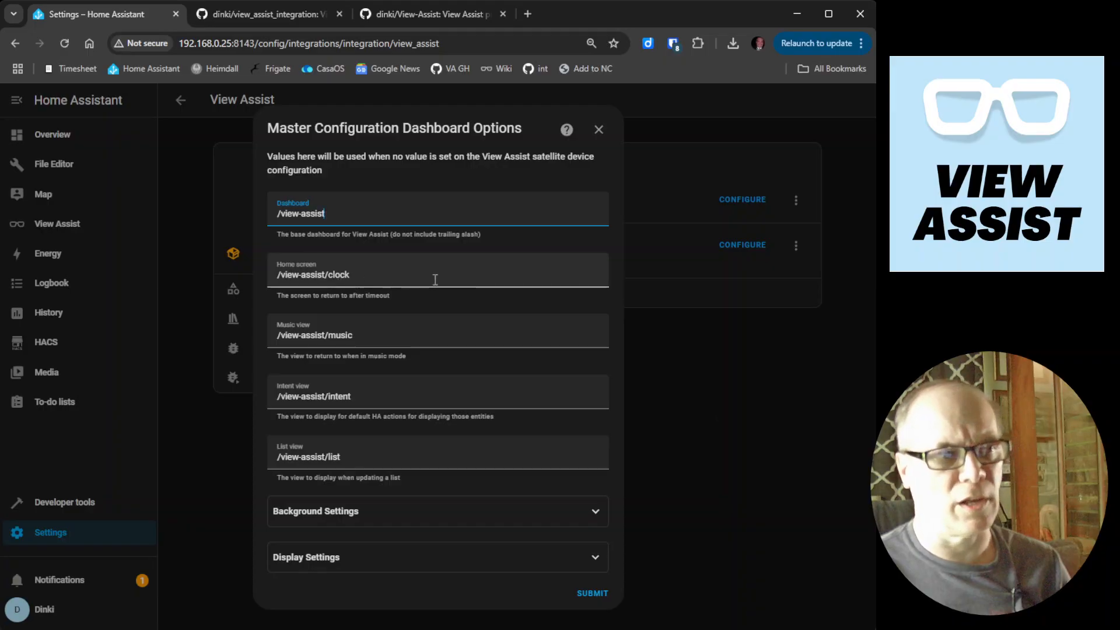
mouse_move(362, 355)
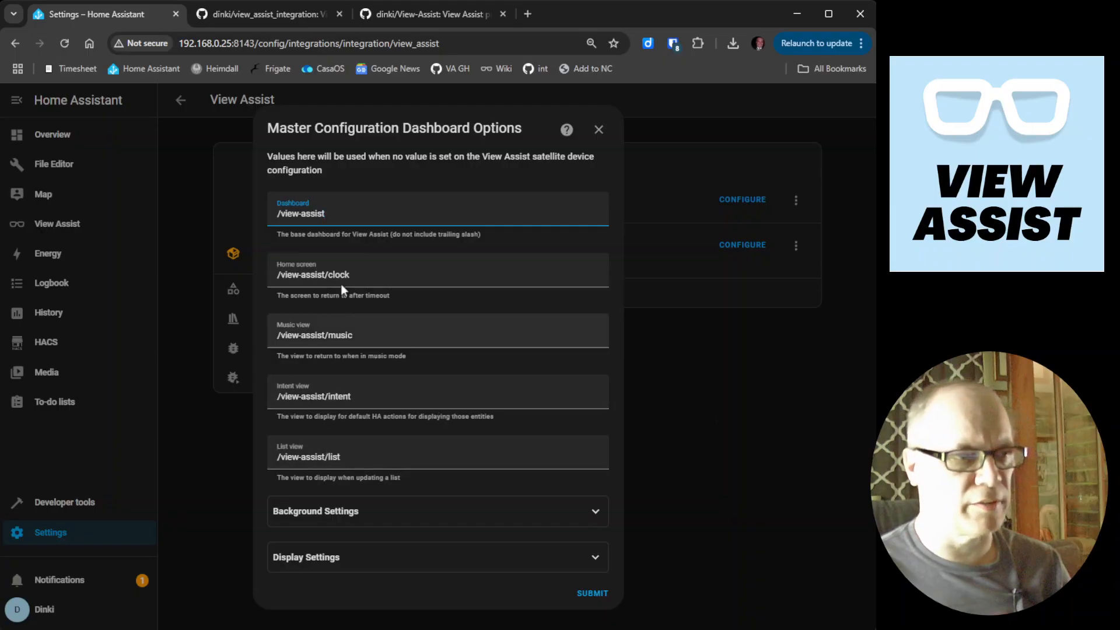
mouse_move(422, 496)
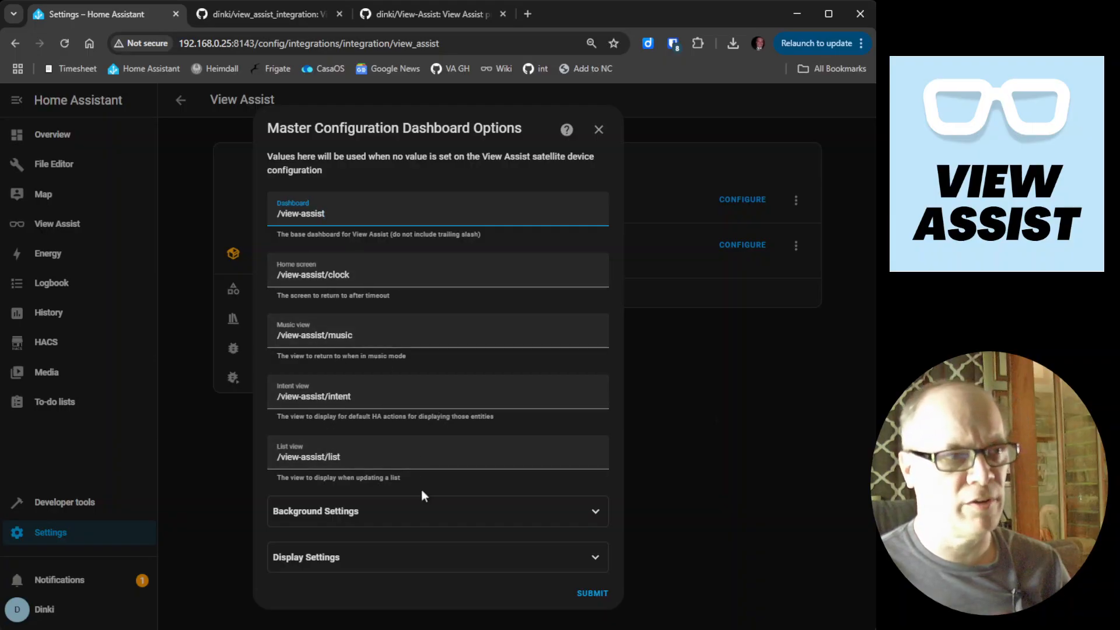
mouse_move(570, 531)
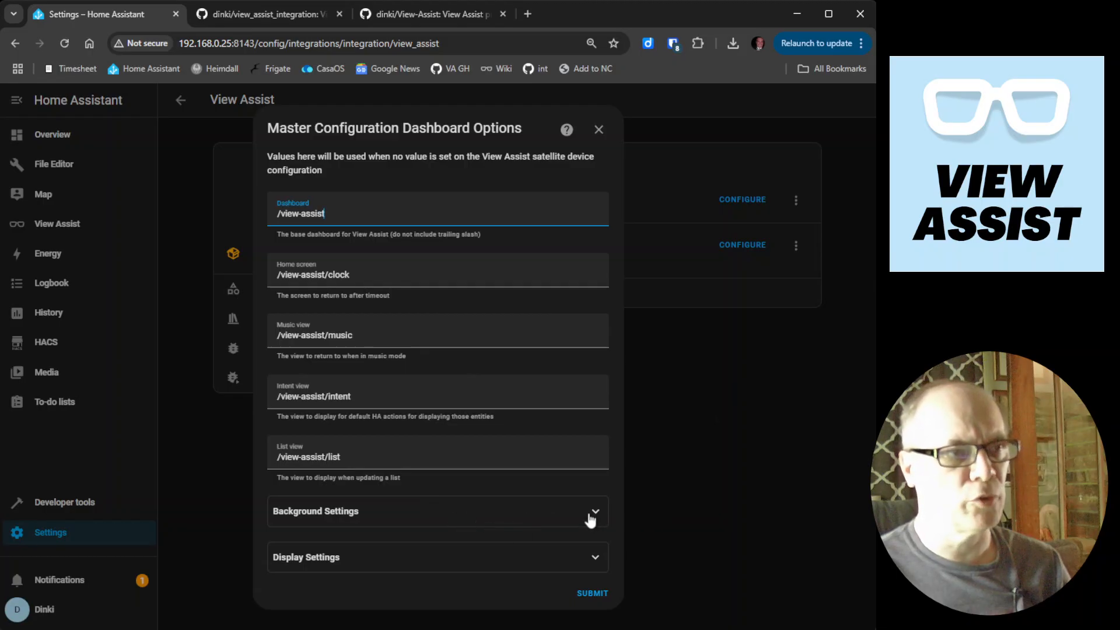
mouse_move(589, 520)
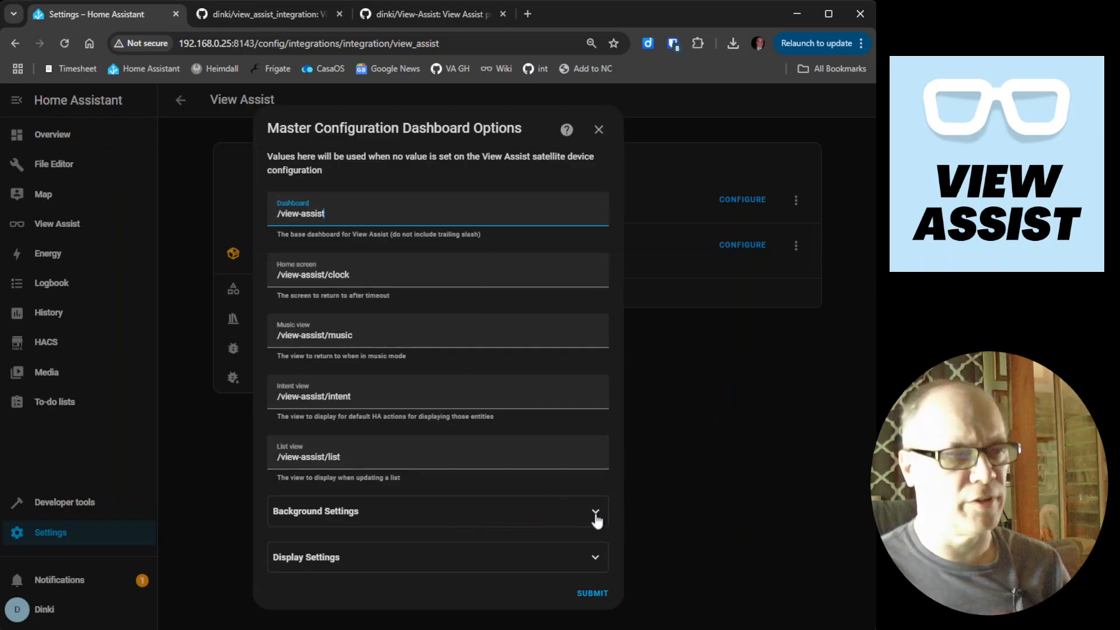
Expand Background Settings and list the background image source choices
click(593, 511)
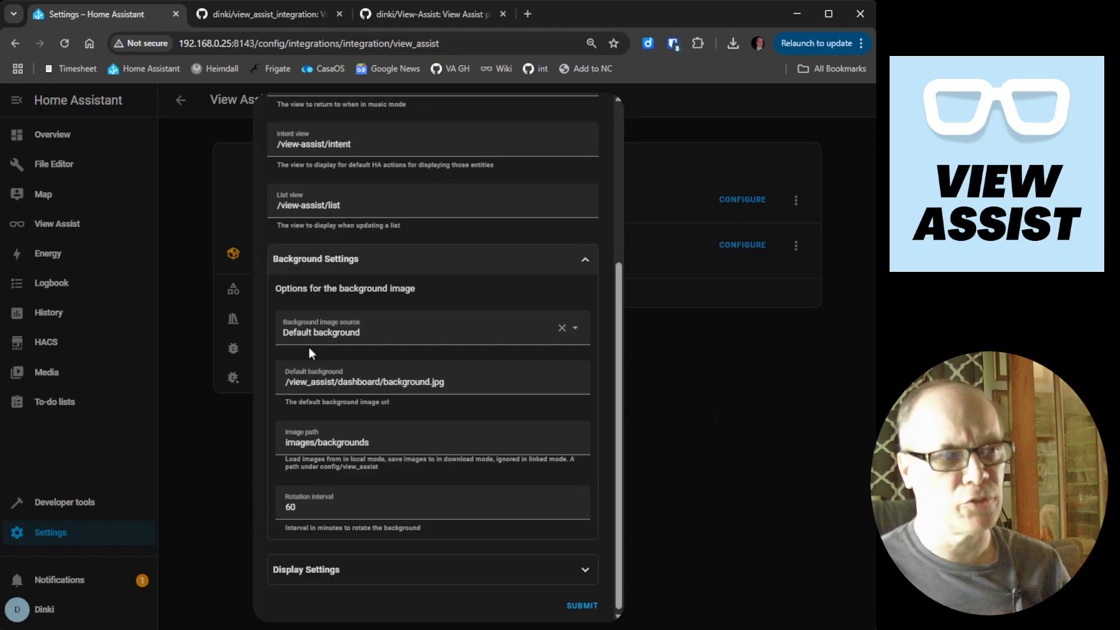
mouse_move(404, 341)
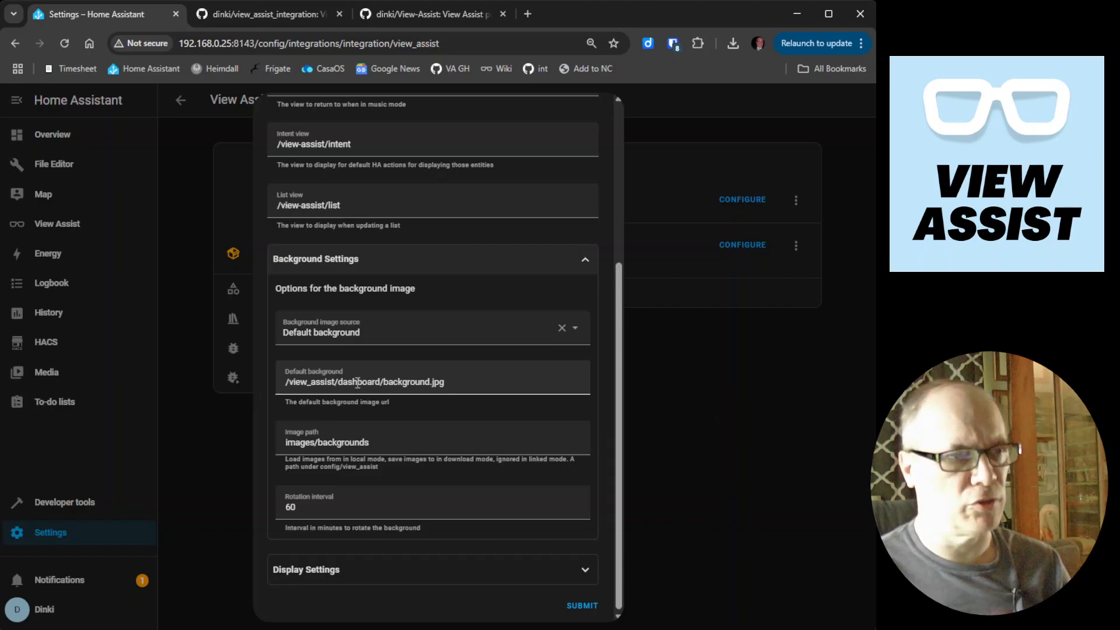
click(364, 382)
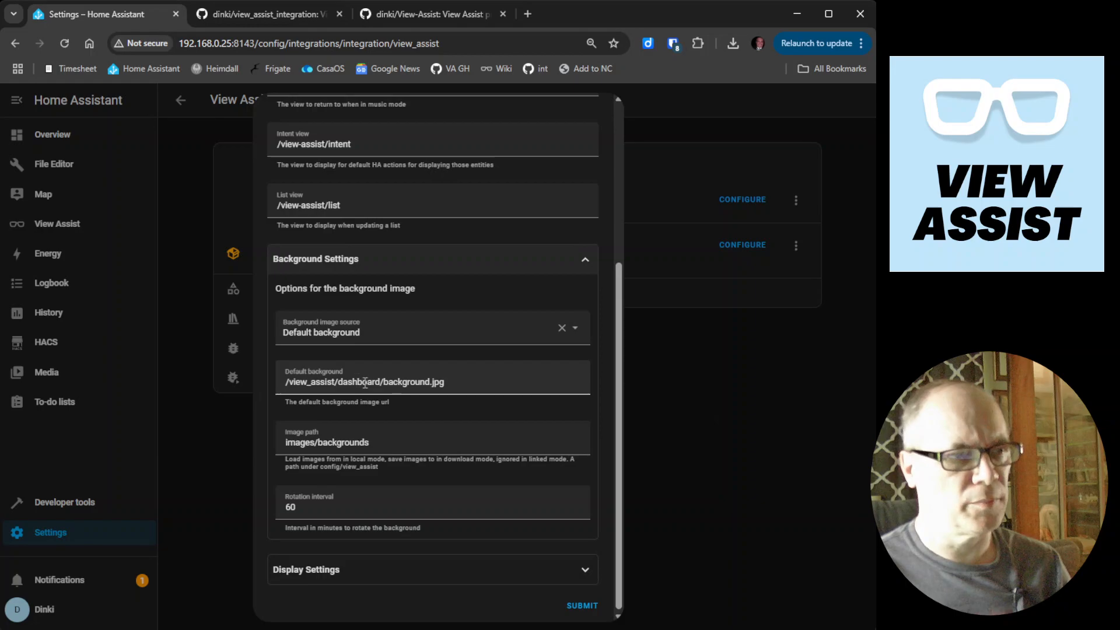
click(327, 443)
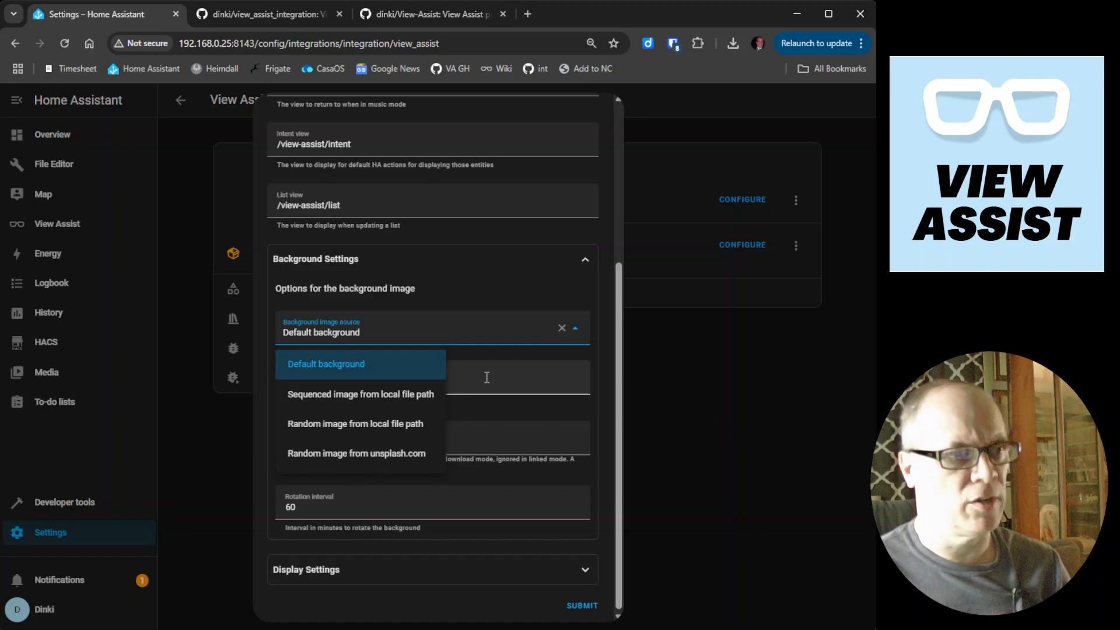
mouse_move(300, 427)
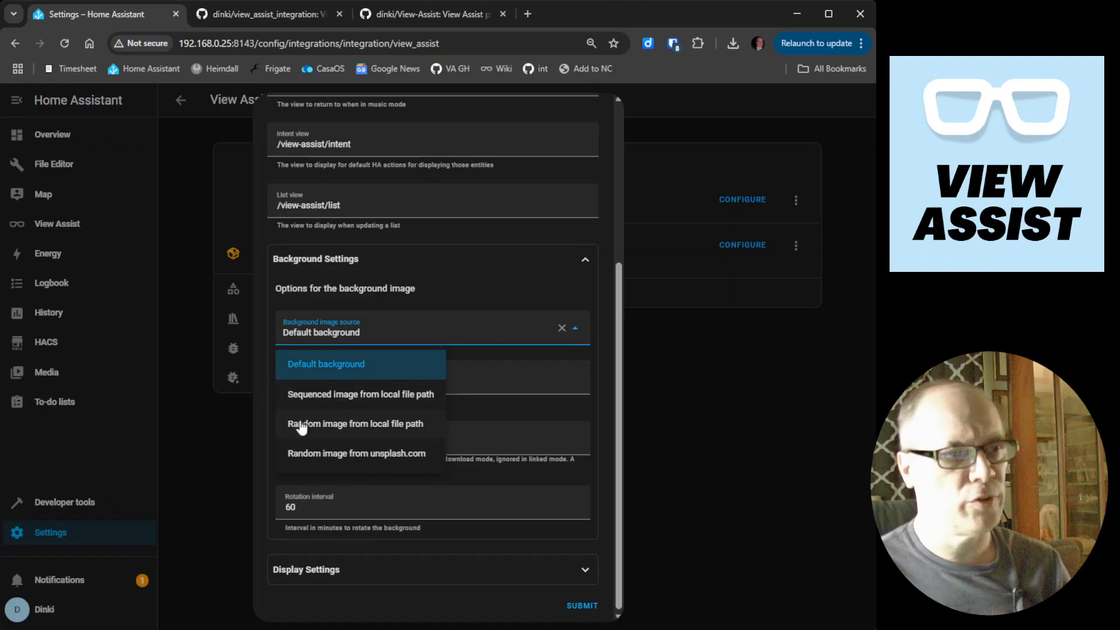
mouse_move(350, 404)
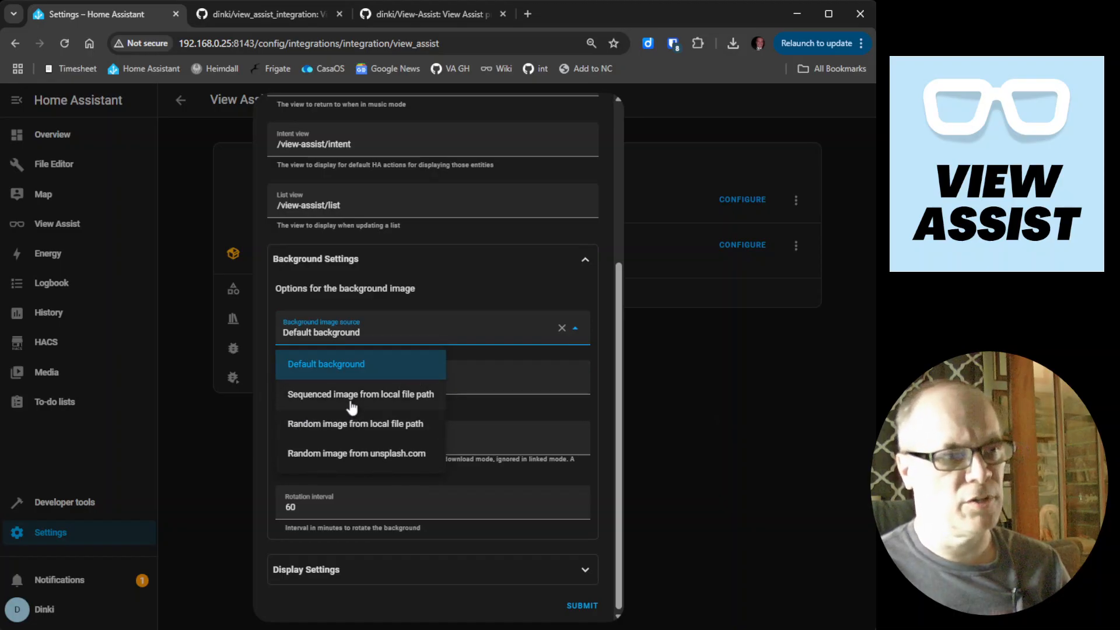
mouse_move(318, 434)
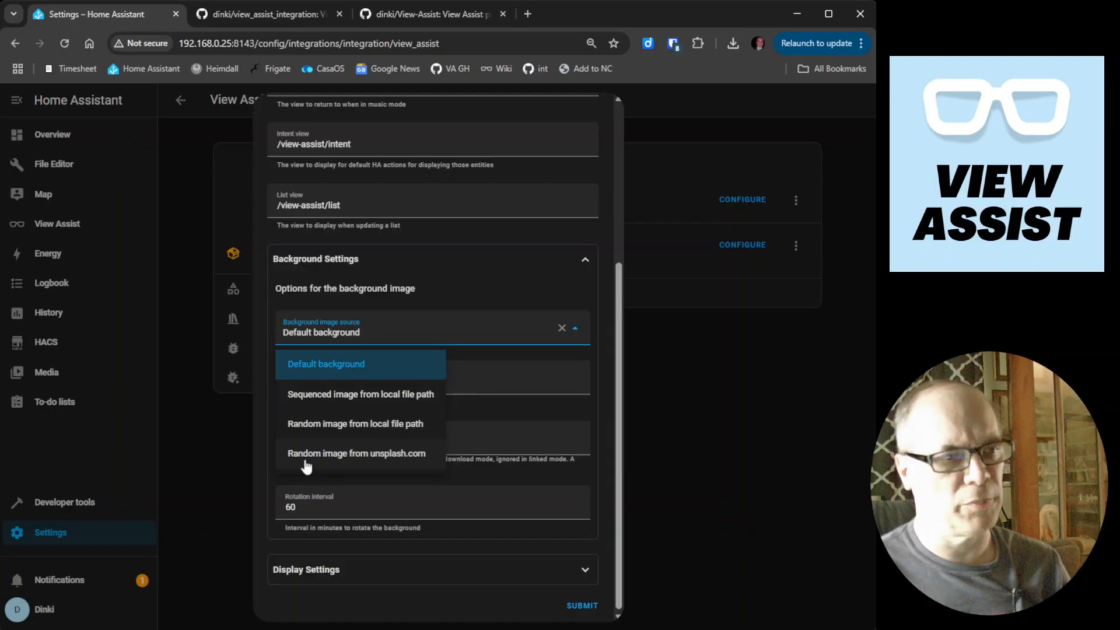
mouse_move(386, 420)
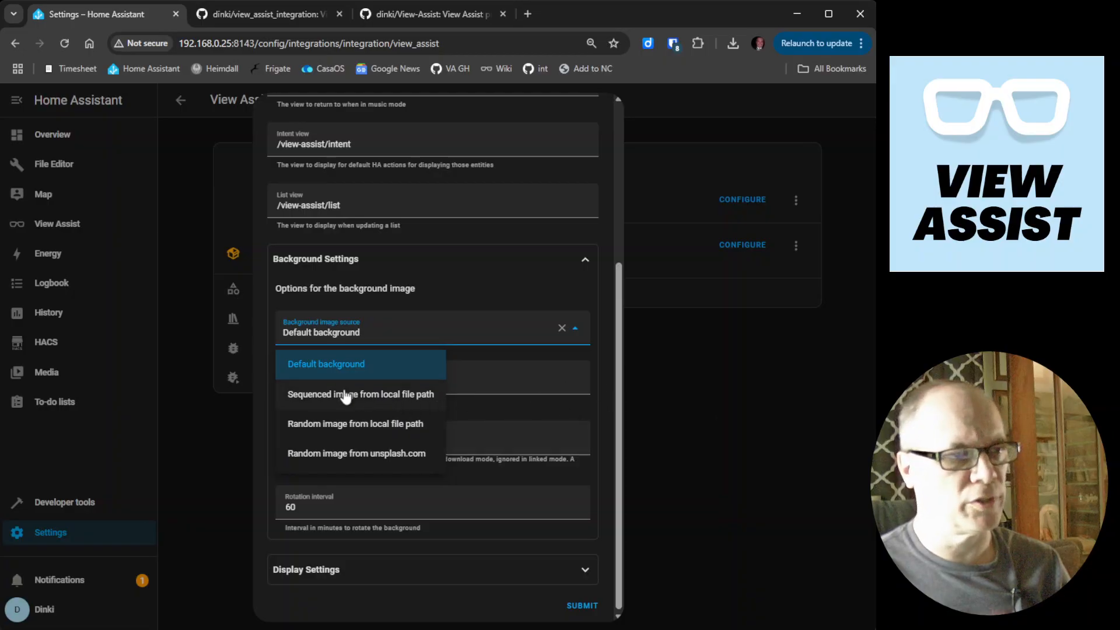
mouse_move(332, 432)
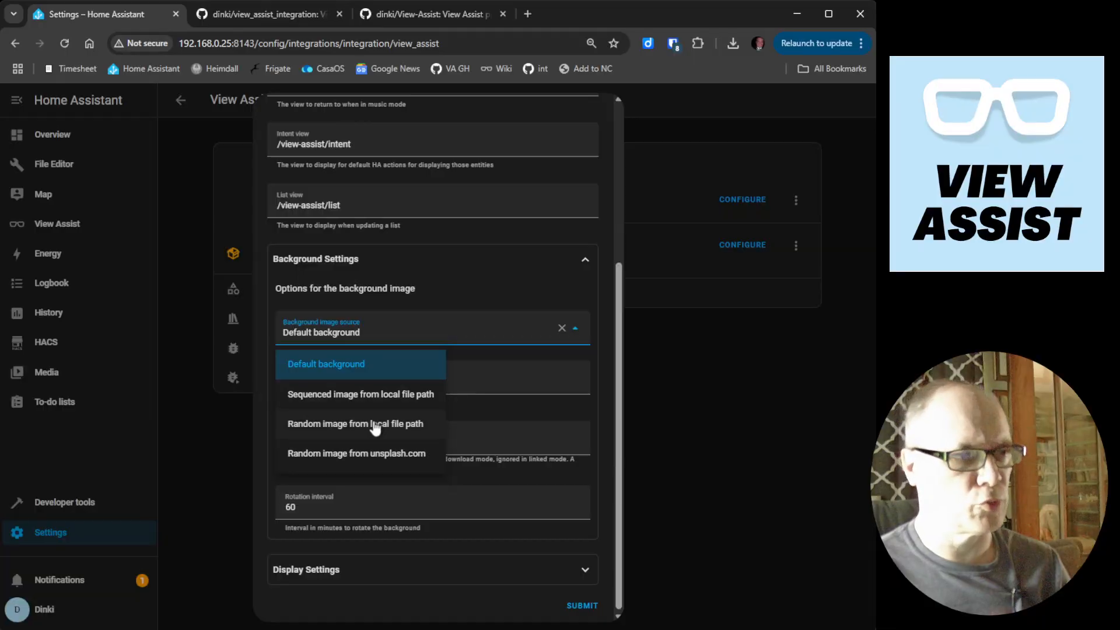
mouse_move(343, 463)
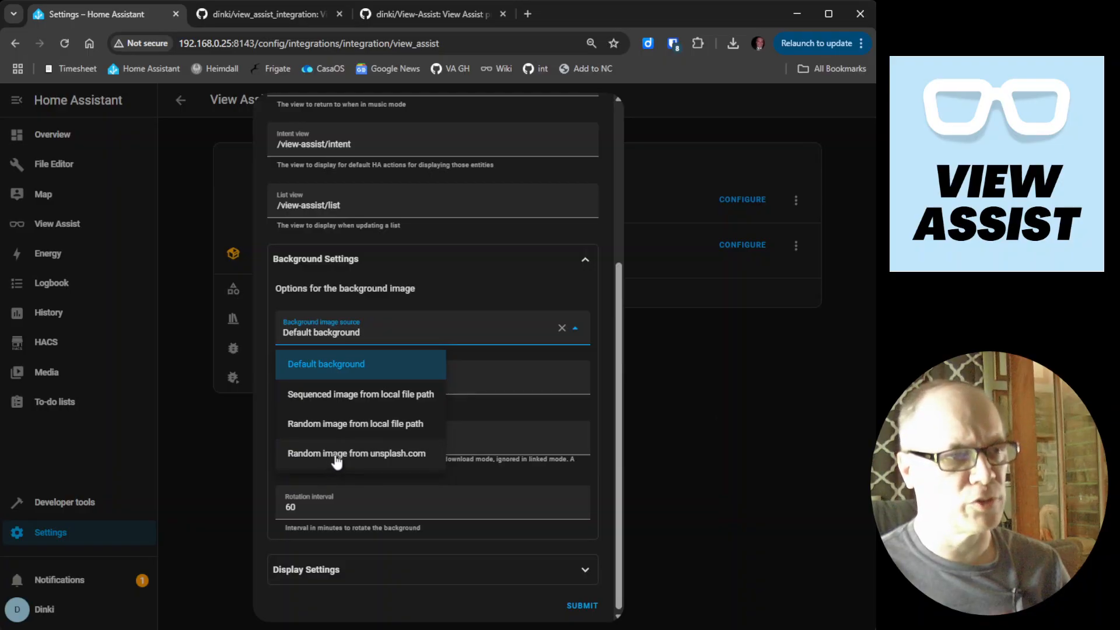
Set the background source to 'Random image from unsplash.com' and expand Display Settings
click(356, 453)
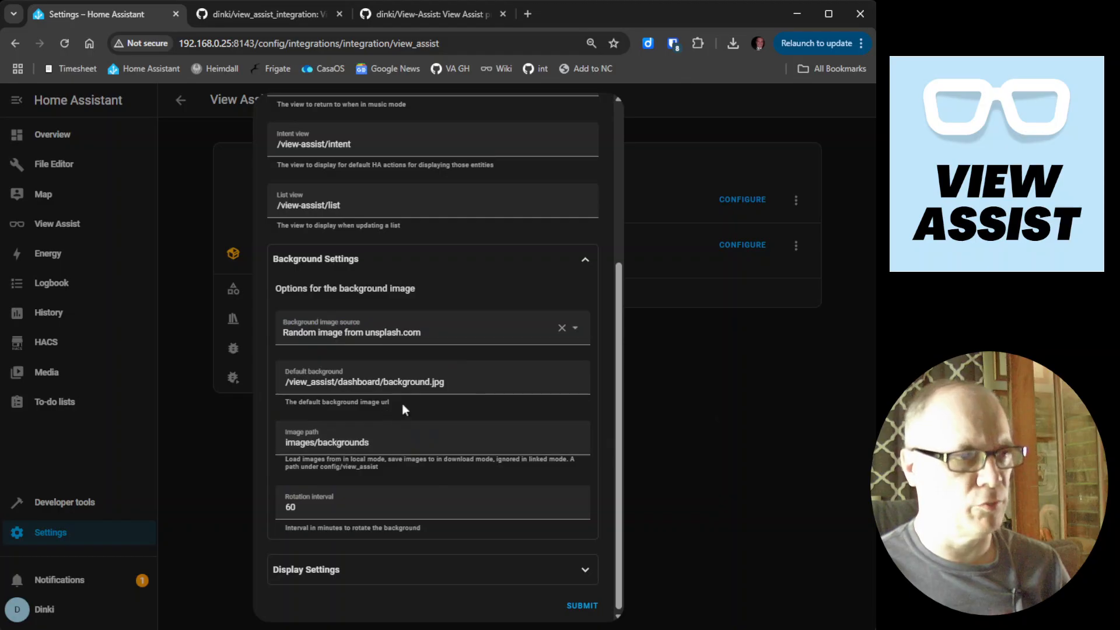
mouse_move(456, 421)
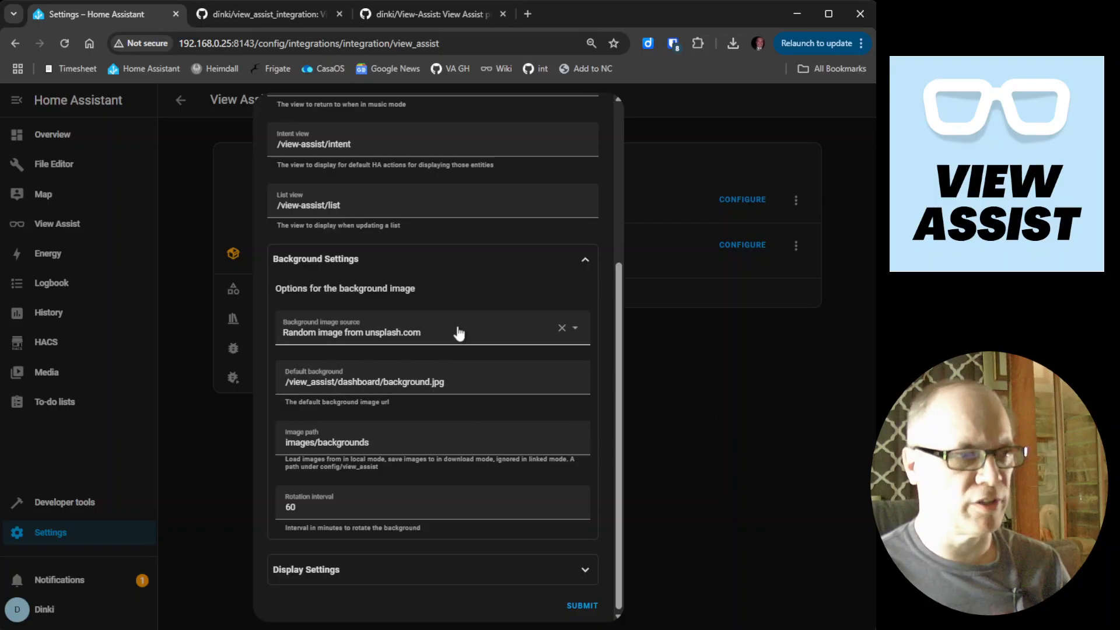
mouse_move(422, 460)
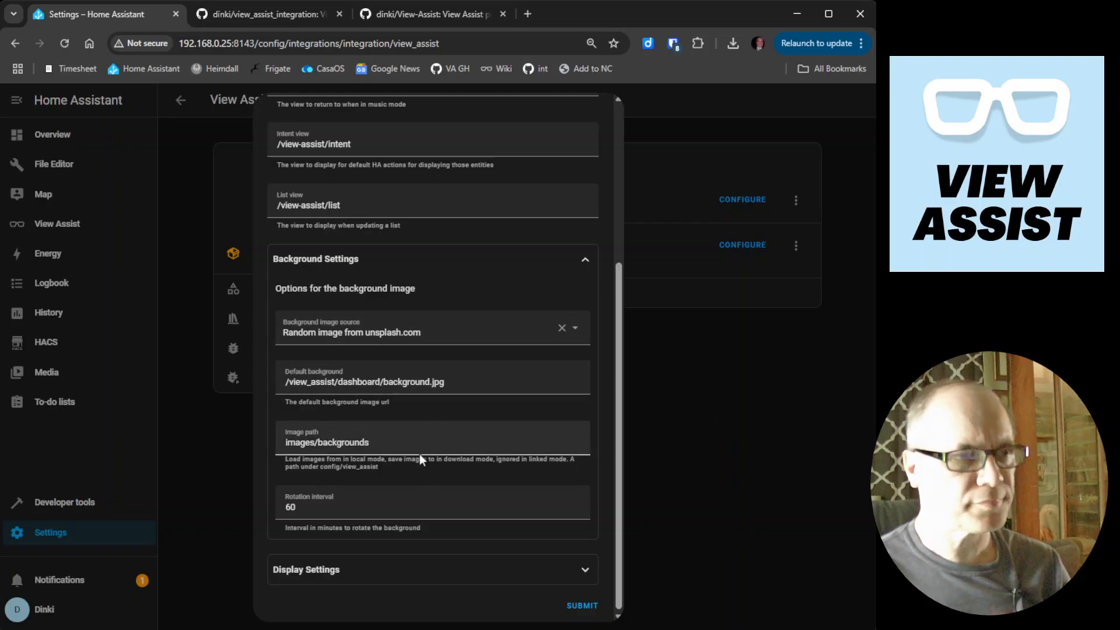
click(428, 508)
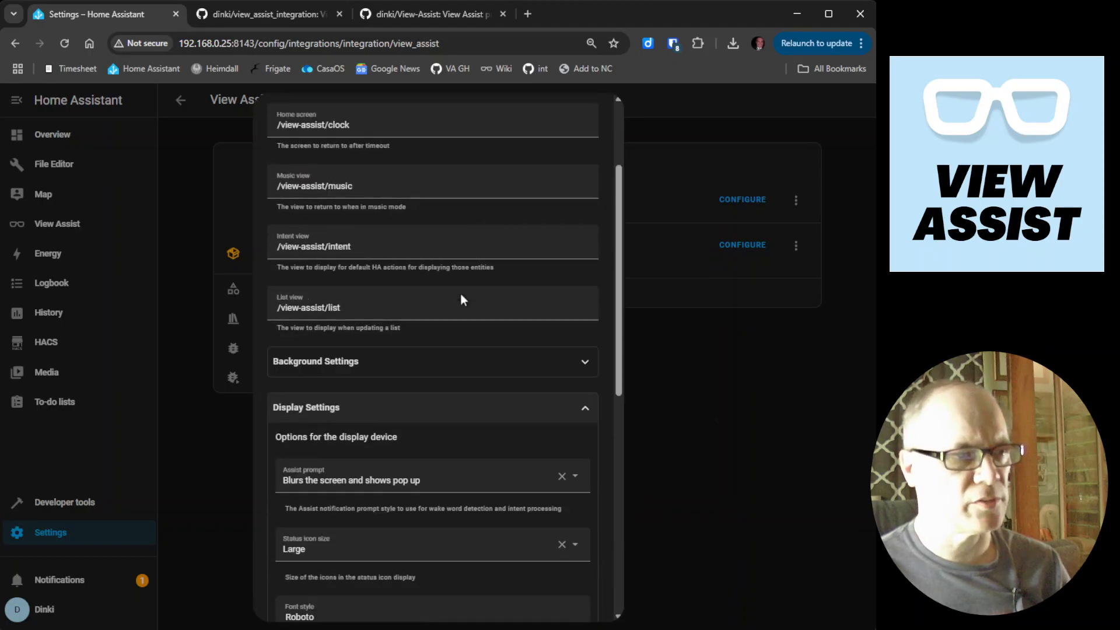
Review the Assist prompt styles and keep the blur-screen pop-up style
scroll(down, 3)
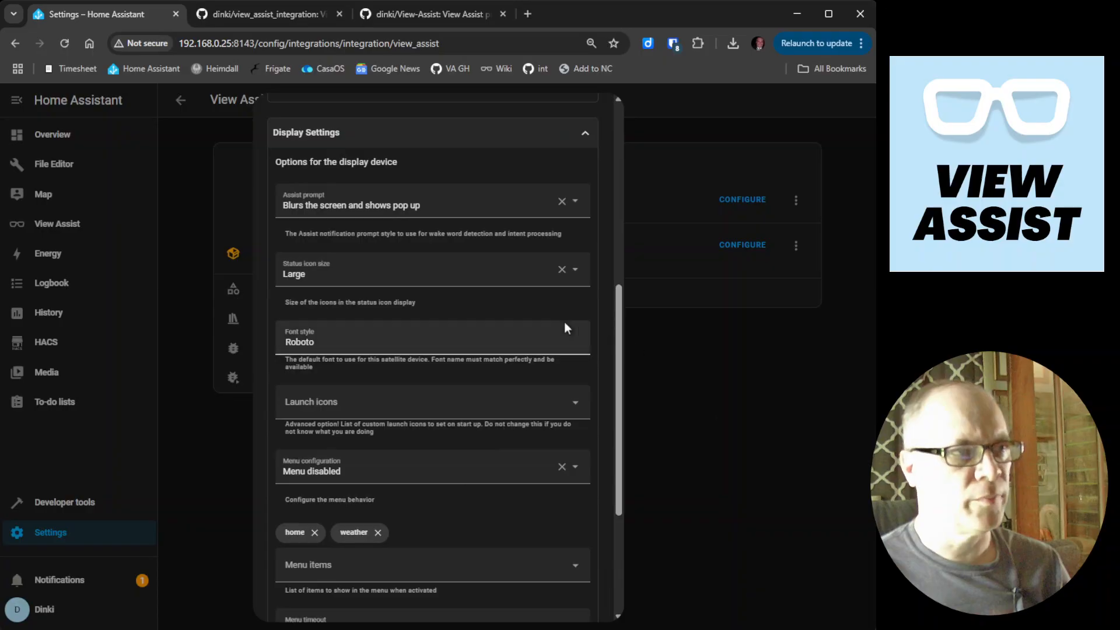
mouse_move(300, 218)
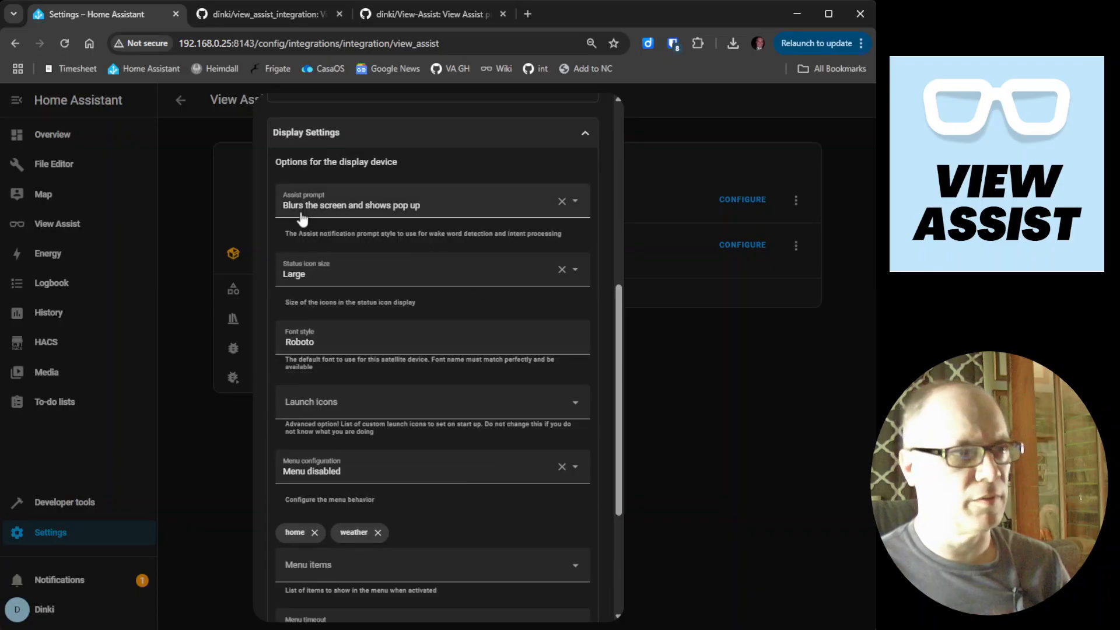
mouse_move(378, 218)
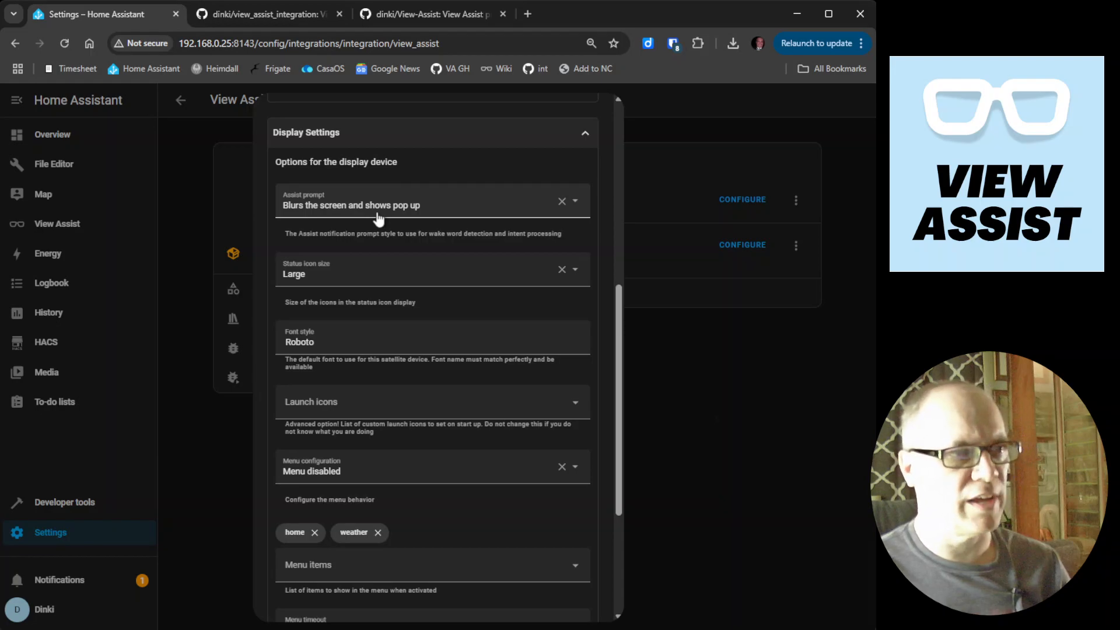
click(431, 206)
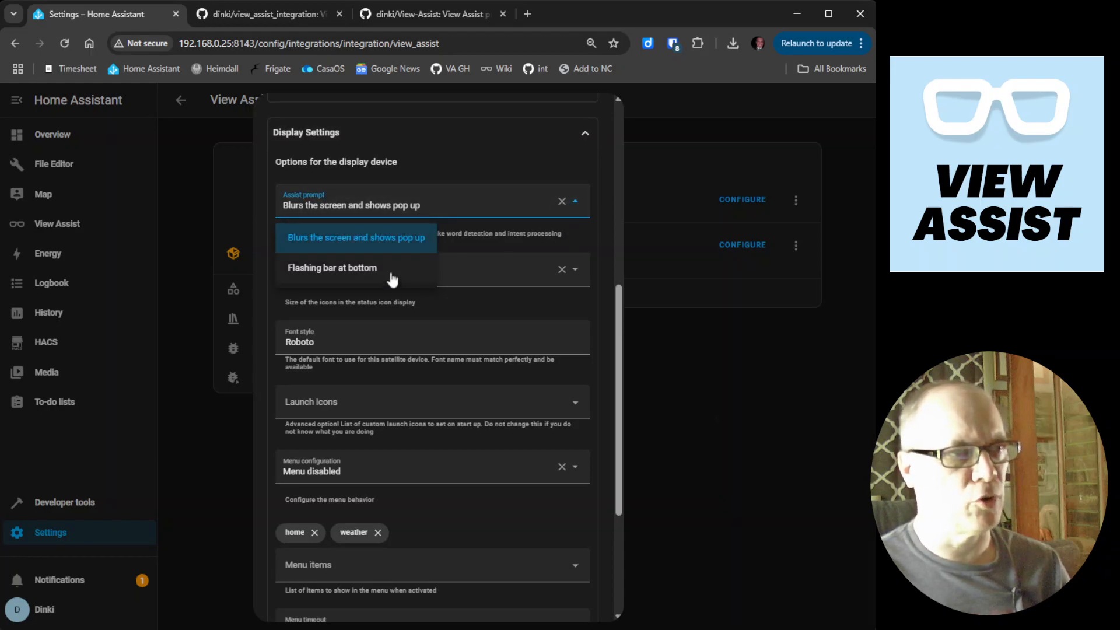
mouse_move(408, 257)
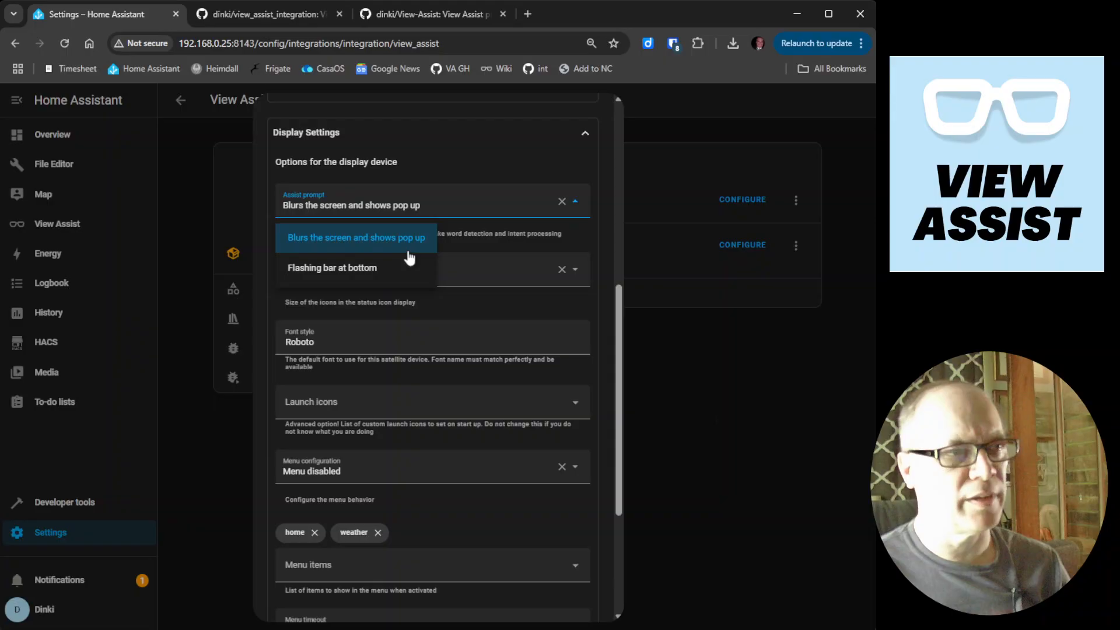
mouse_move(414, 256)
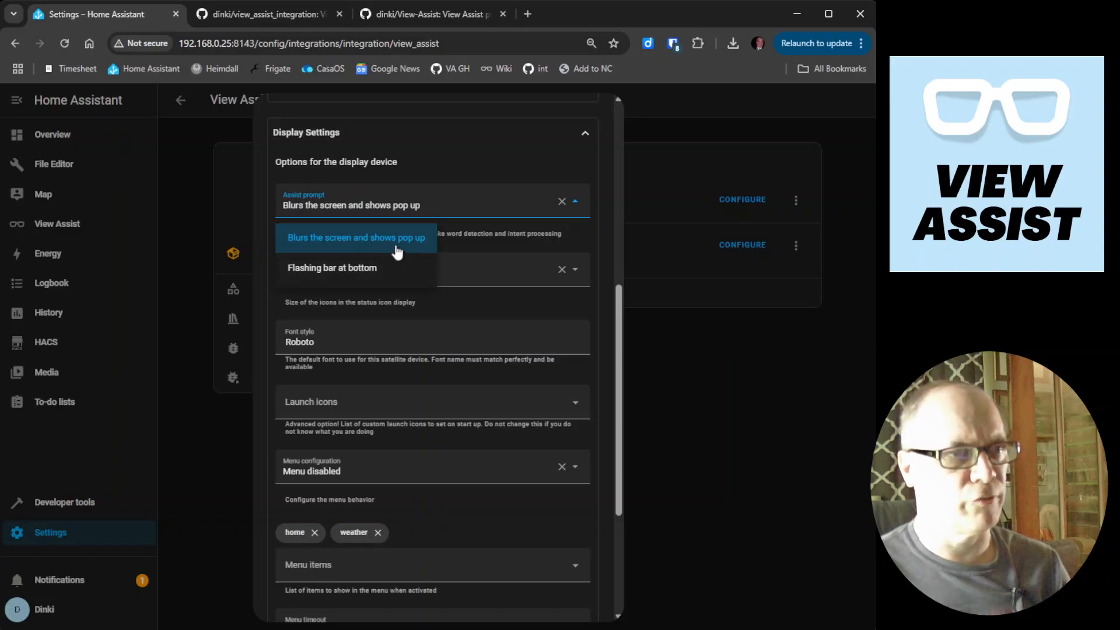
click(355, 237)
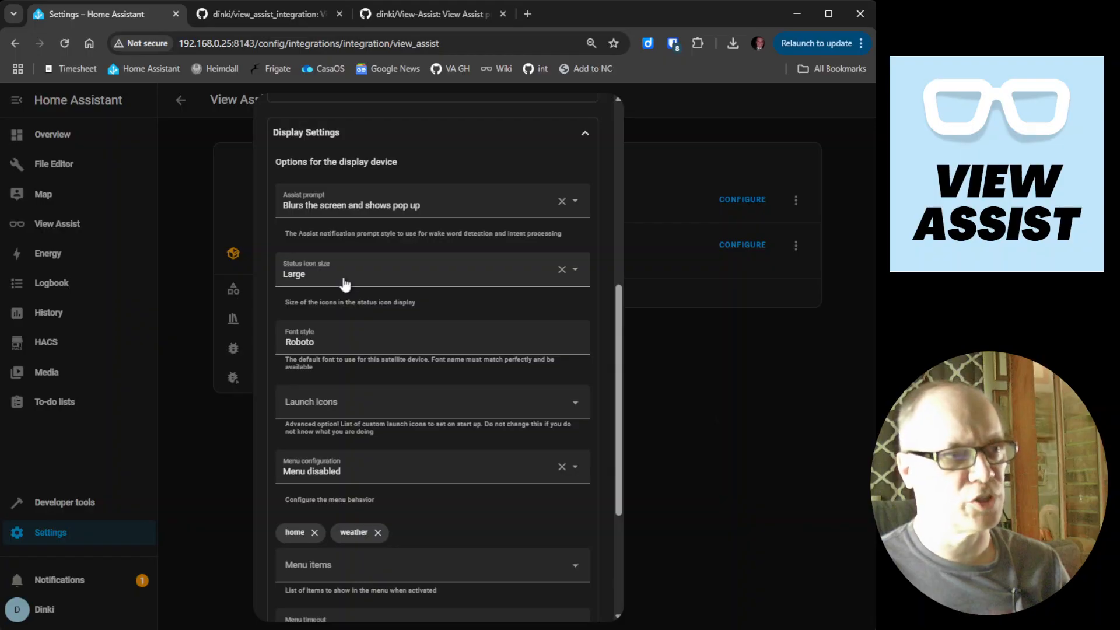
scroll(down, 3)
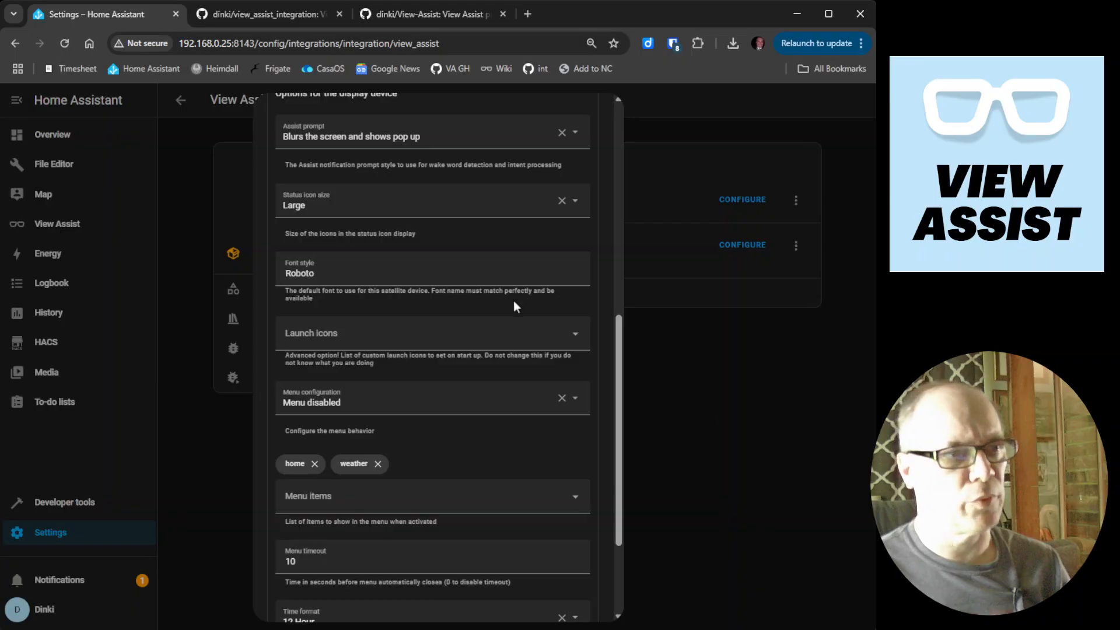
mouse_move(407, 308)
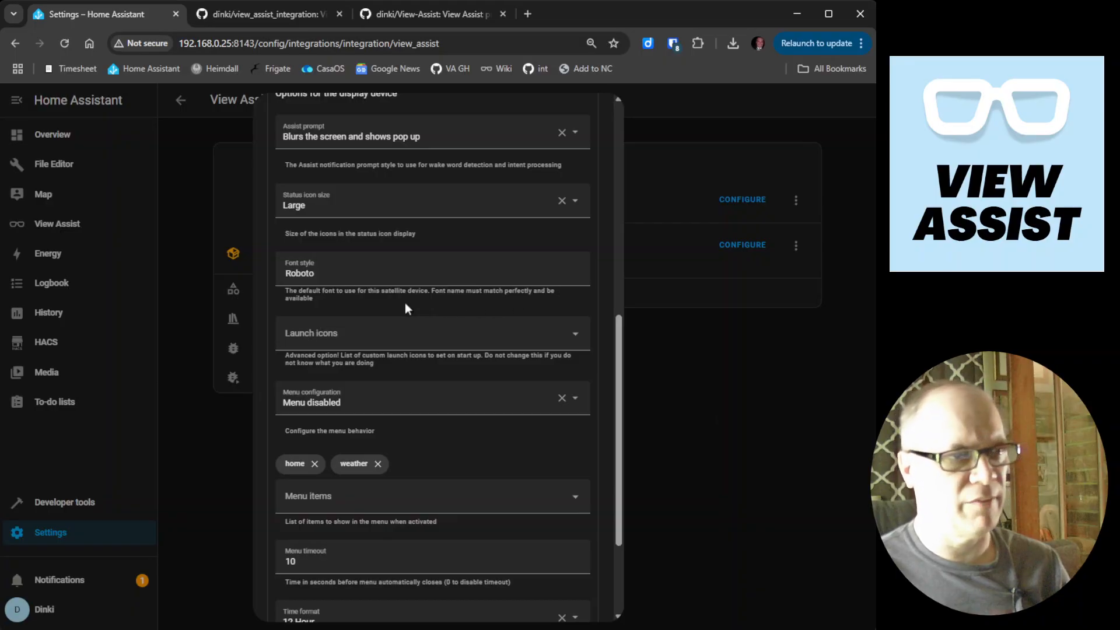
click(346, 273)
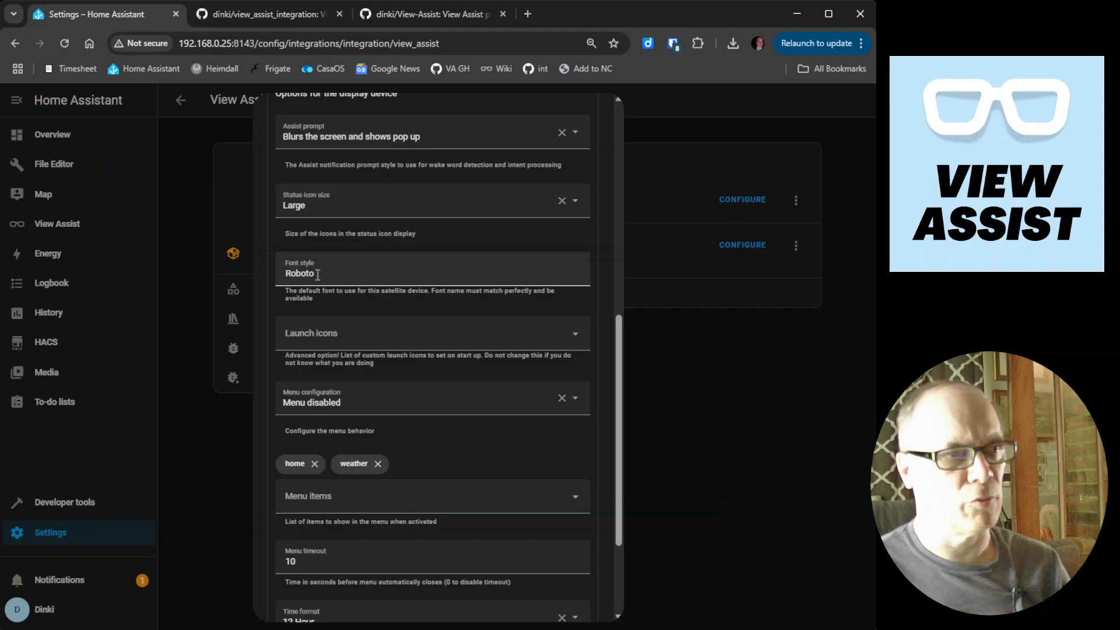
scroll(down, 3)
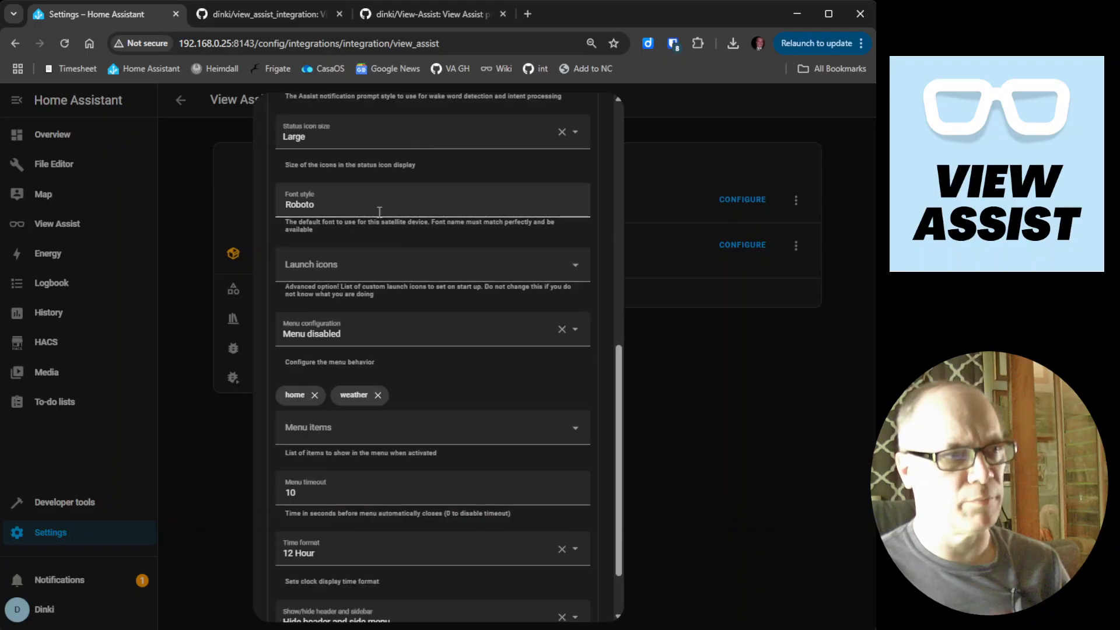
mouse_move(436, 263)
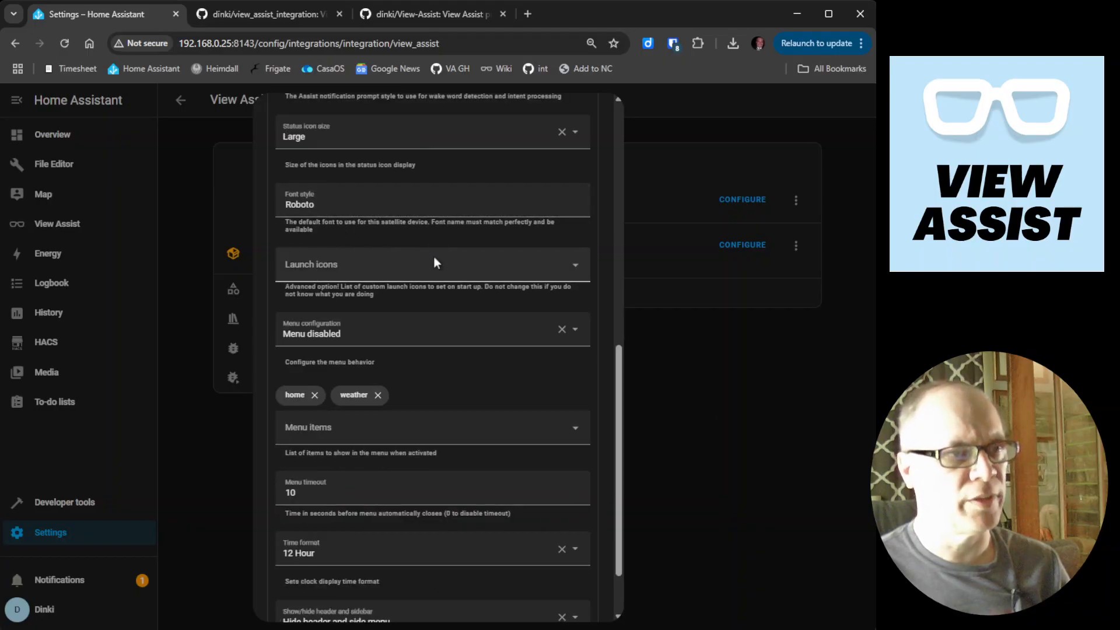
mouse_move(409, 269)
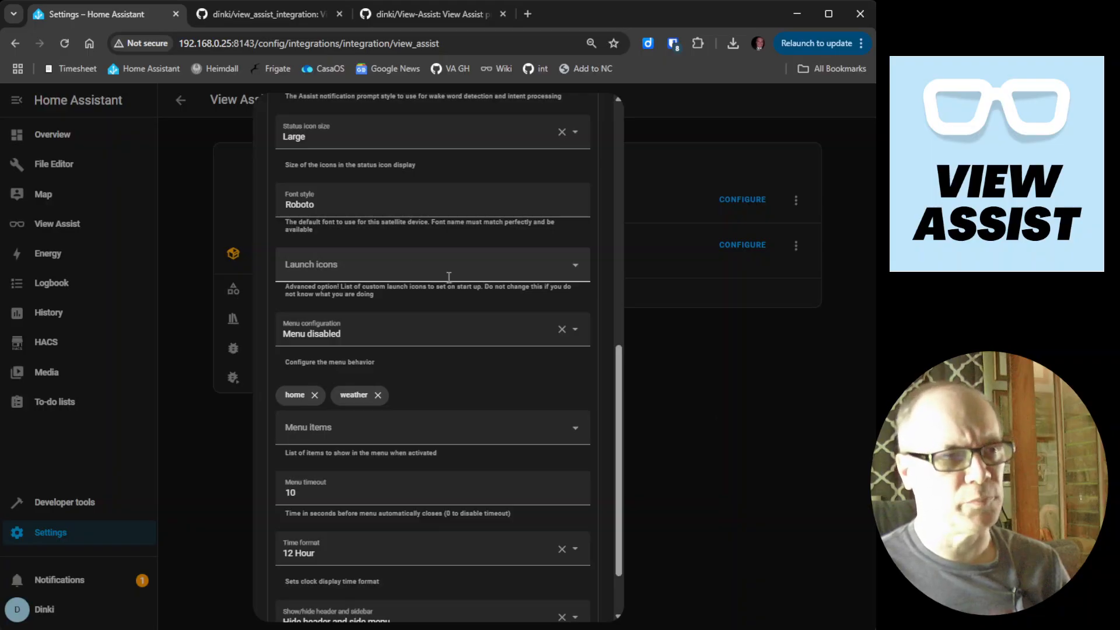
Add 'home' as a launch icon chip in the display settings
scroll(down, 3)
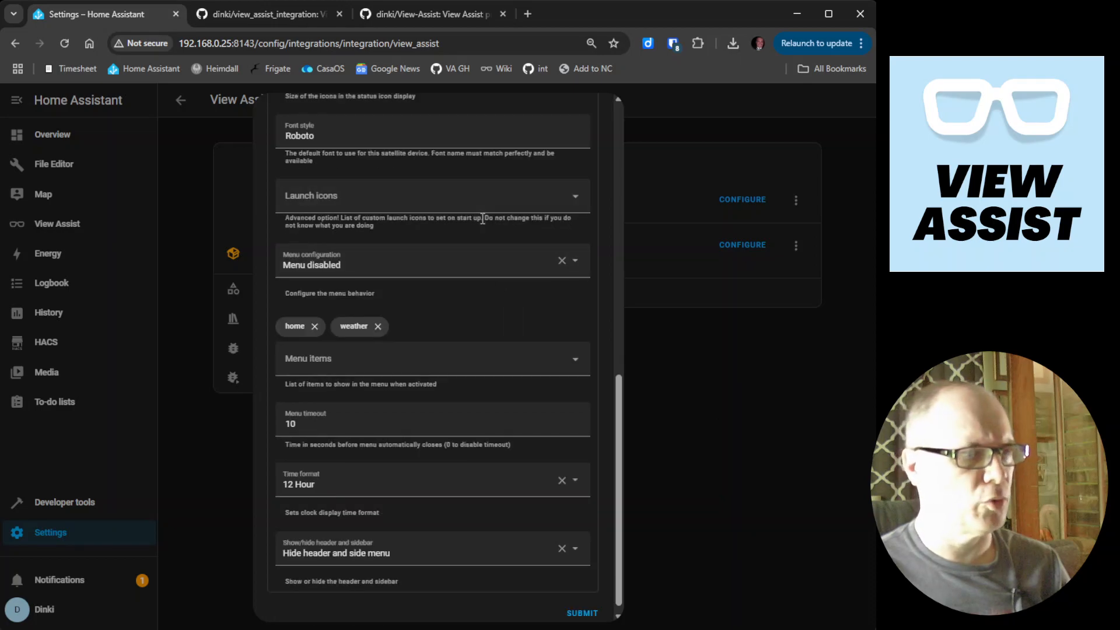
mouse_move(472, 229)
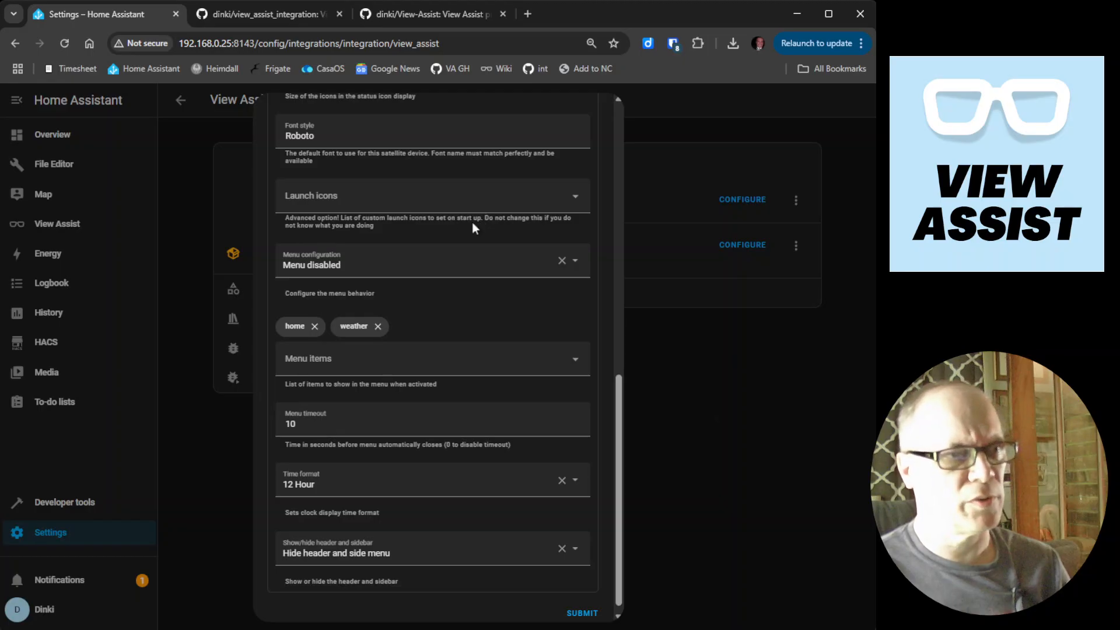
mouse_move(471, 232)
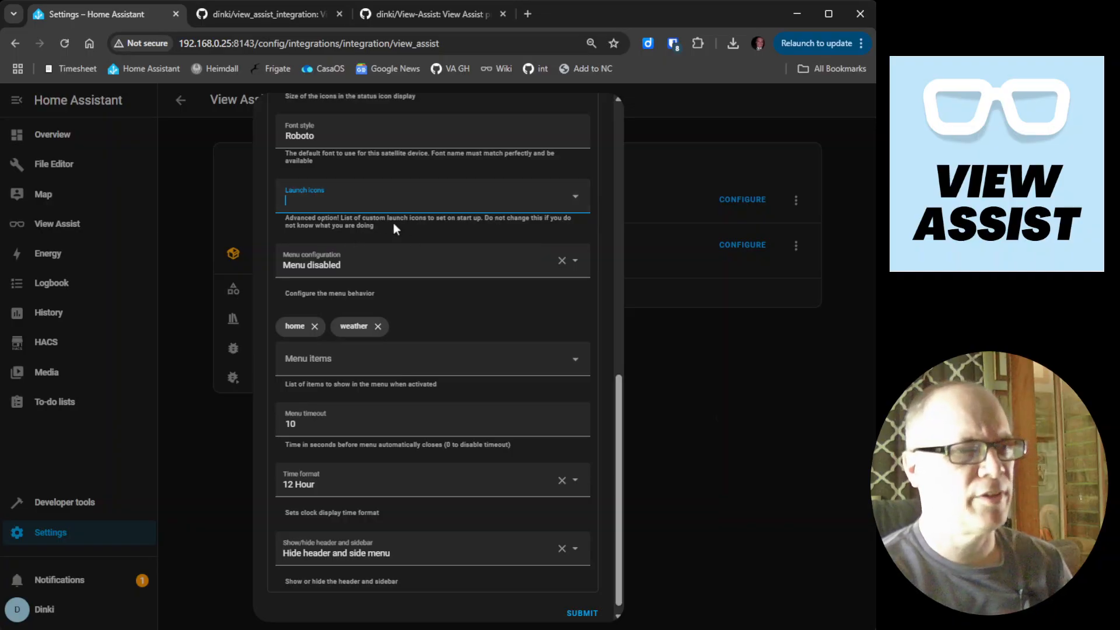
text(hom)
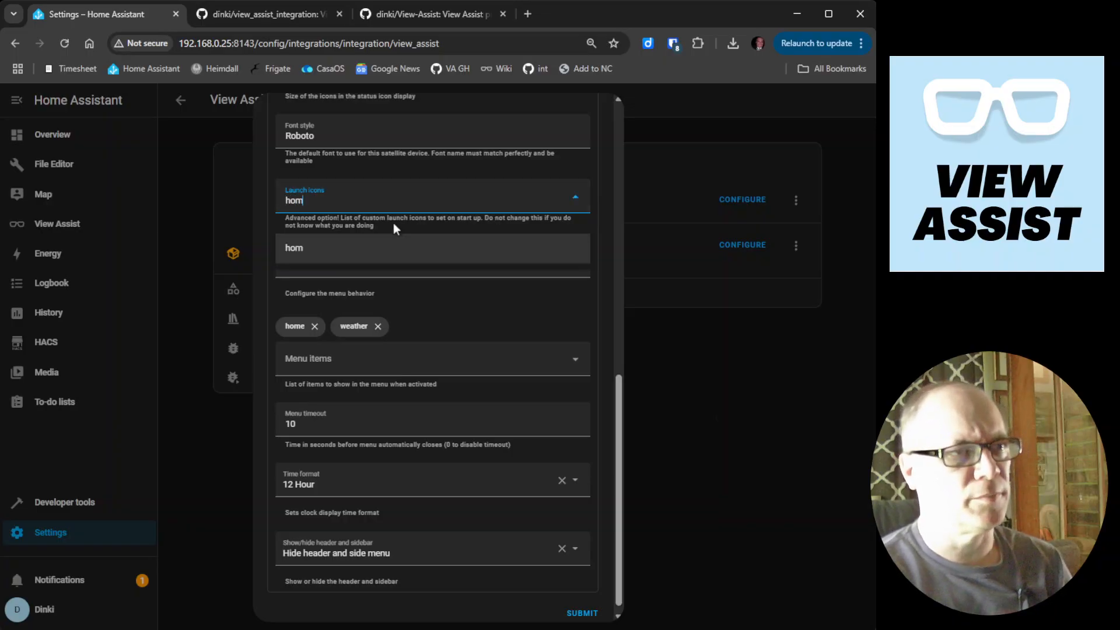
text(e)
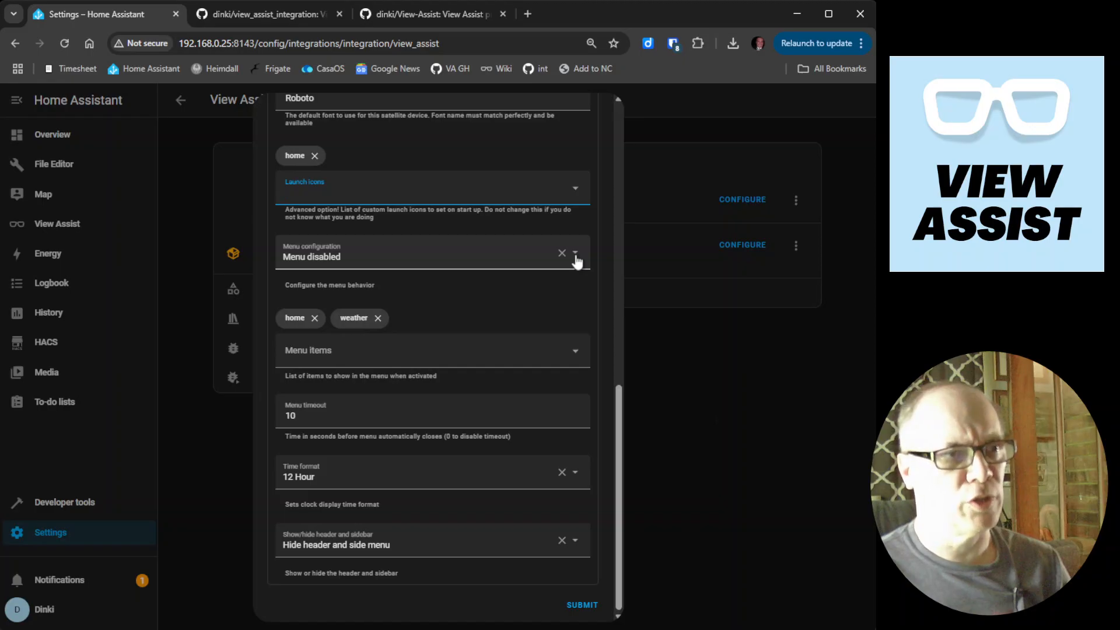
click(576, 254)
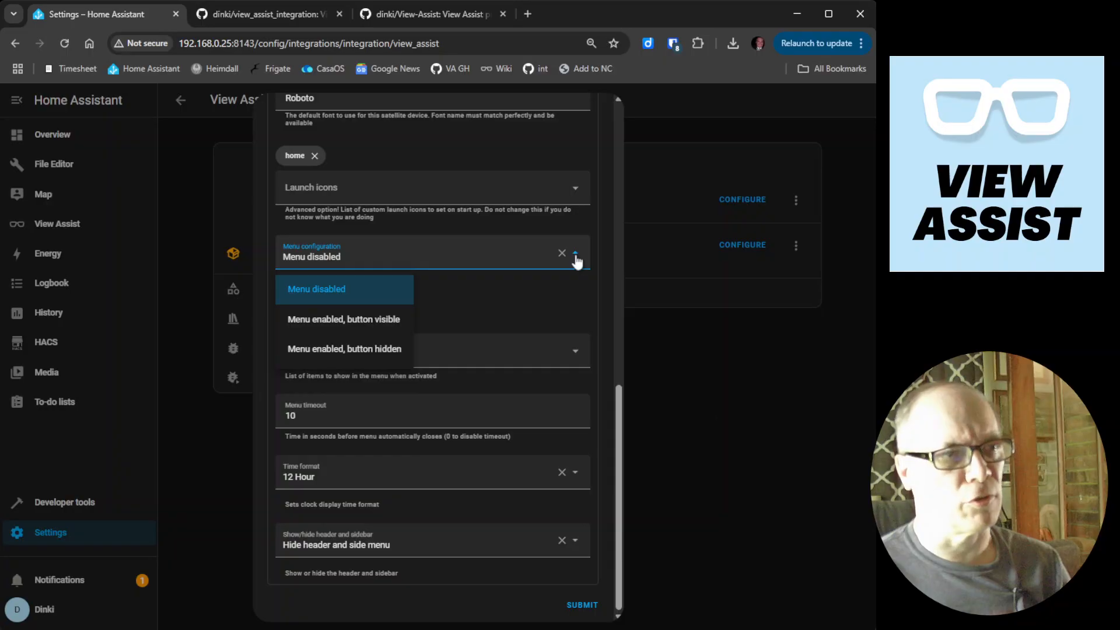
mouse_move(556, 292)
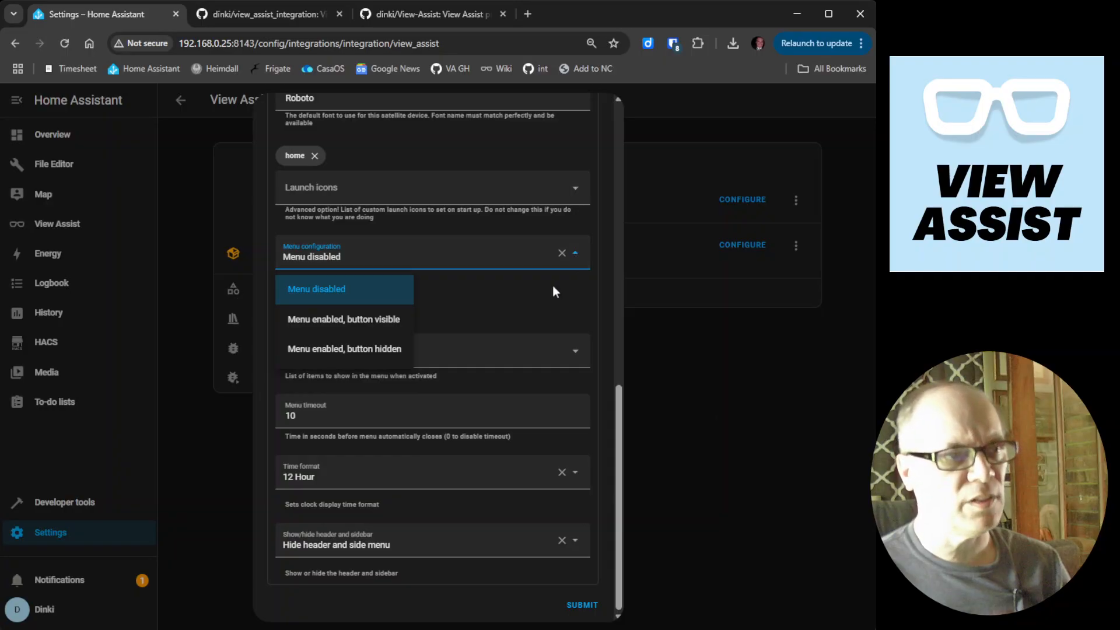
mouse_move(342, 278)
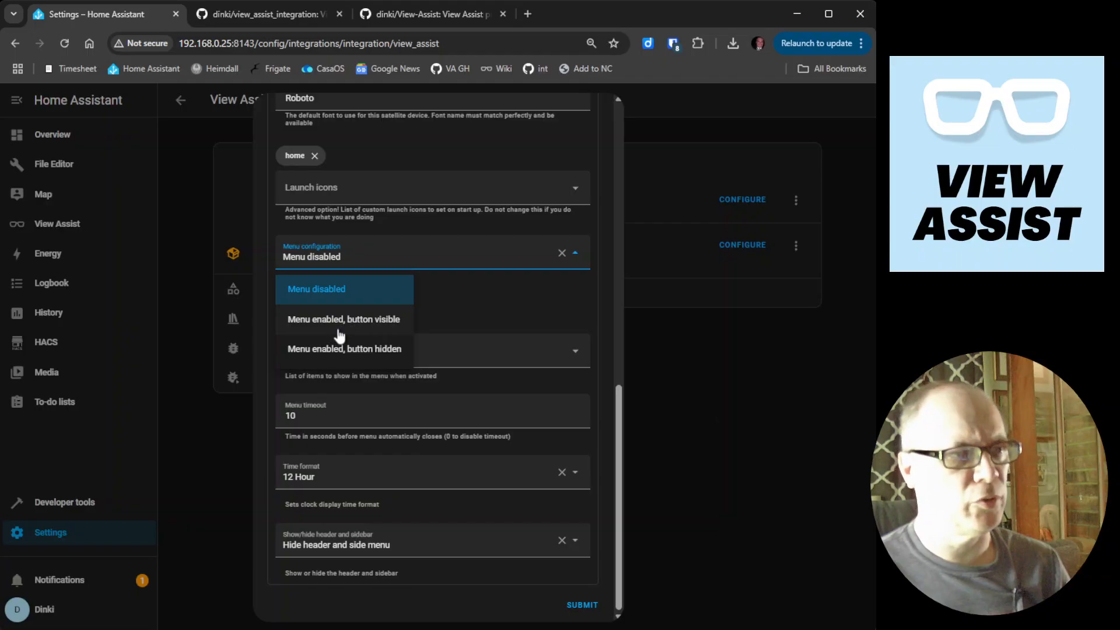
mouse_move(377, 336)
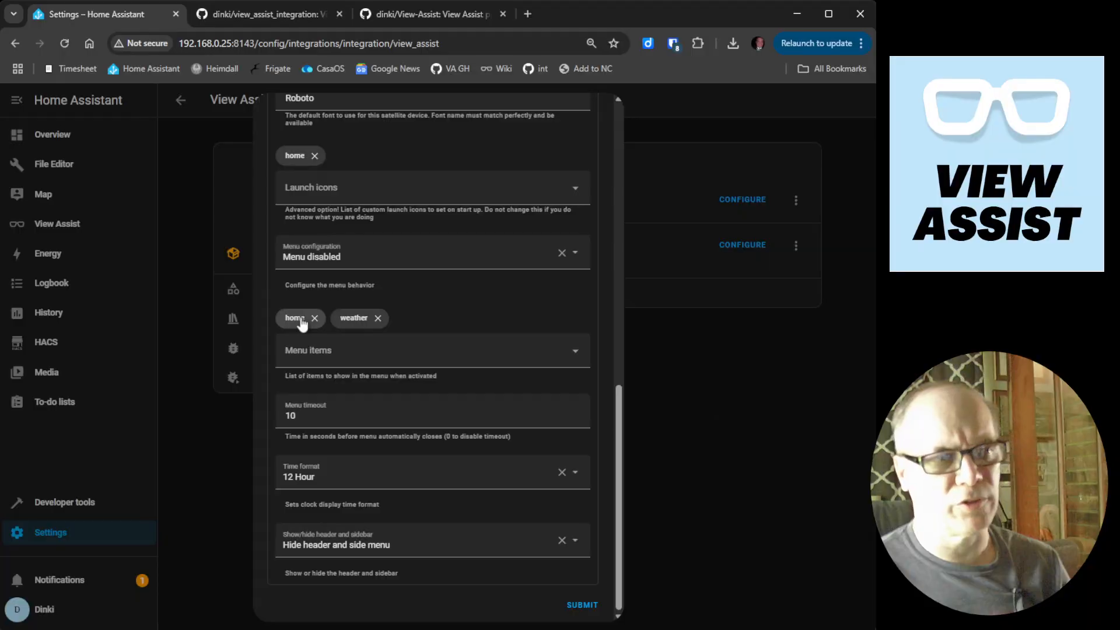
mouse_move(348, 329)
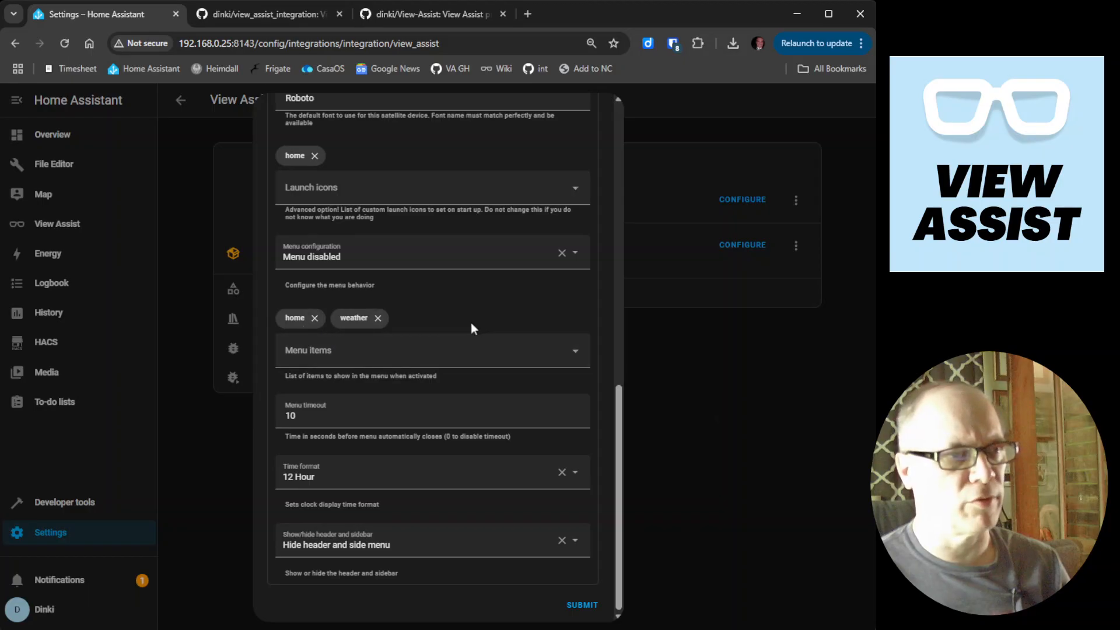
mouse_move(416, 301)
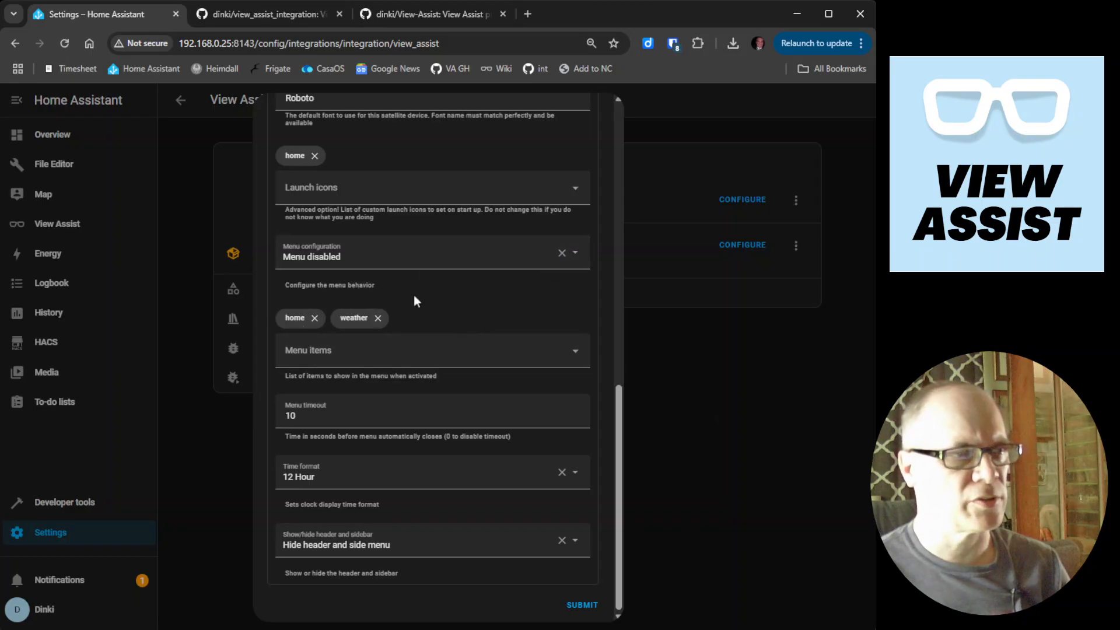
mouse_move(470, 292)
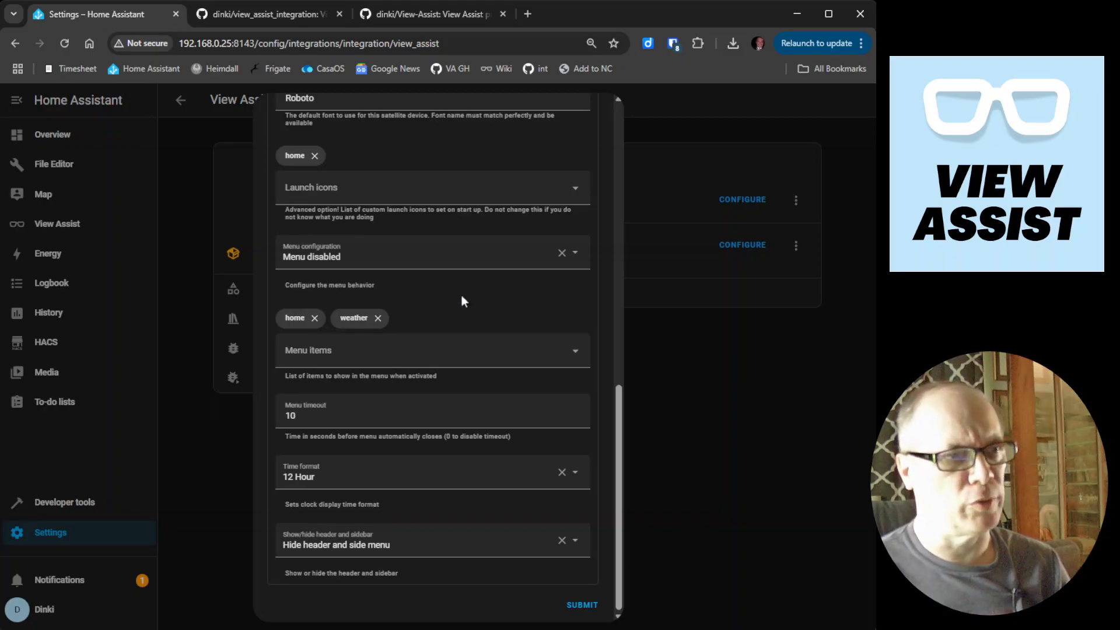
mouse_move(505, 303)
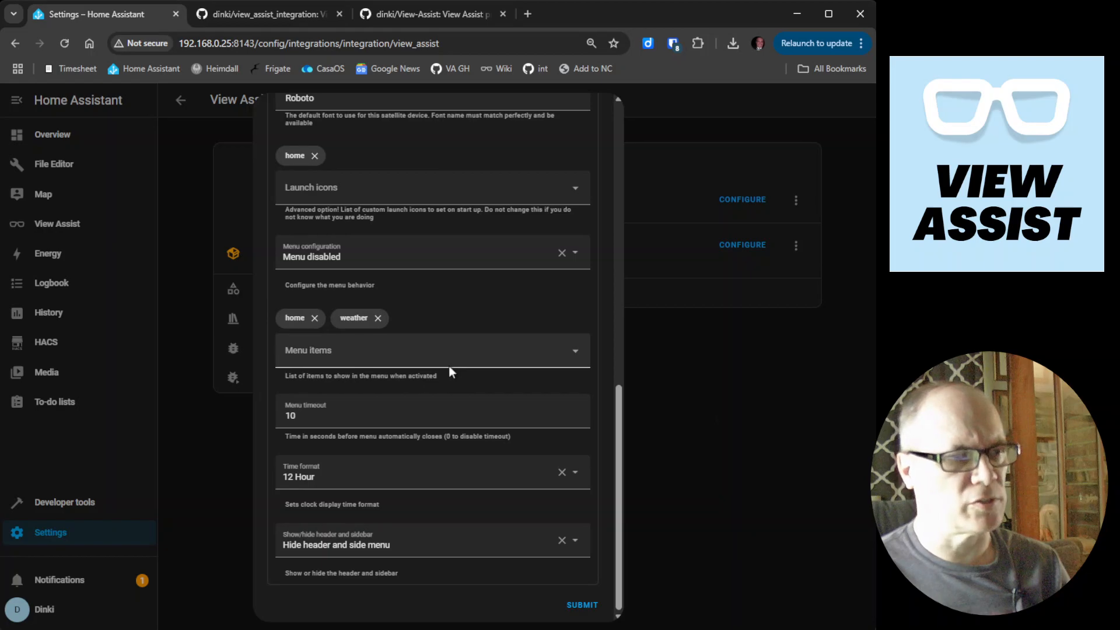
mouse_move(340, 491)
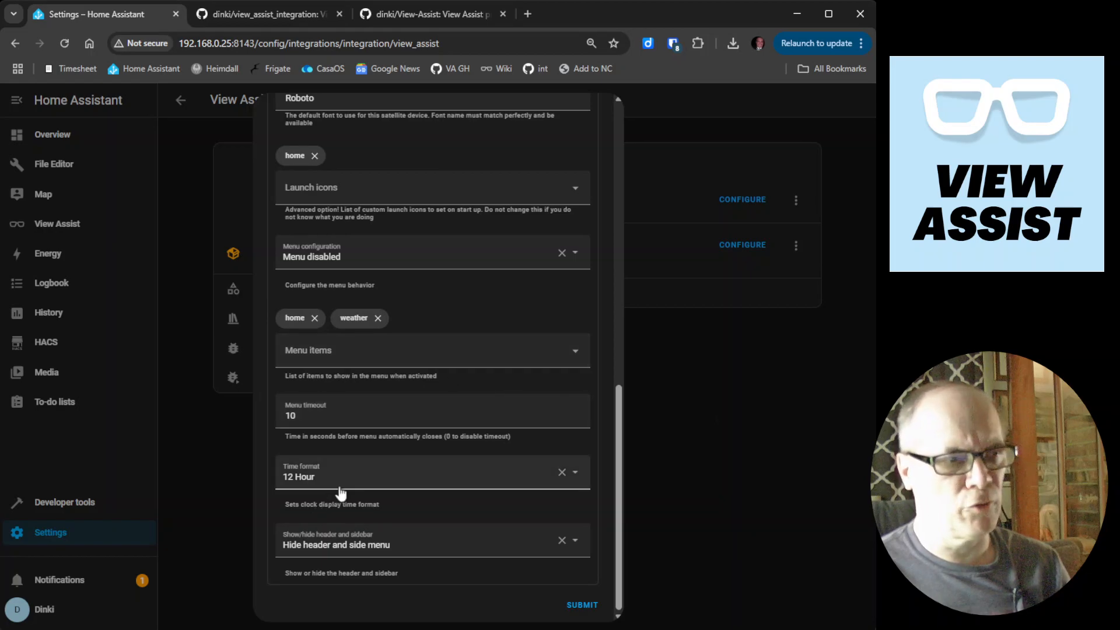
mouse_move(440, 488)
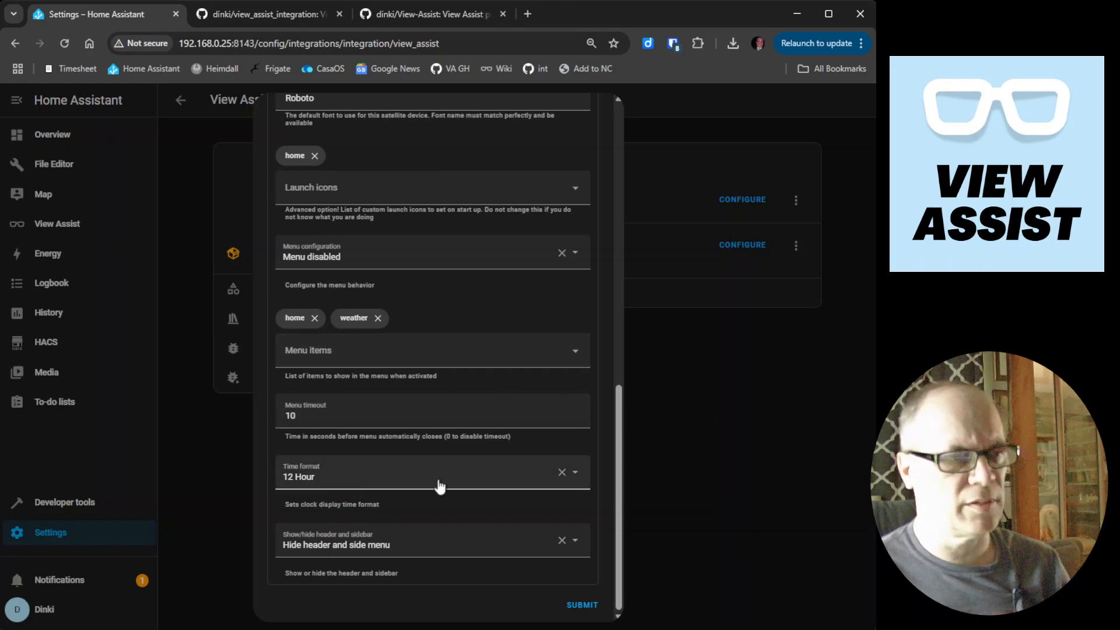
click(432, 473)
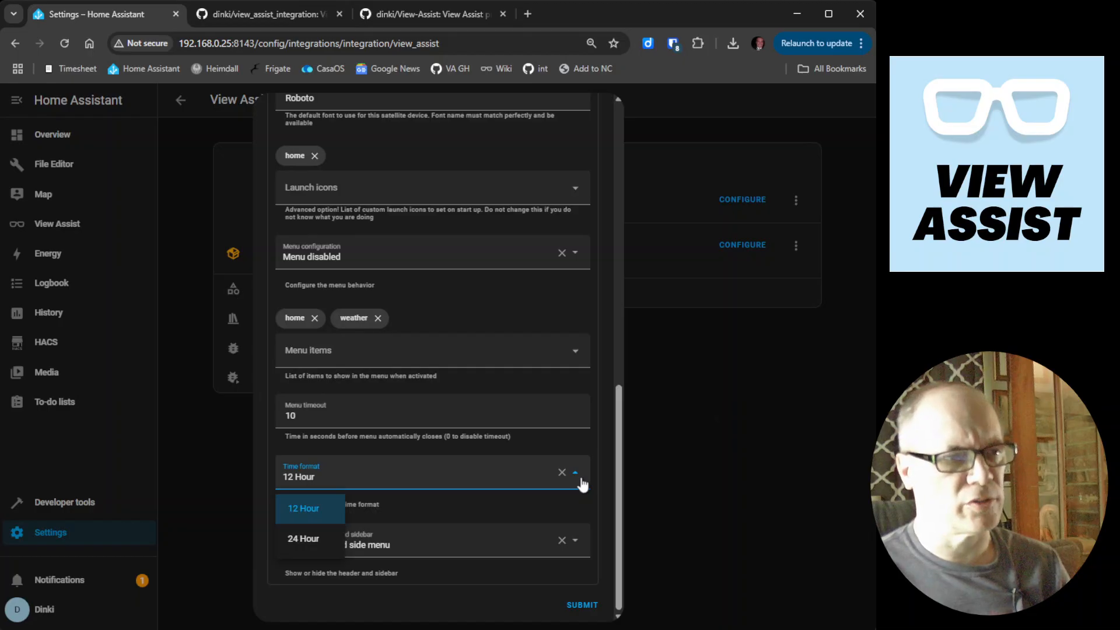
click(304, 508)
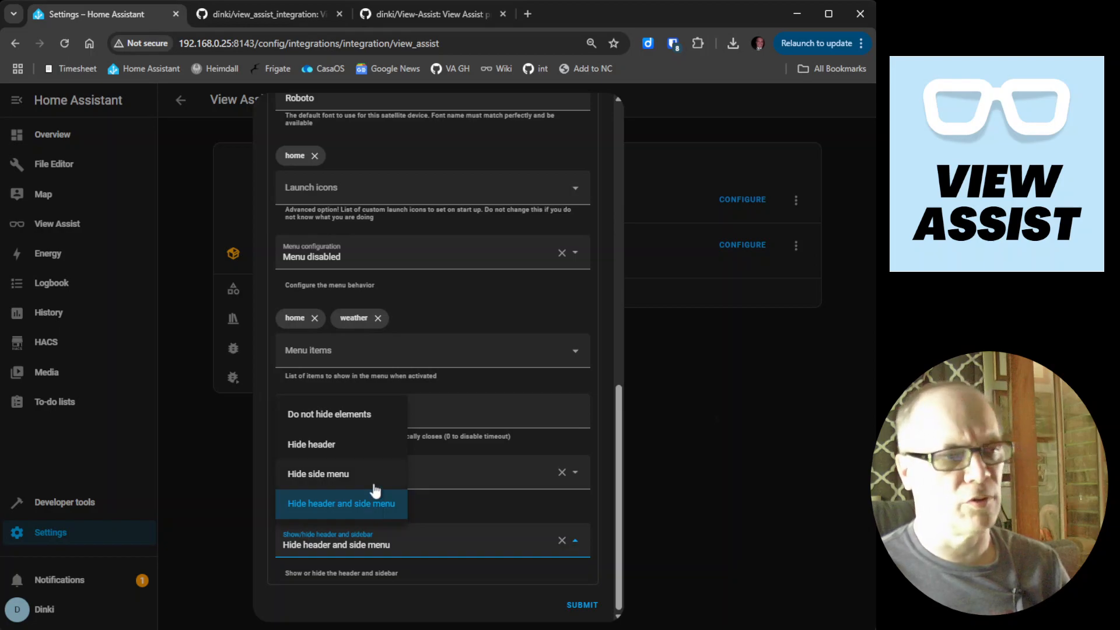
mouse_move(609, 534)
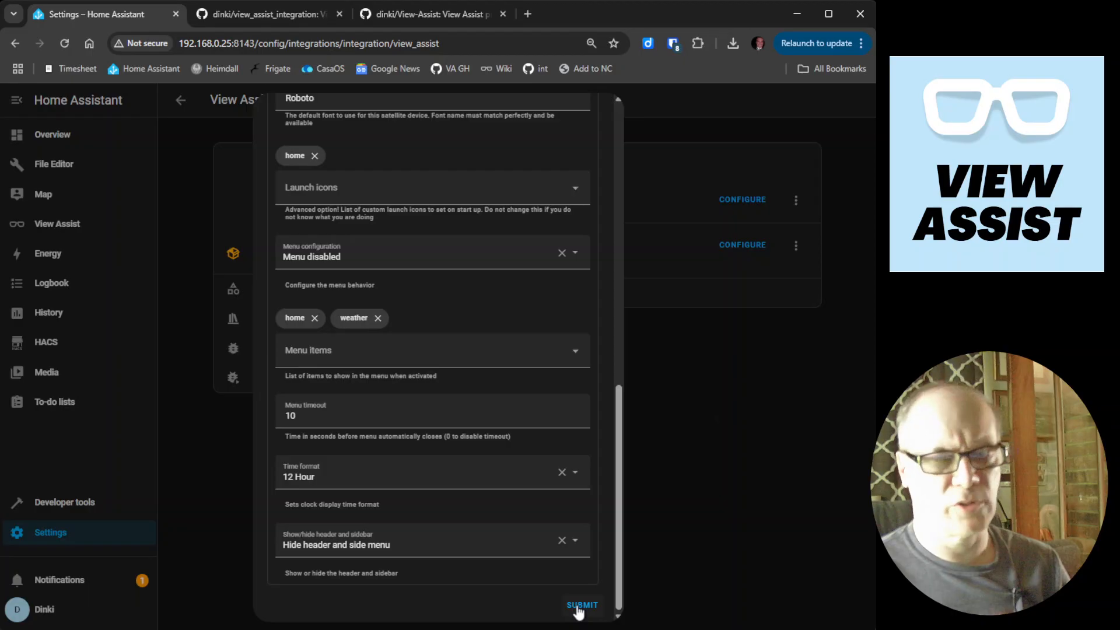
mouse_move(751, 558)
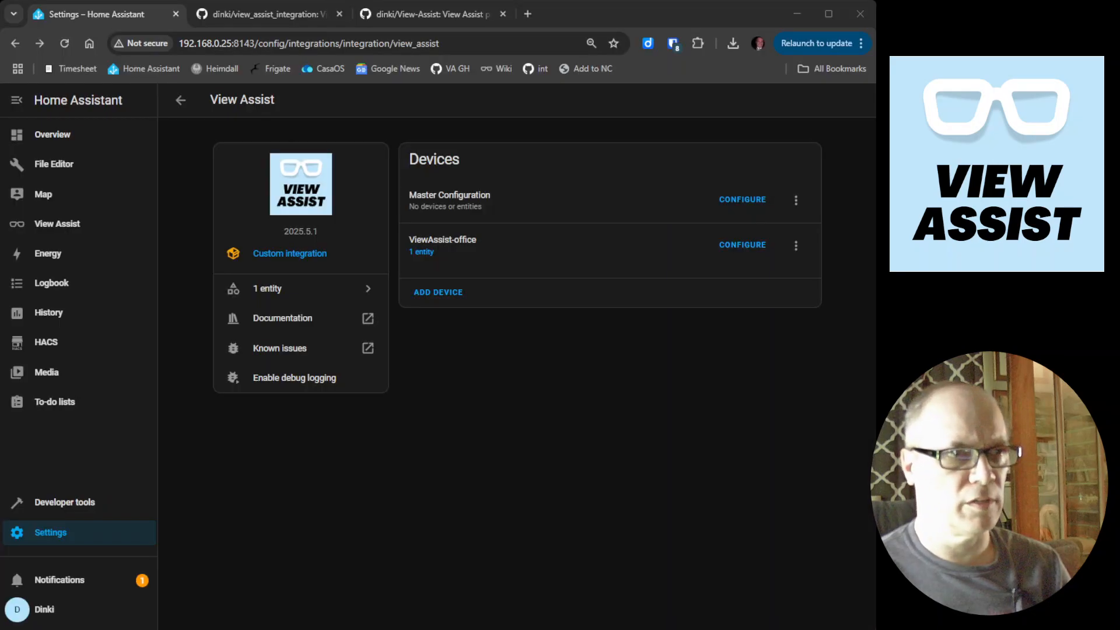
In Master Default Options, set the weather entity to Home forecast
click(742, 199)
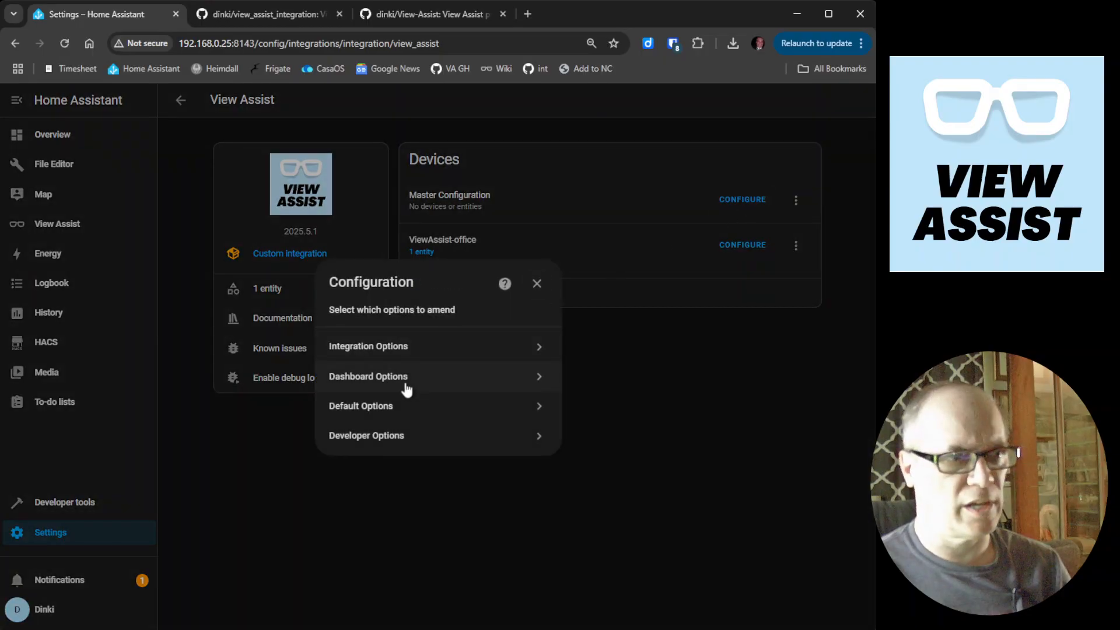
click(361, 406)
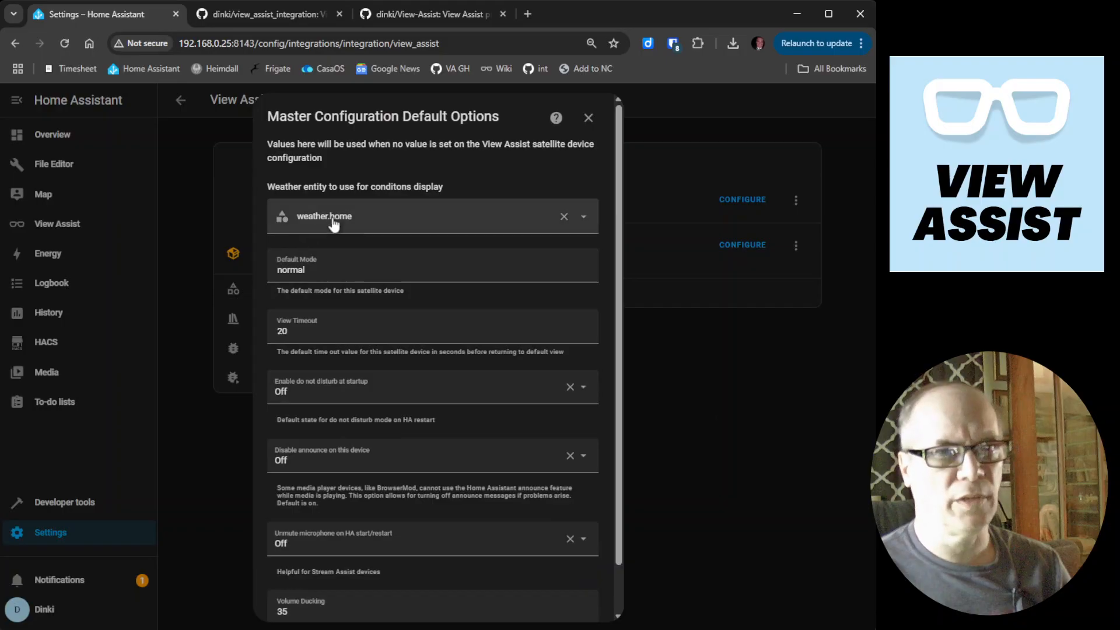
mouse_move(371, 224)
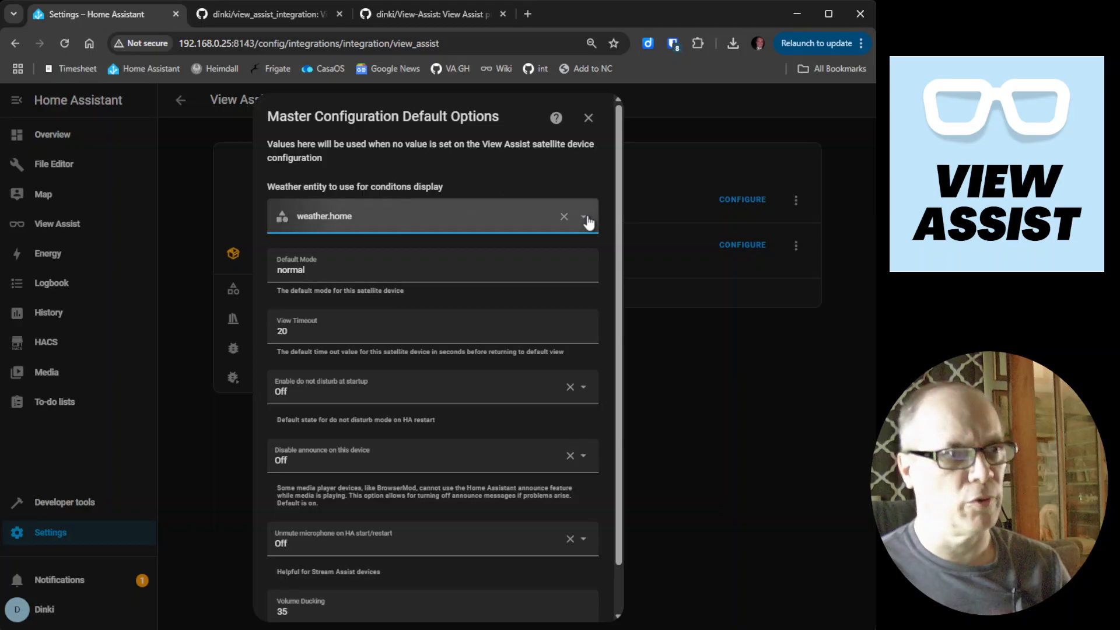
click(584, 216)
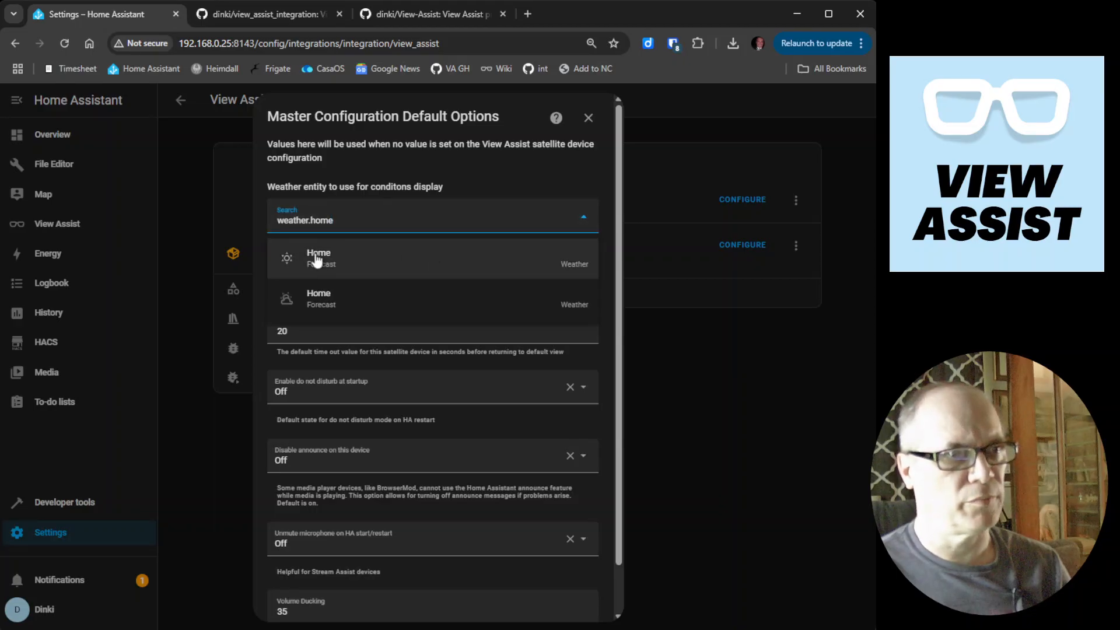
click(319, 258)
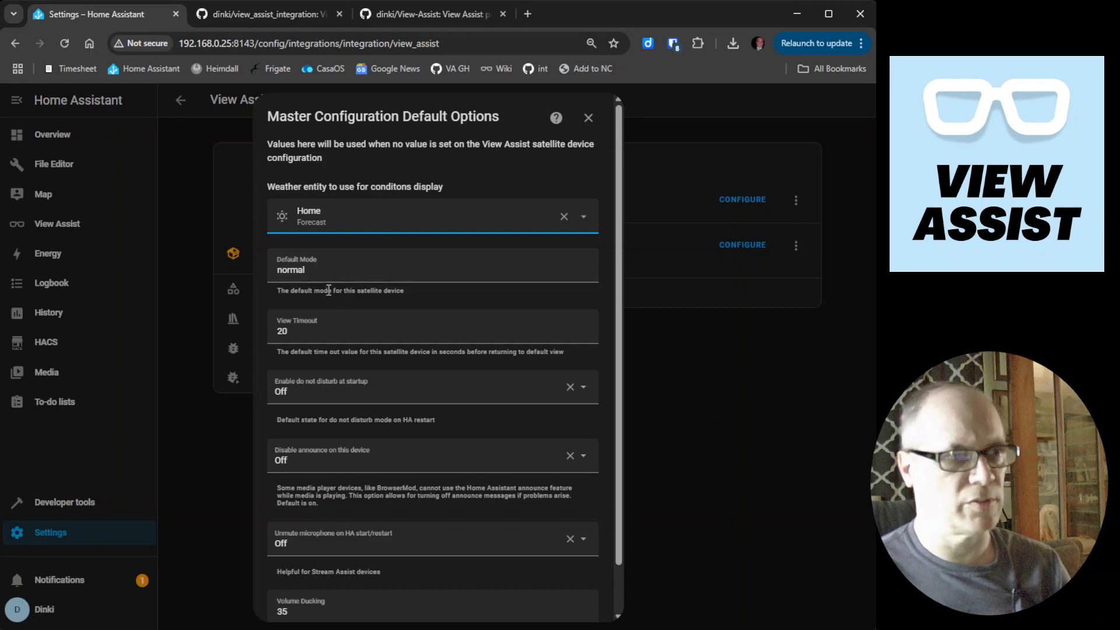
click(329, 273)
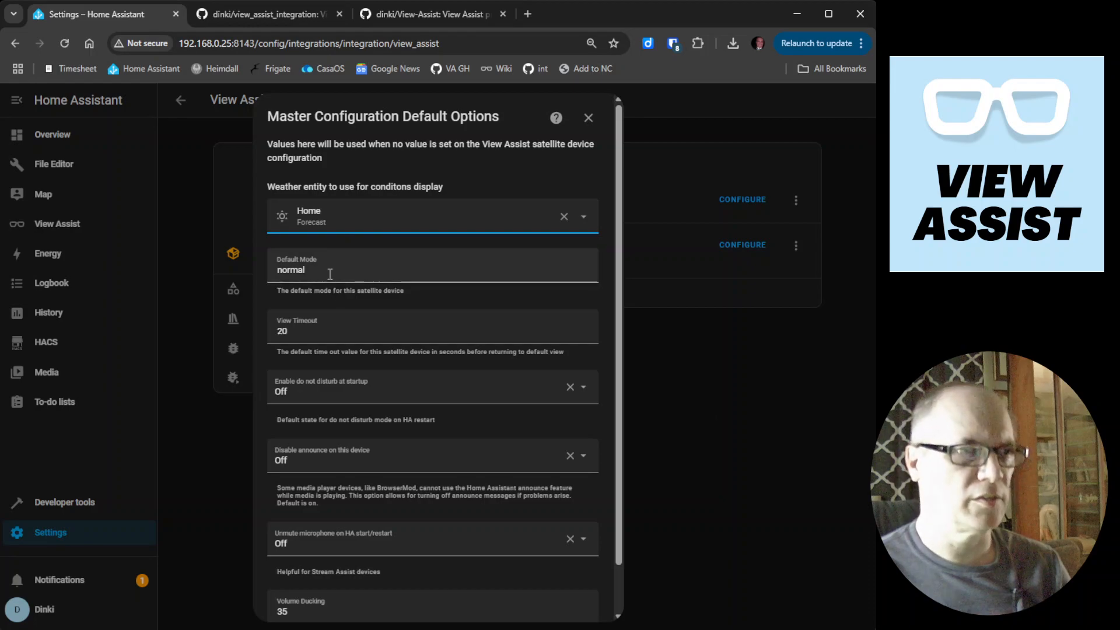
scroll(down, 3)
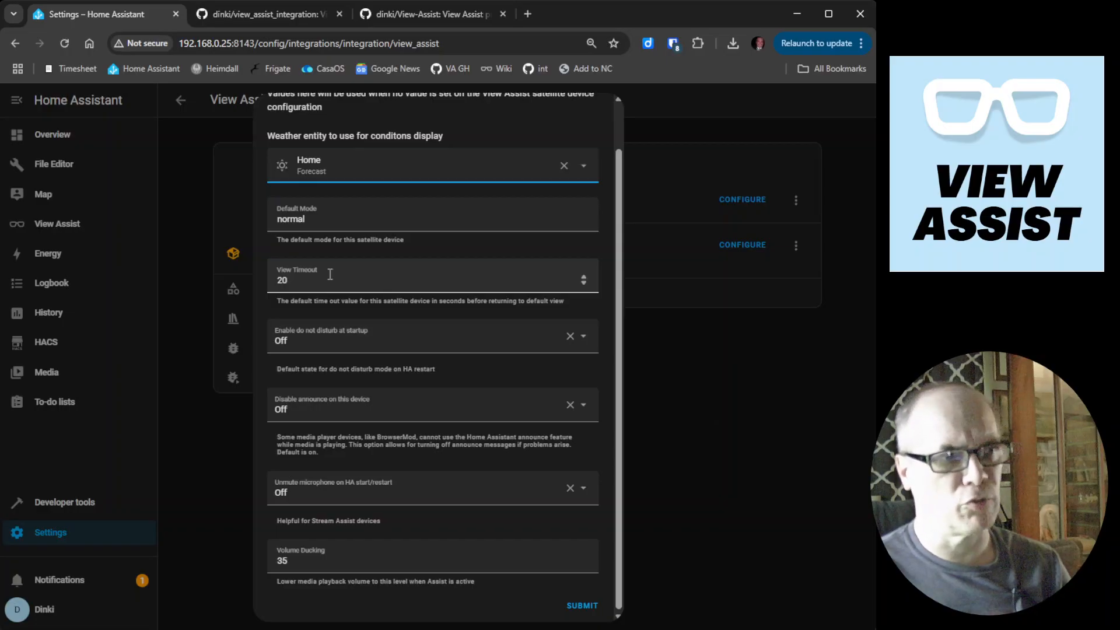
mouse_move(304, 281)
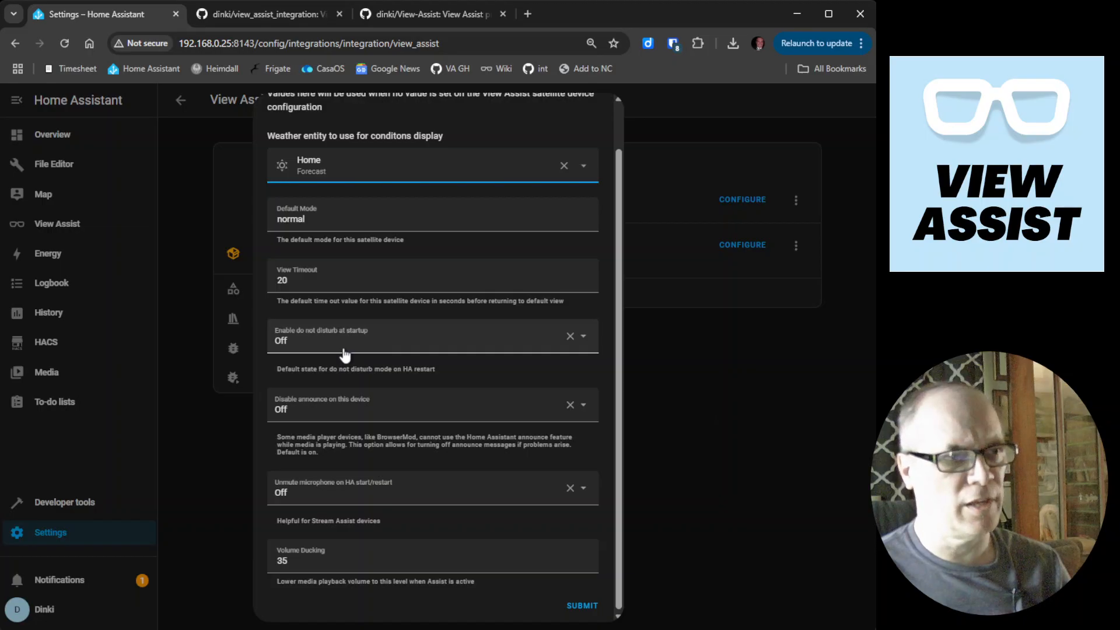
mouse_move(364, 427)
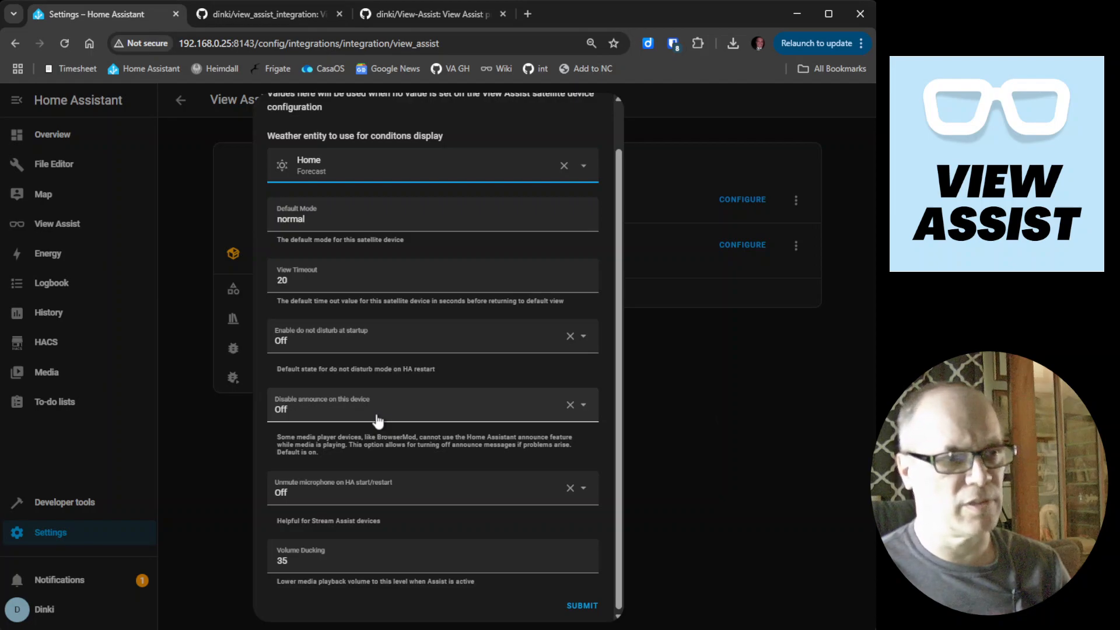
mouse_move(438, 450)
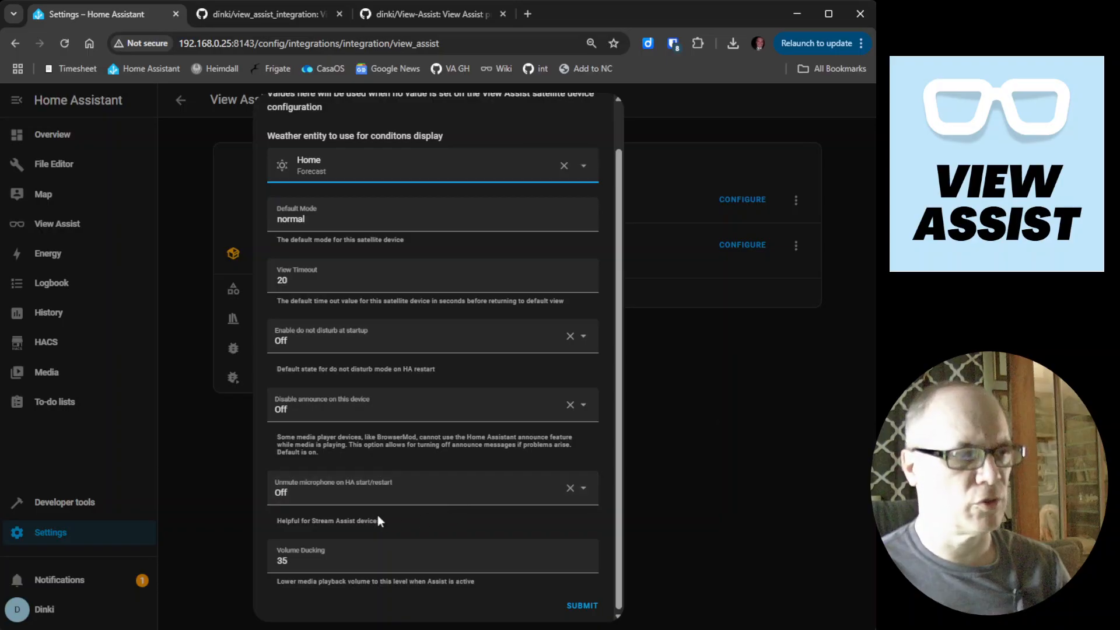
mouse_move(429, 523)
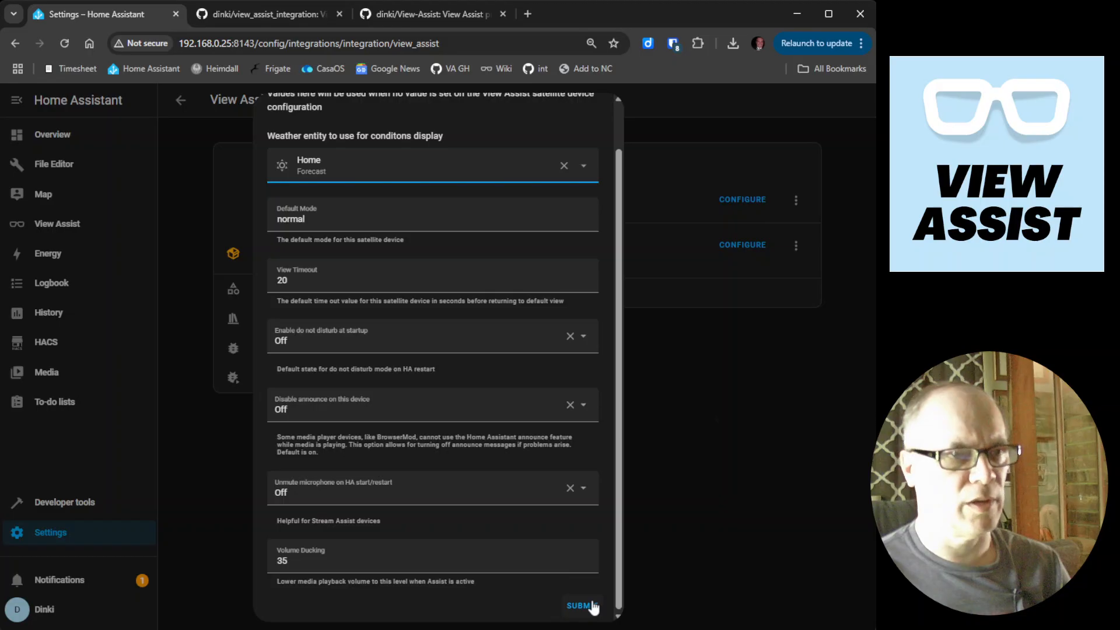
Submit the master default options and finish the save
click(582, 605)
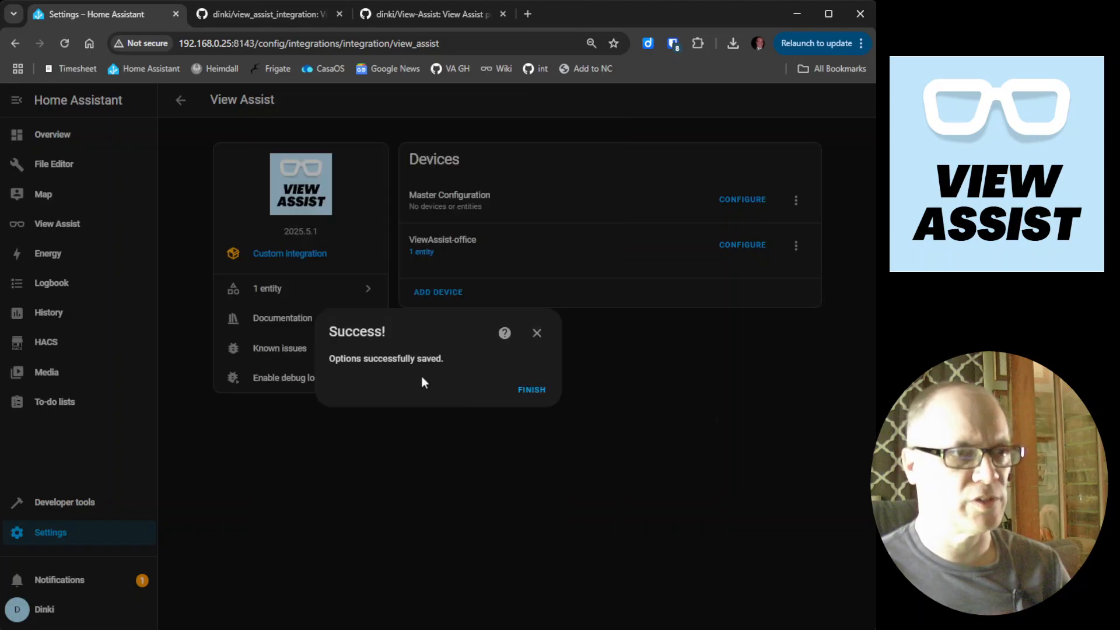
click(531, 390)
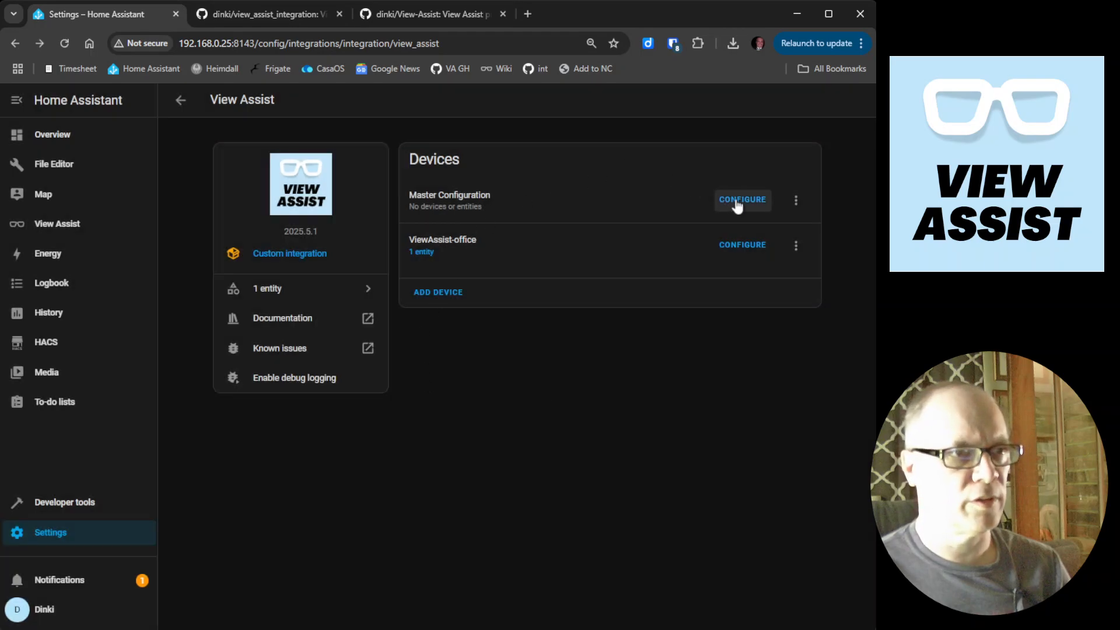
Bring up the Master Configuration Developer Options form with device and mimic fields
click(742, 200)
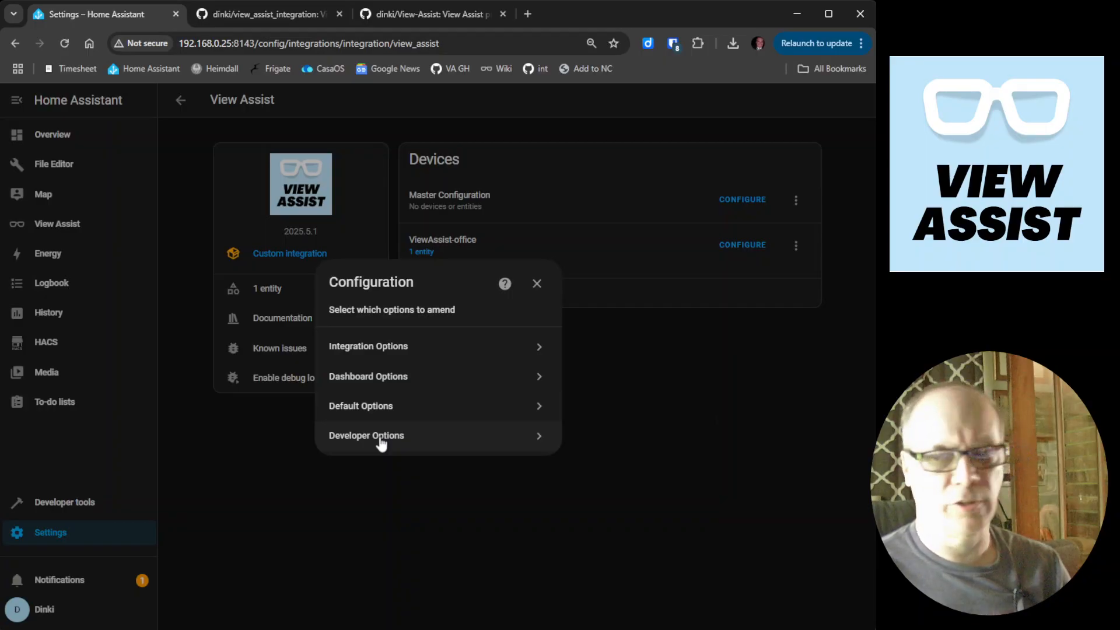
click(365, 435)
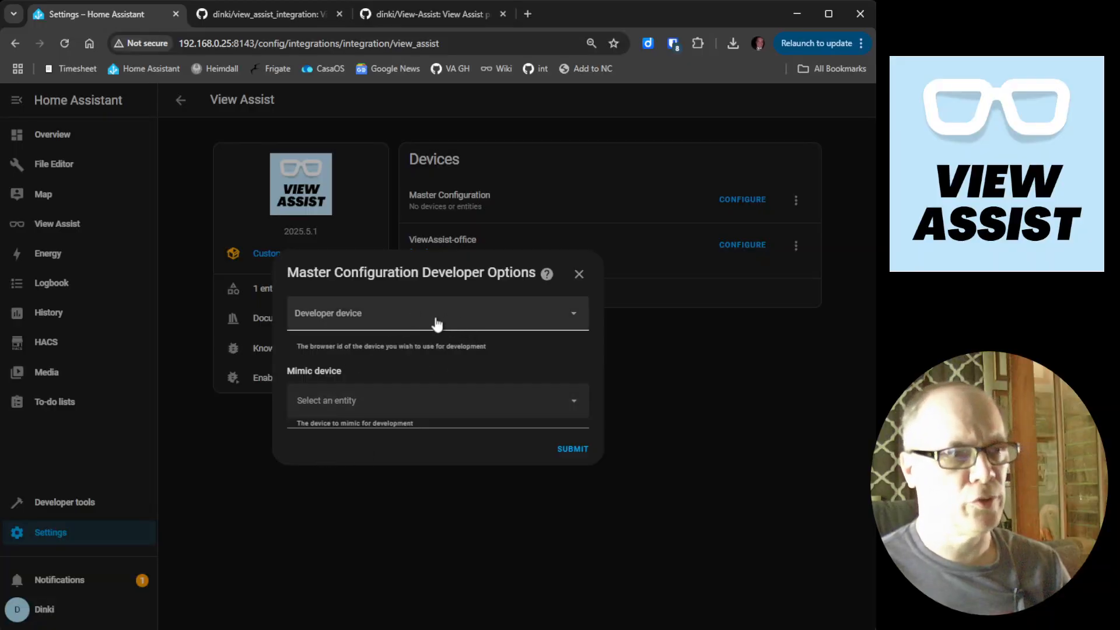
mouse_move(572, 322)
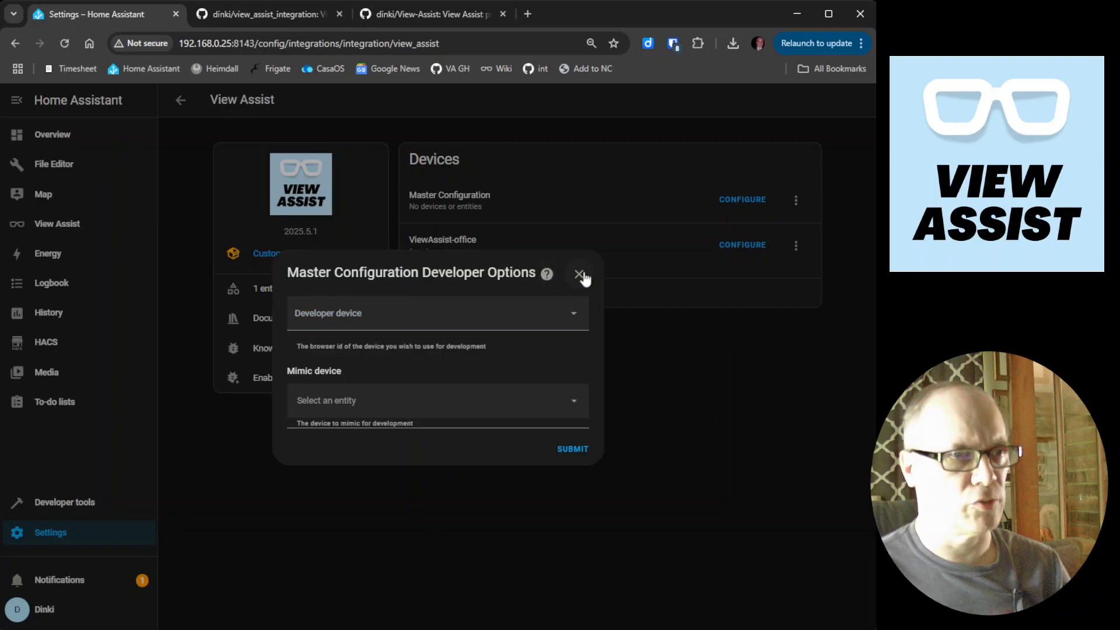
Discard the unsaved developer options and navigate back through Settings, the View Assist dashboard and developer tools
click(579, 274)
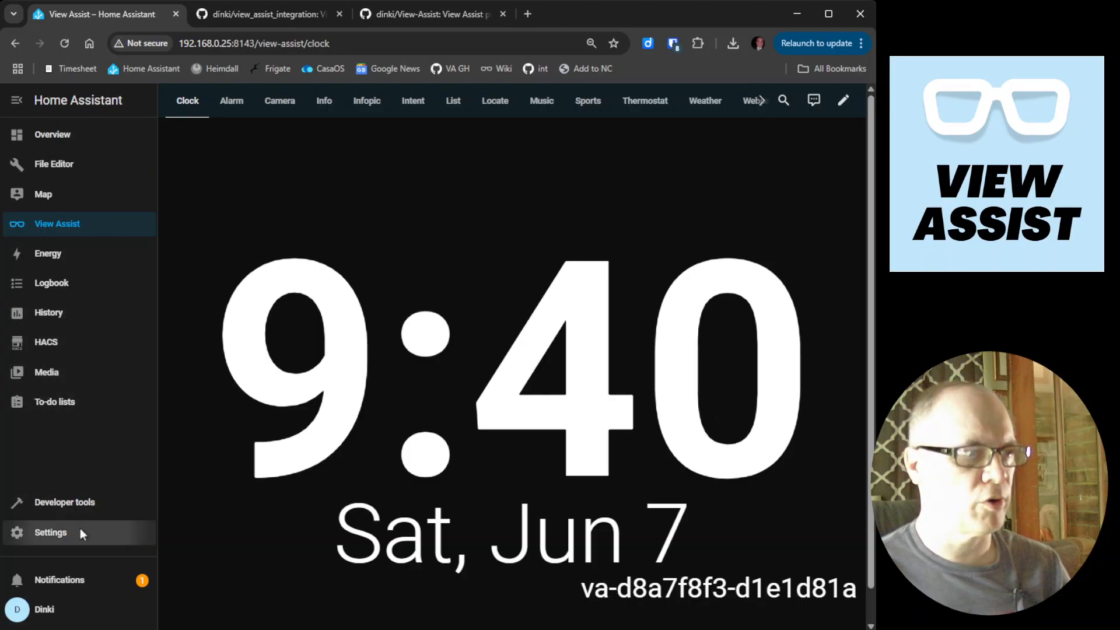
click(51, 532)
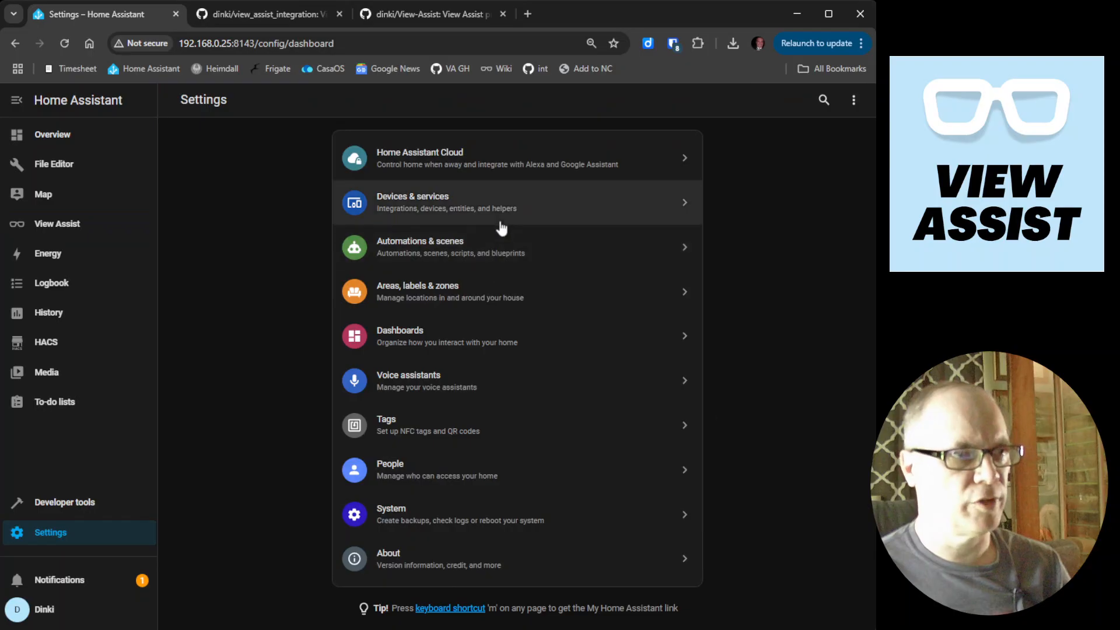
click(501, 202)
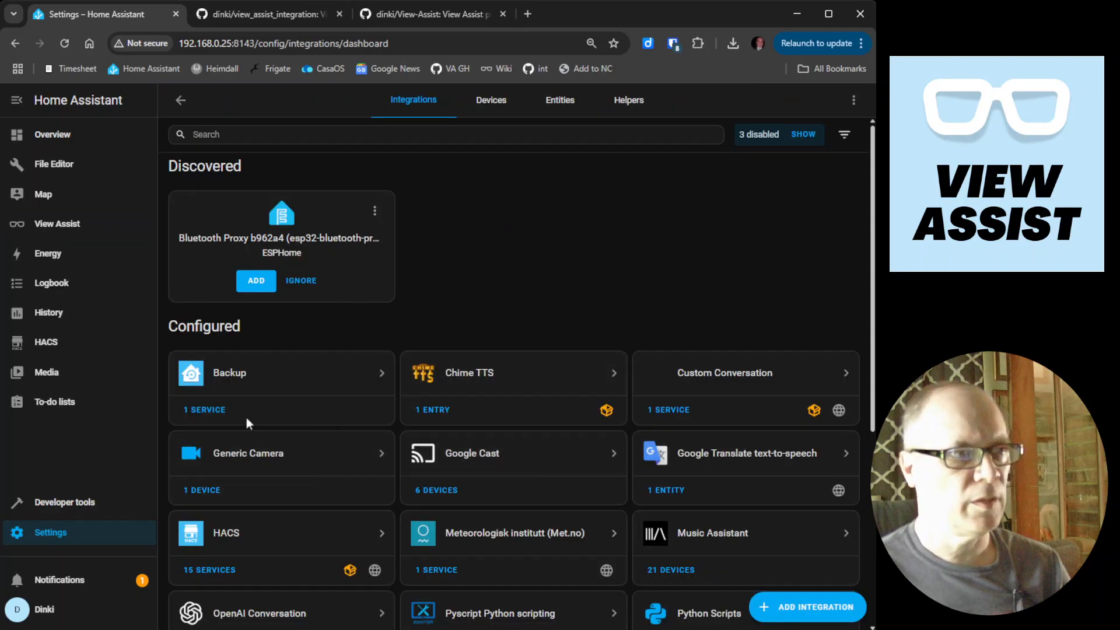
click(58, 224)
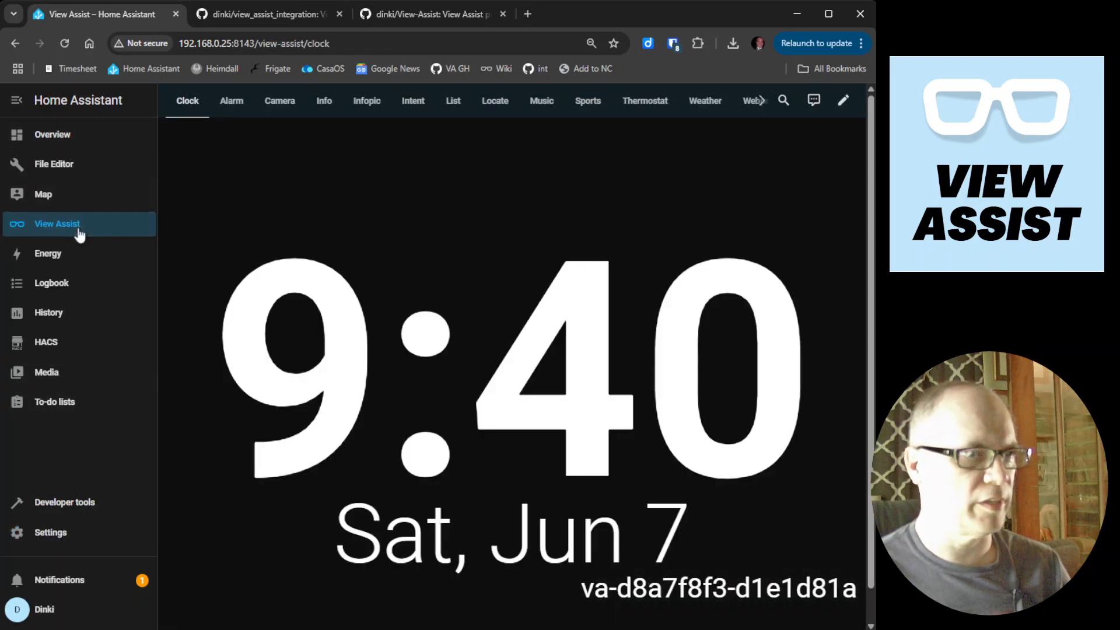
mouse_move(43, 511)
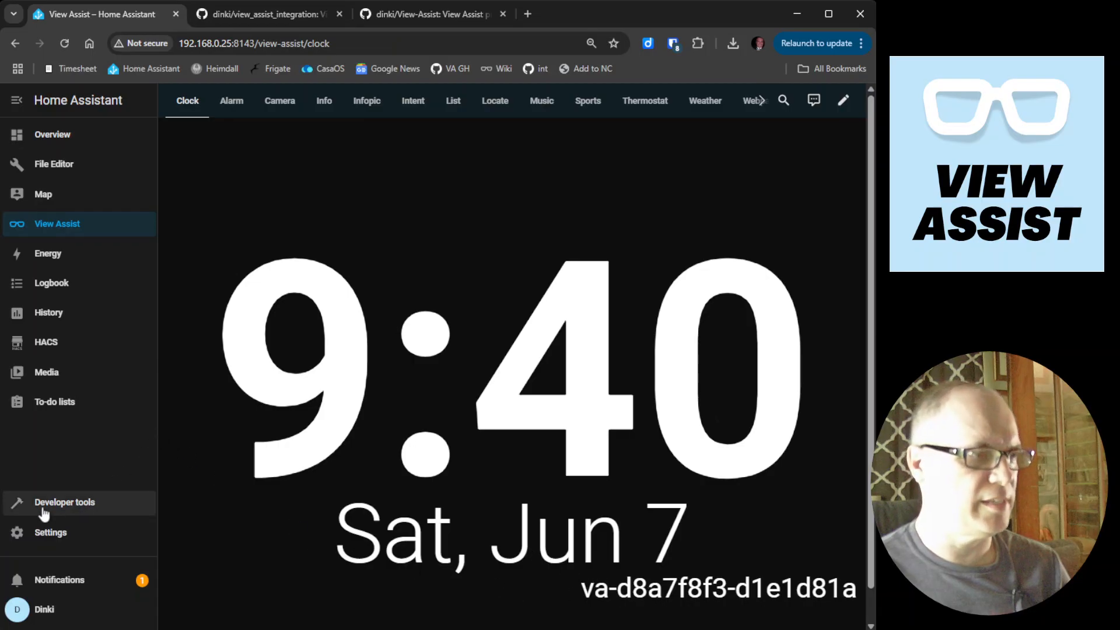
click(63, 502)
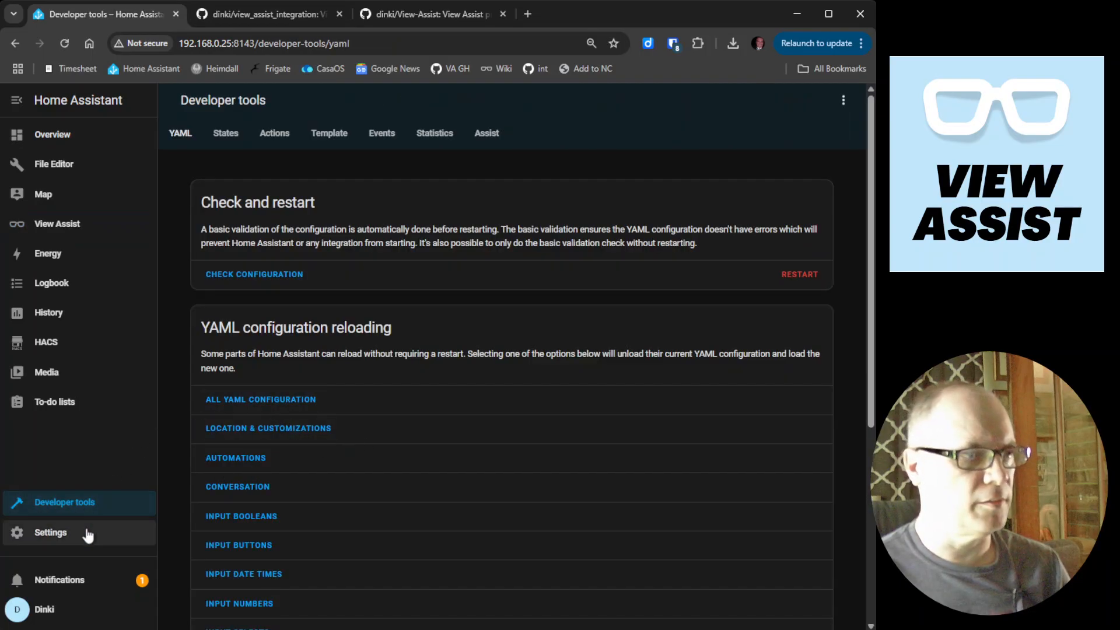
click(50, 532)
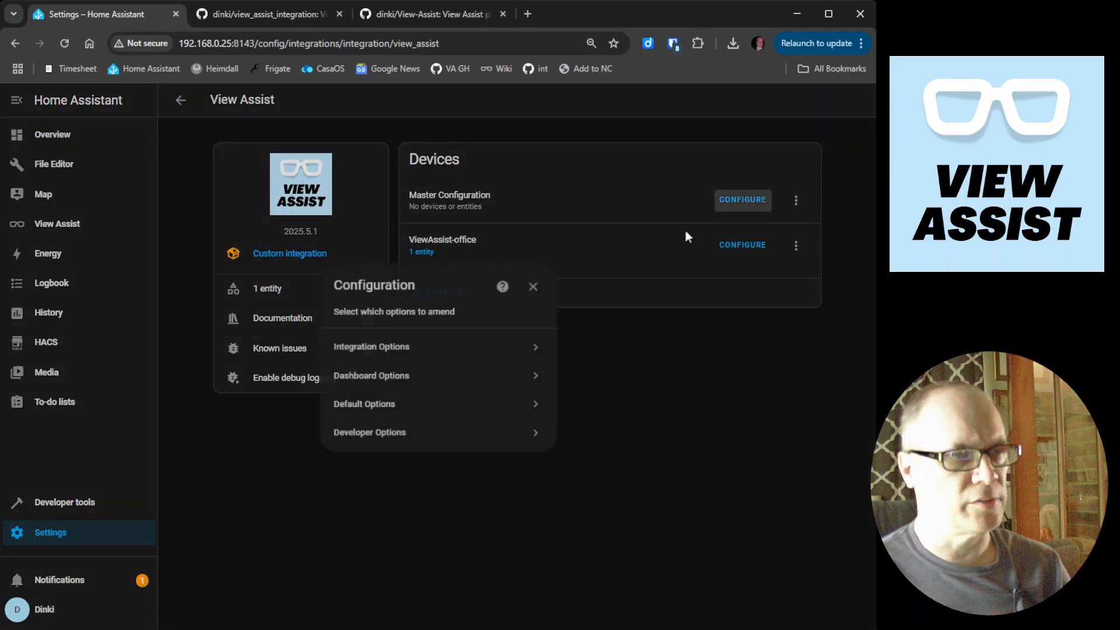
Set developer device va-d8a7f8f3-d1e1d81a to mimic ViewAssist-office and submit the developer options
click(370, 432)
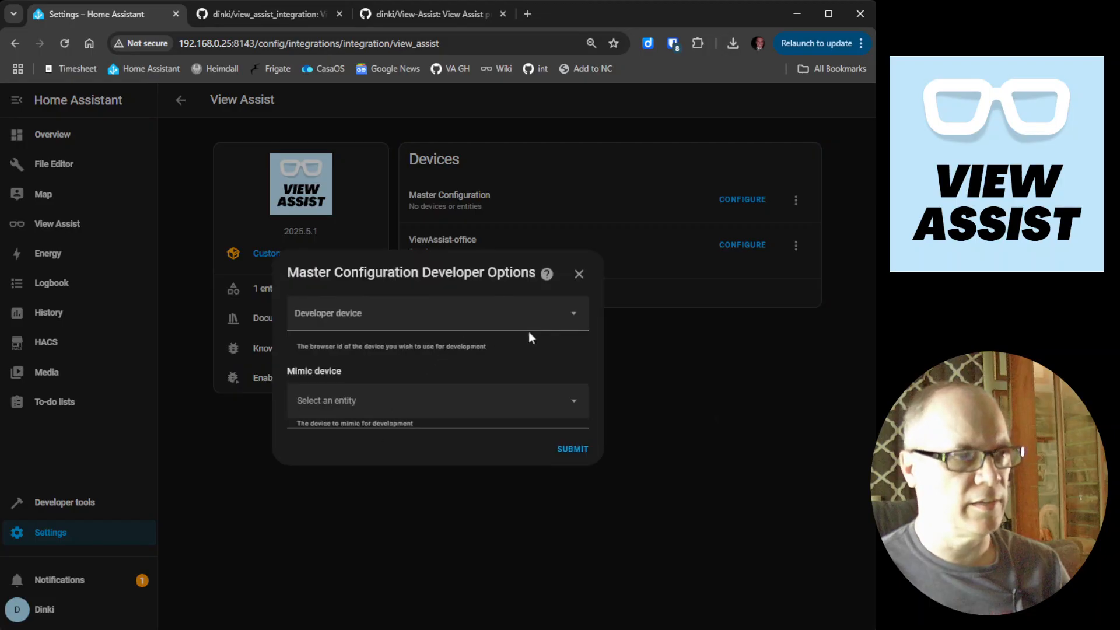
click(436, 313)
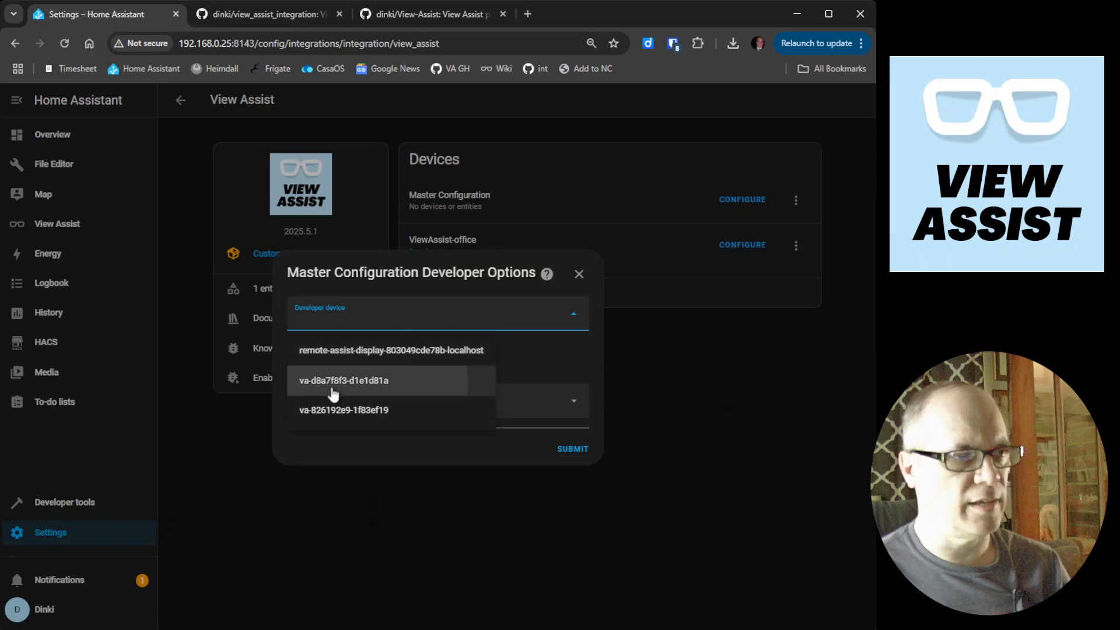
click(345, 380)
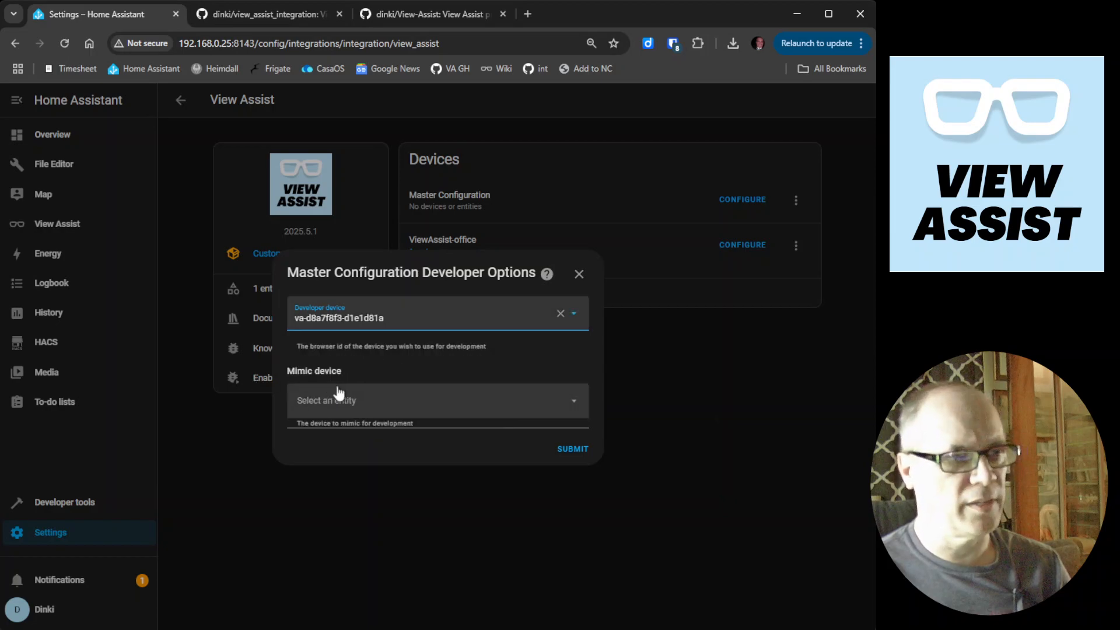
click(435, 400)
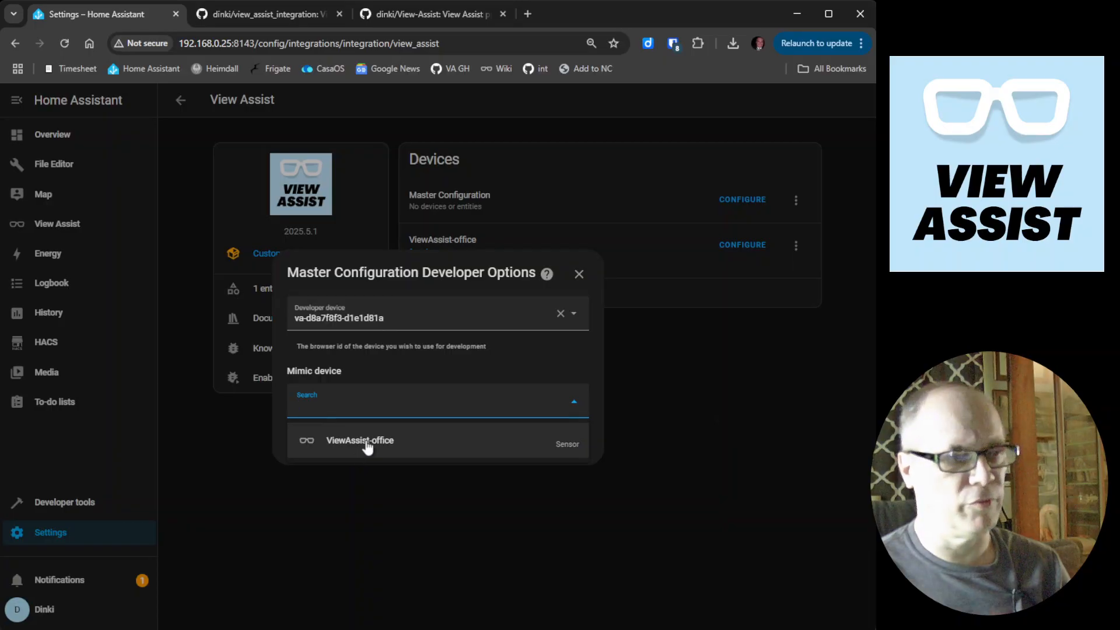
mouse_move(470, 447)
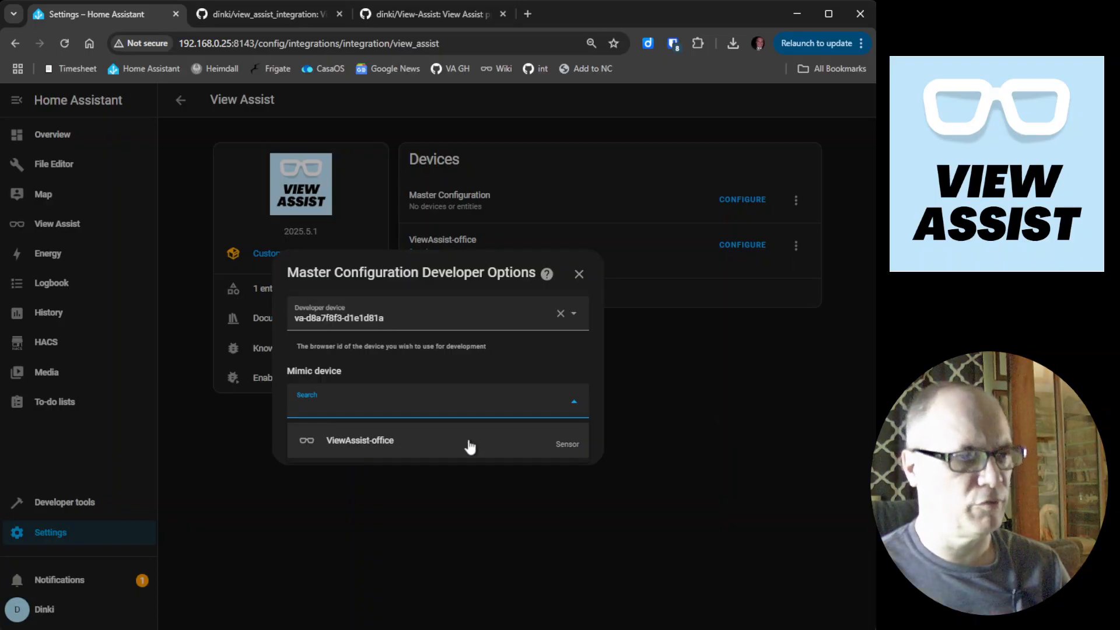
click(360, 440)
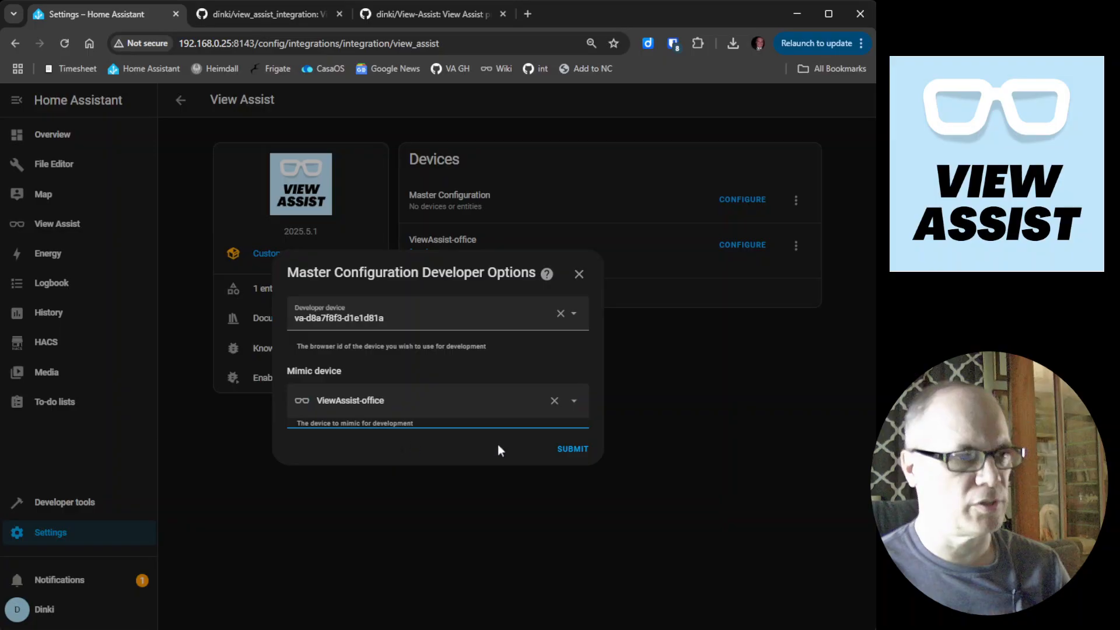
click(571, 448)
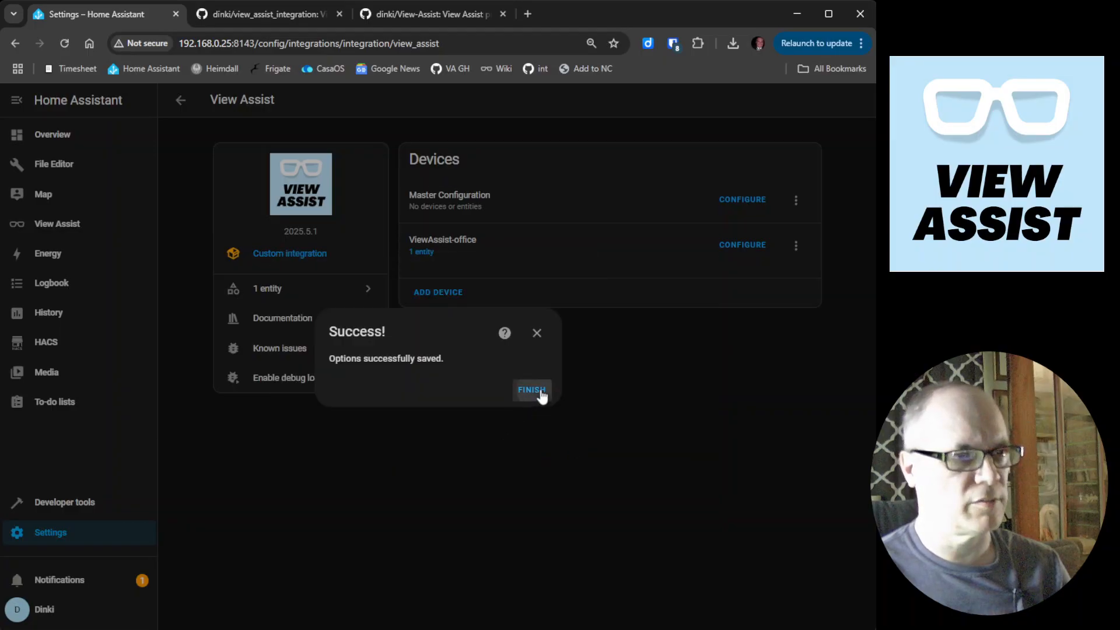
Finish the success dialog and return to the View Assist dashboard showing the clock view
click(532, 390)
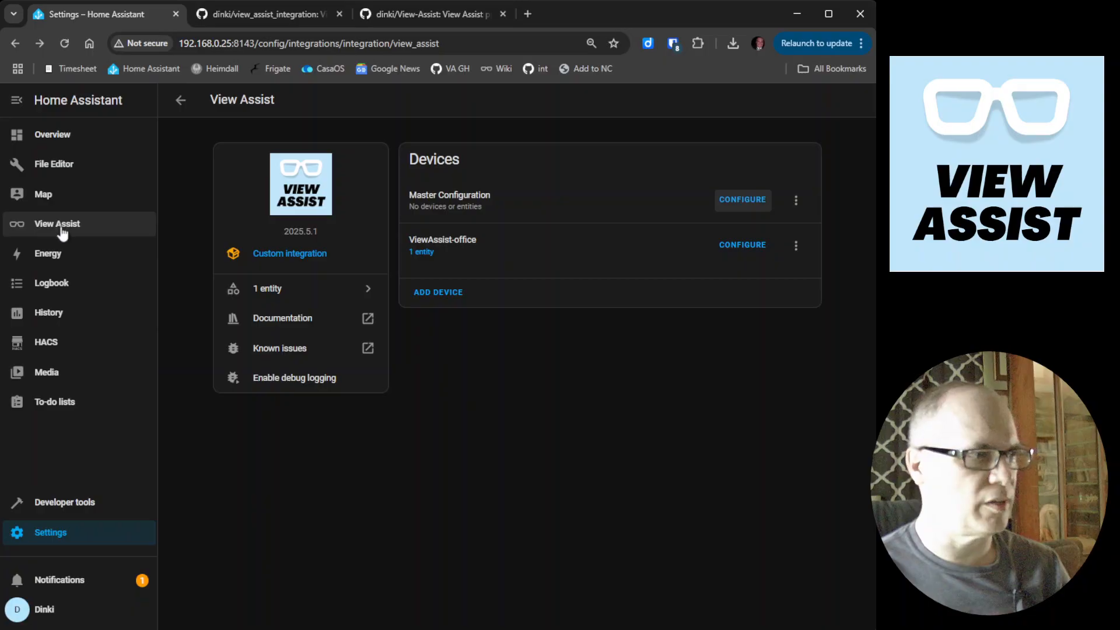
click(57, 224)
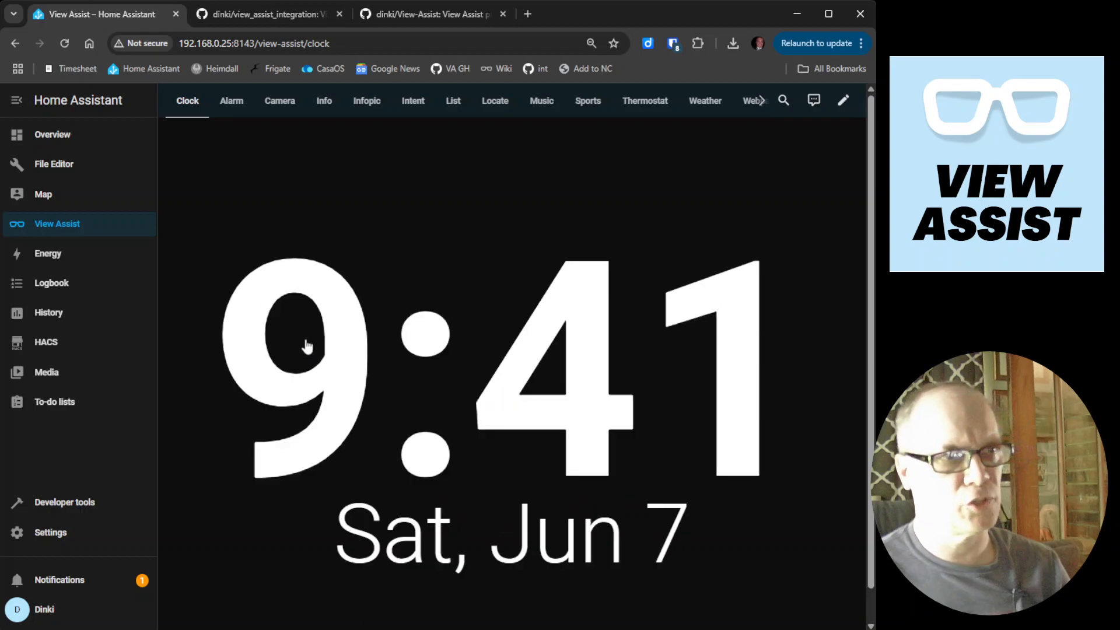
mouse_move(689, 505)
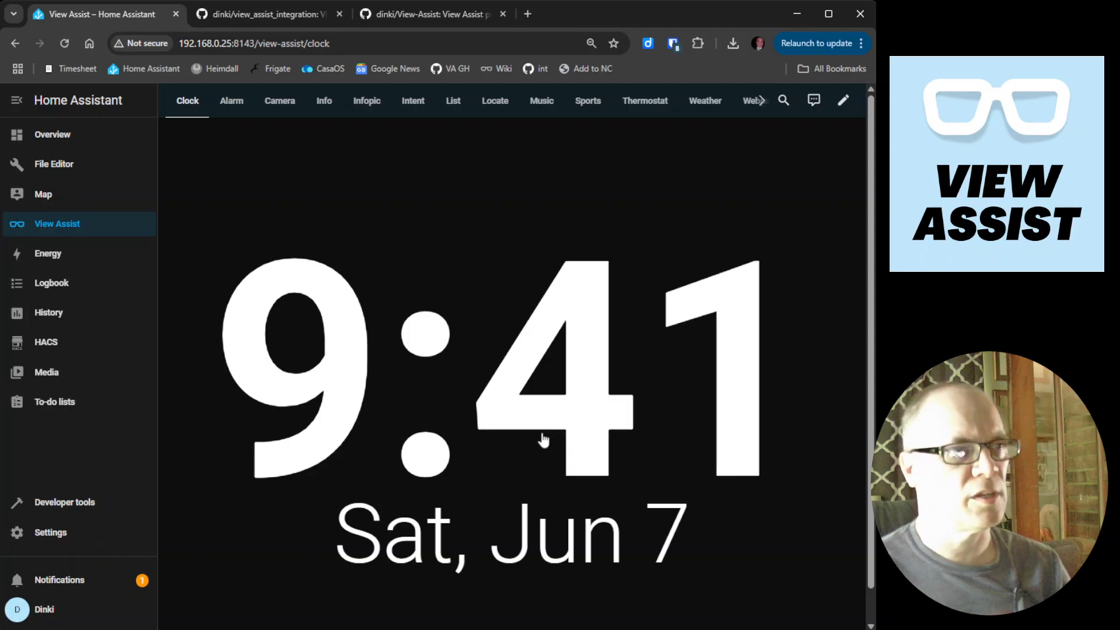
mouse_move(443, 119)
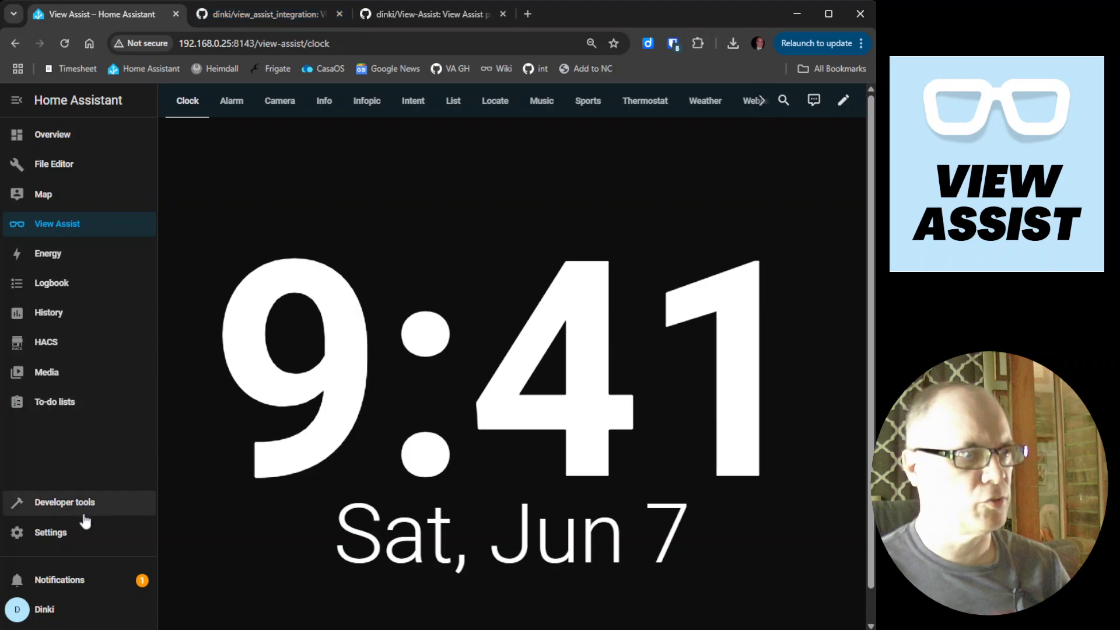
Reach the View Assist integration via Settings > Integrations and configure the ViewAssist-office device
click(50, 532)
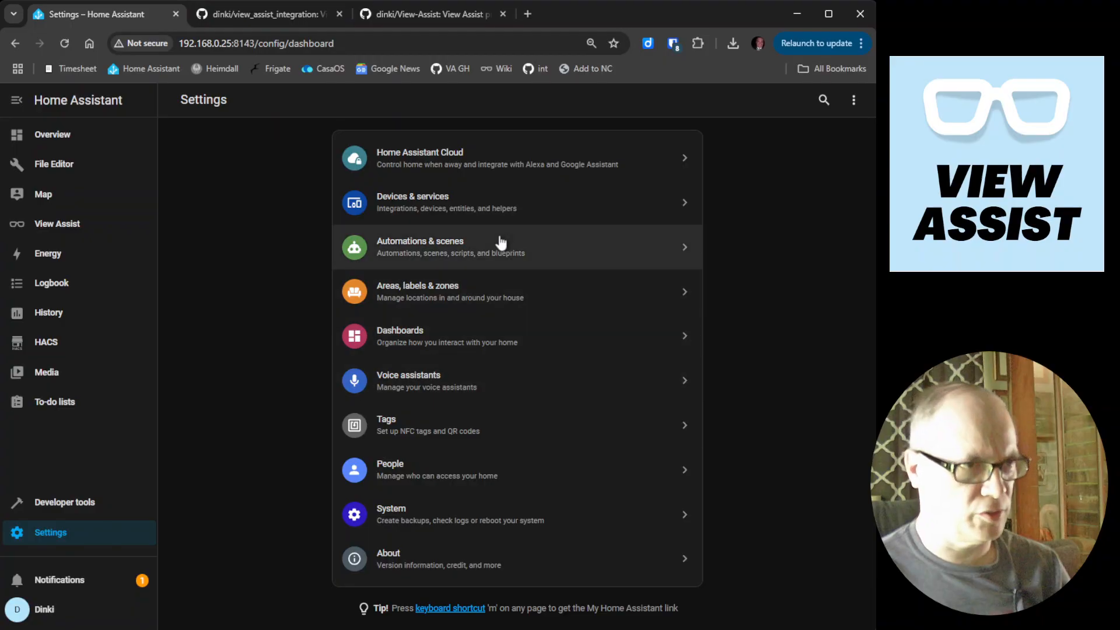
click(412, 202)
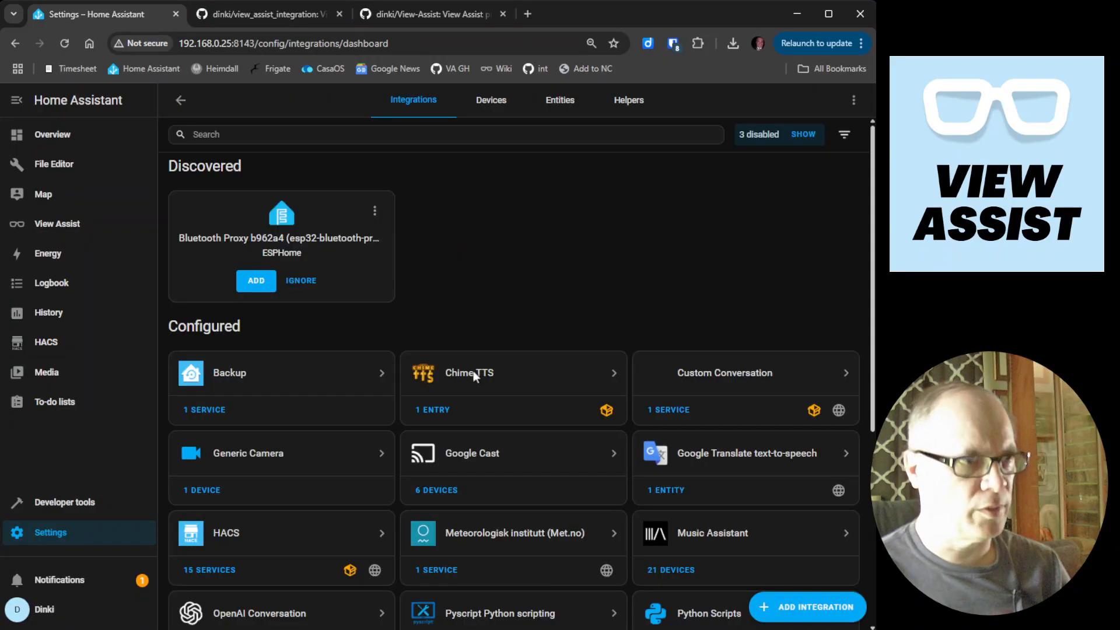
scroll(down, 3)
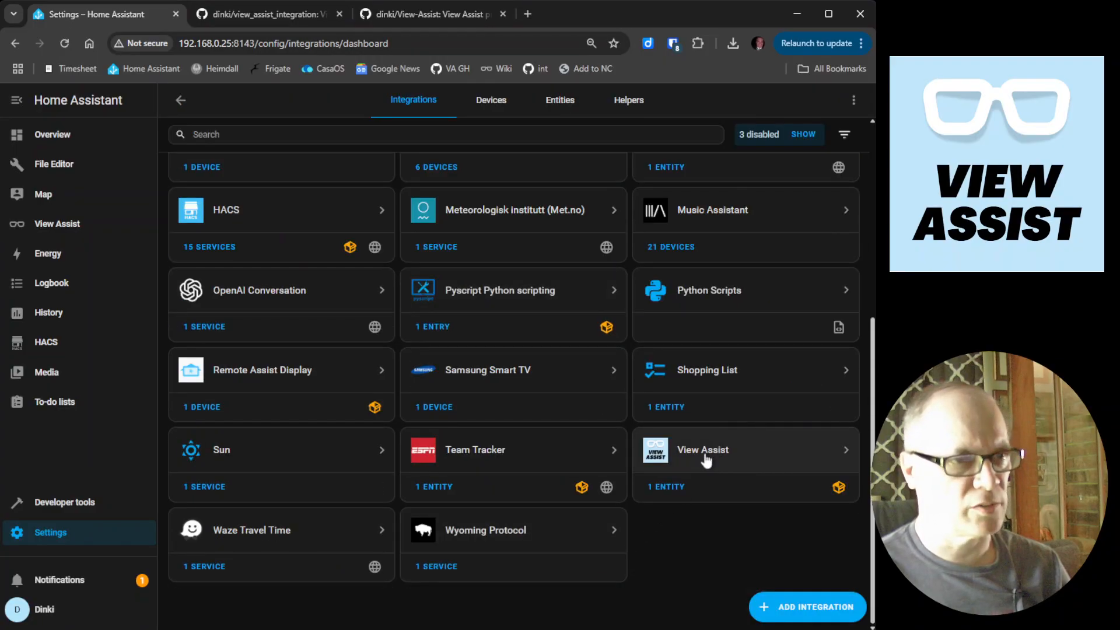
click(703, 449)
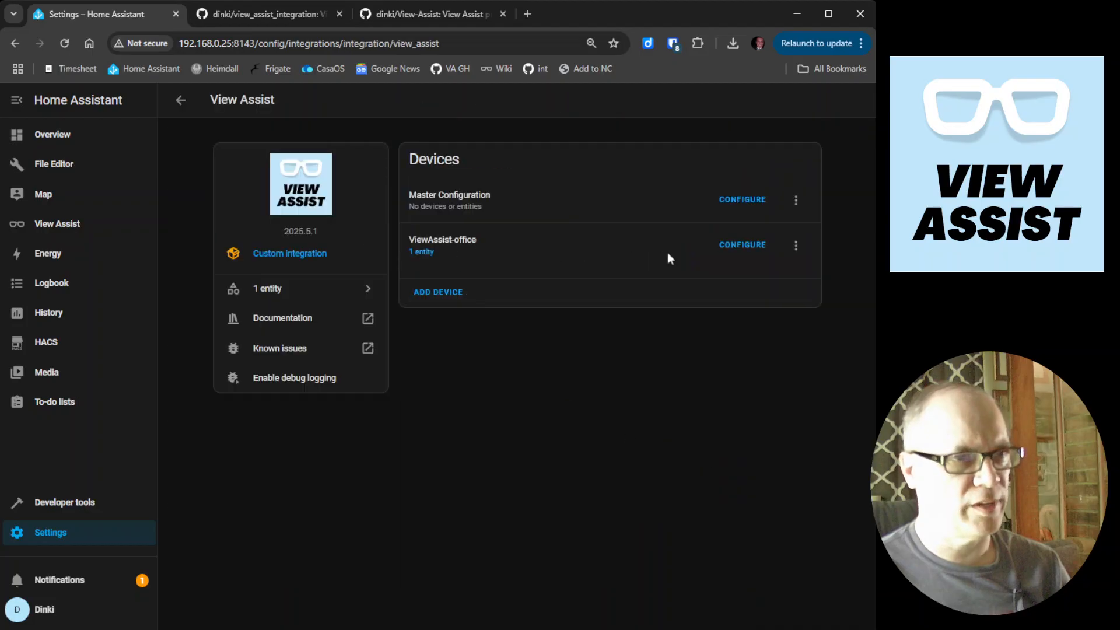
click(742, 244)
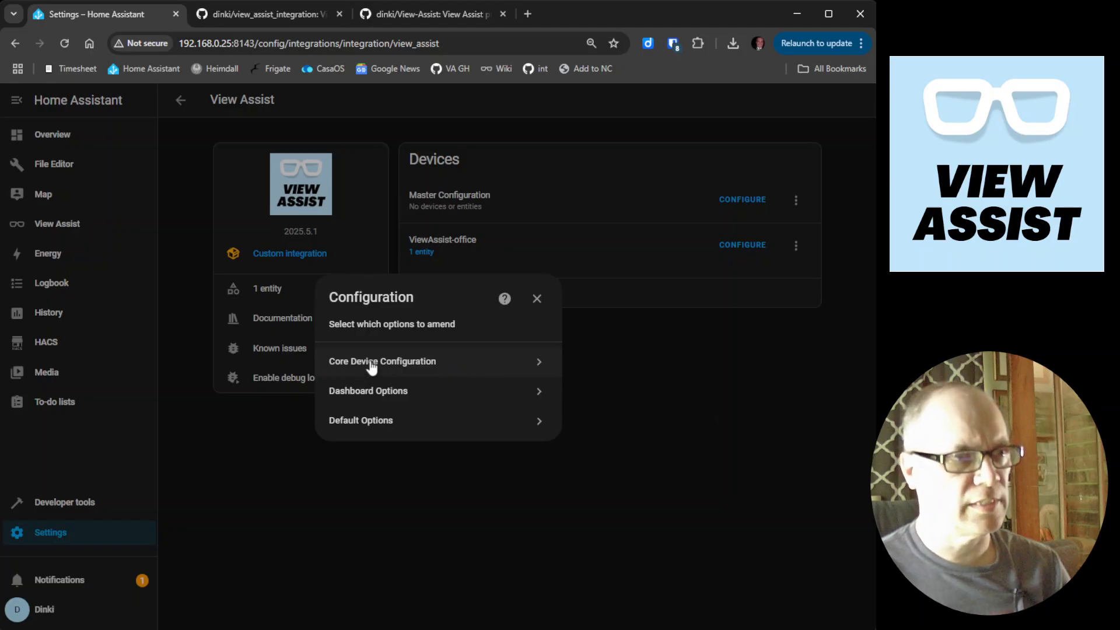
mouse_move(427, 329)
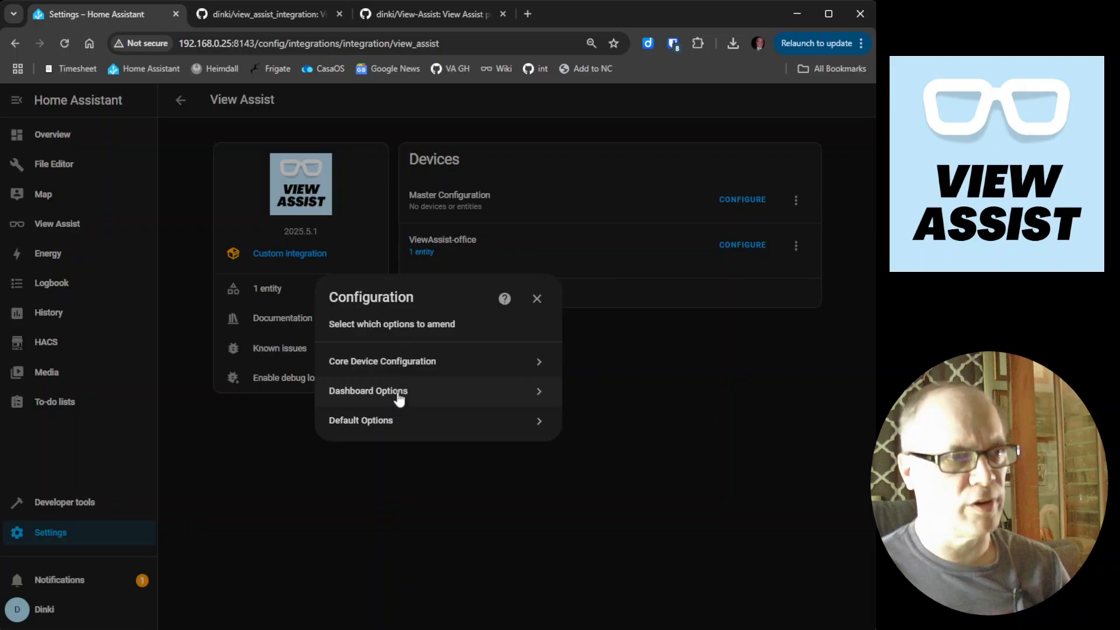
Set the office background source to 'Random image from local file path', then close the dashboard options unsaved
click(368, 391)
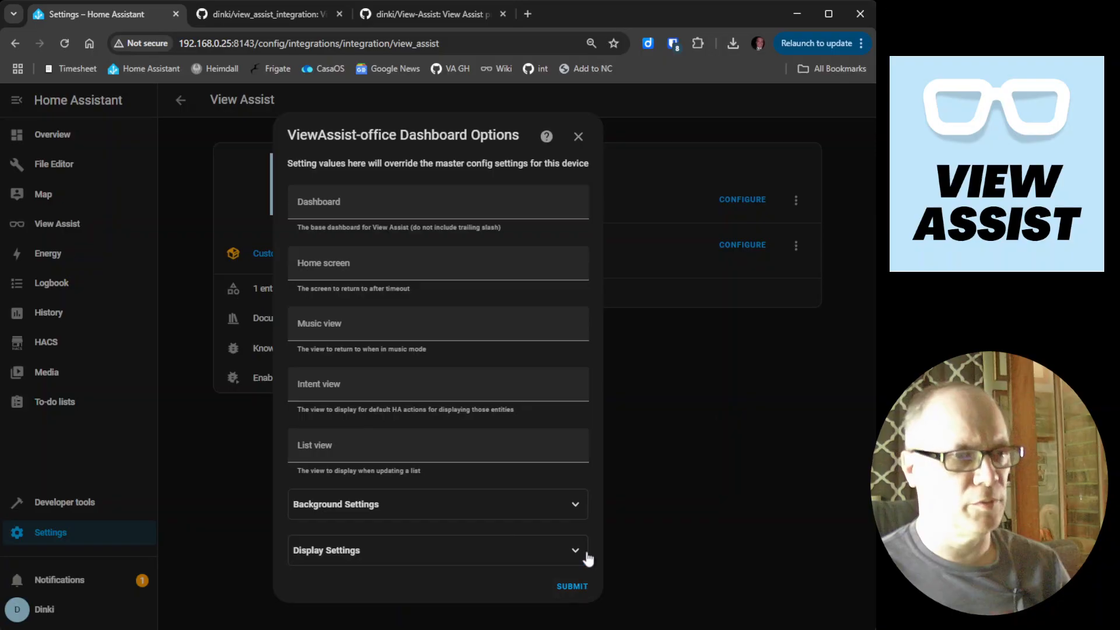
click(437, 504)
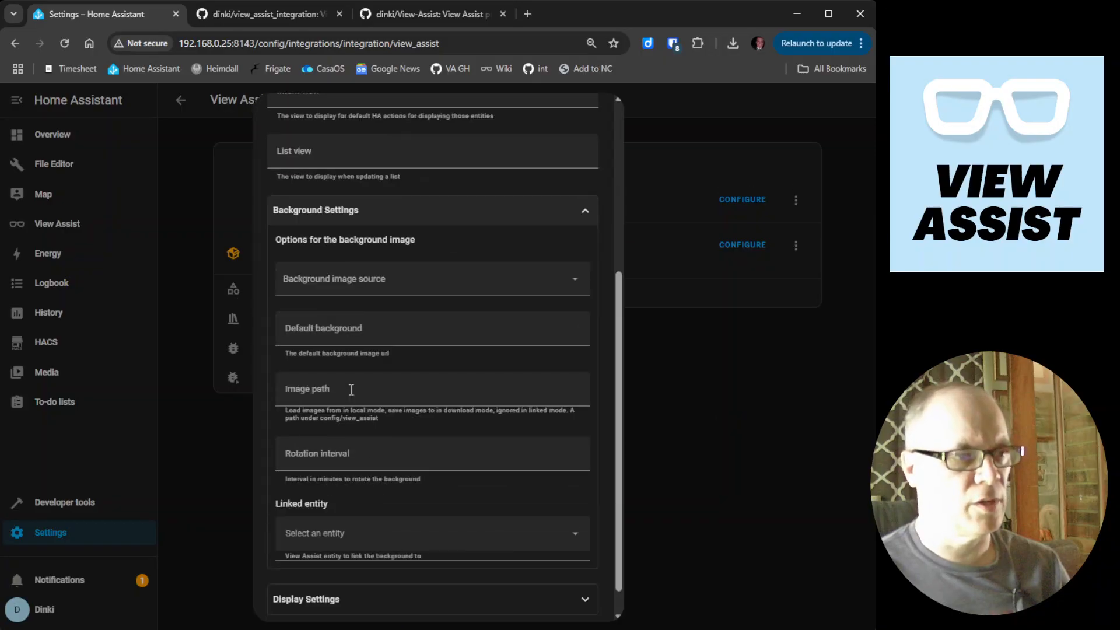
mouse_move(417, 249)
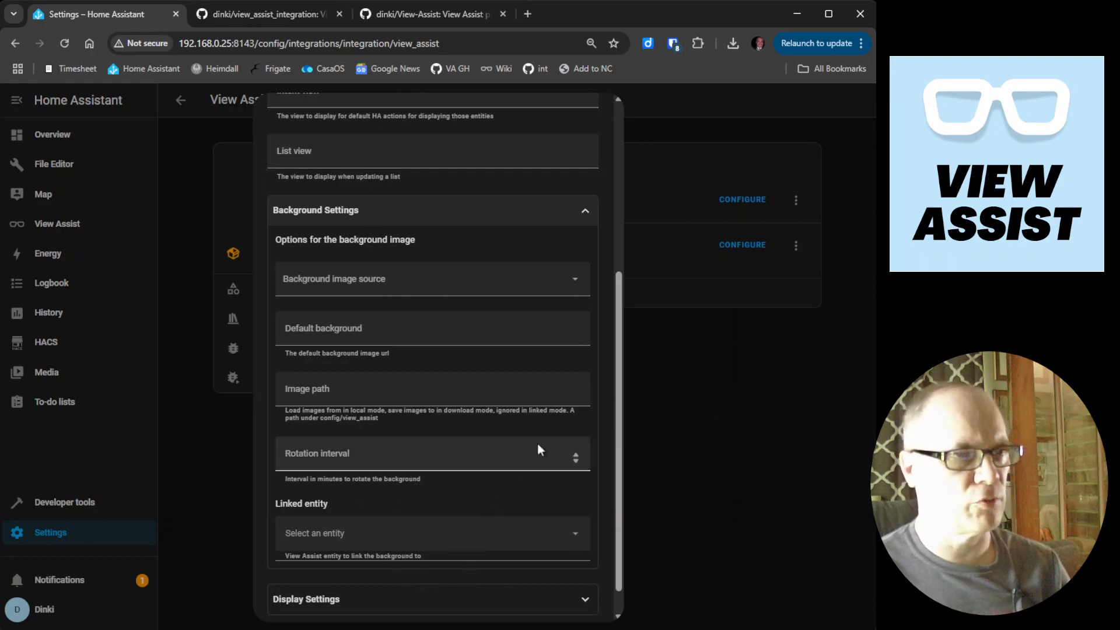
click(432, 279)
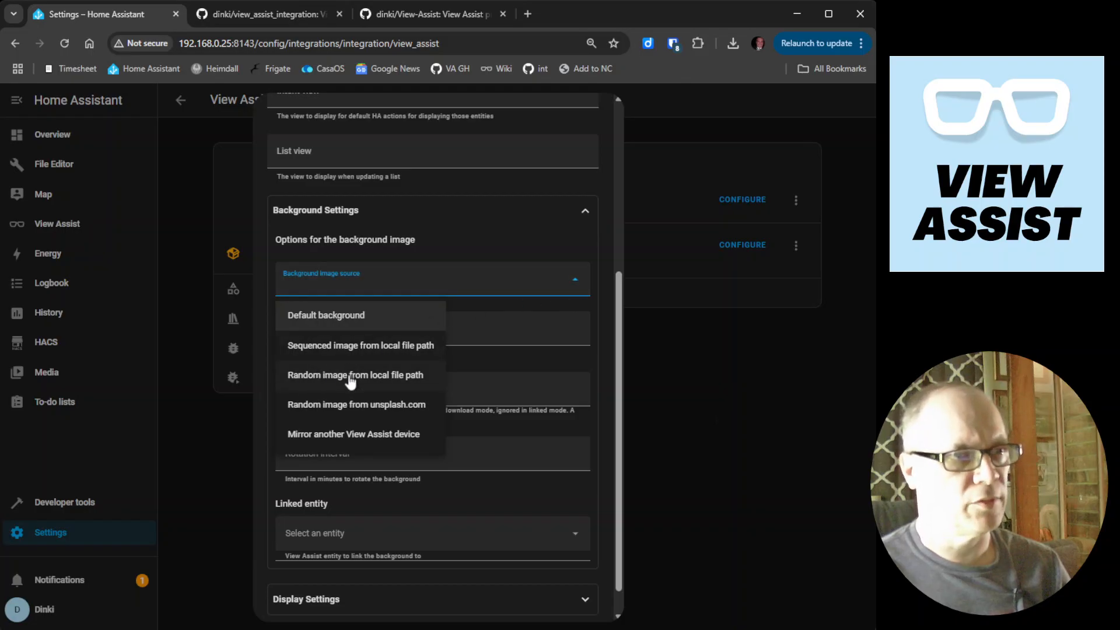
mouse_move(378, 315)
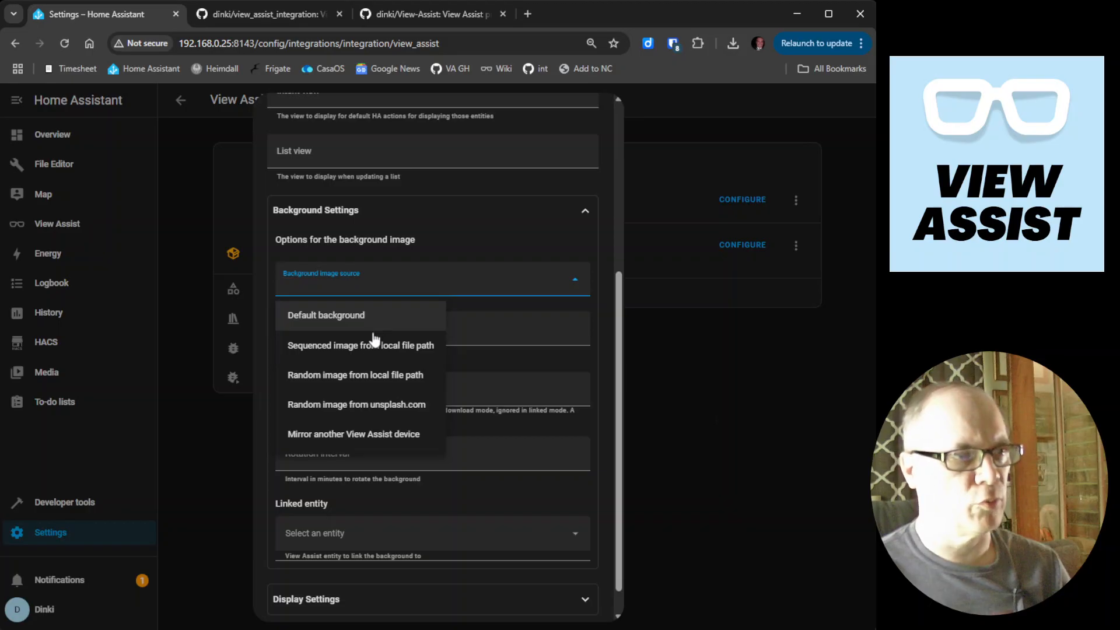
mouse_move(371, 362)
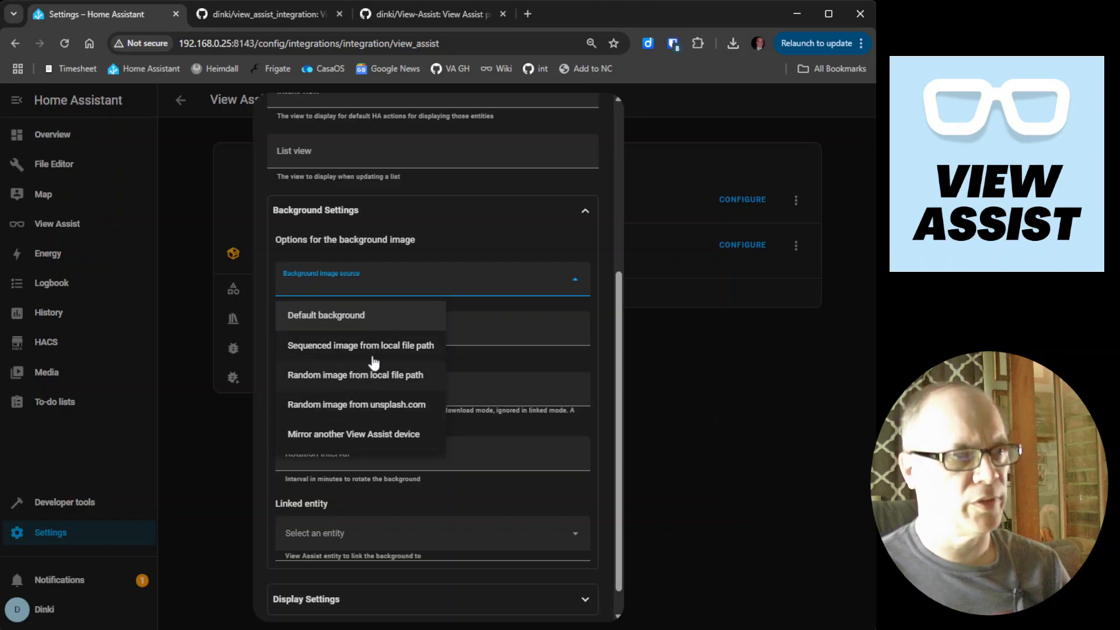
mouse_move(371, 377)
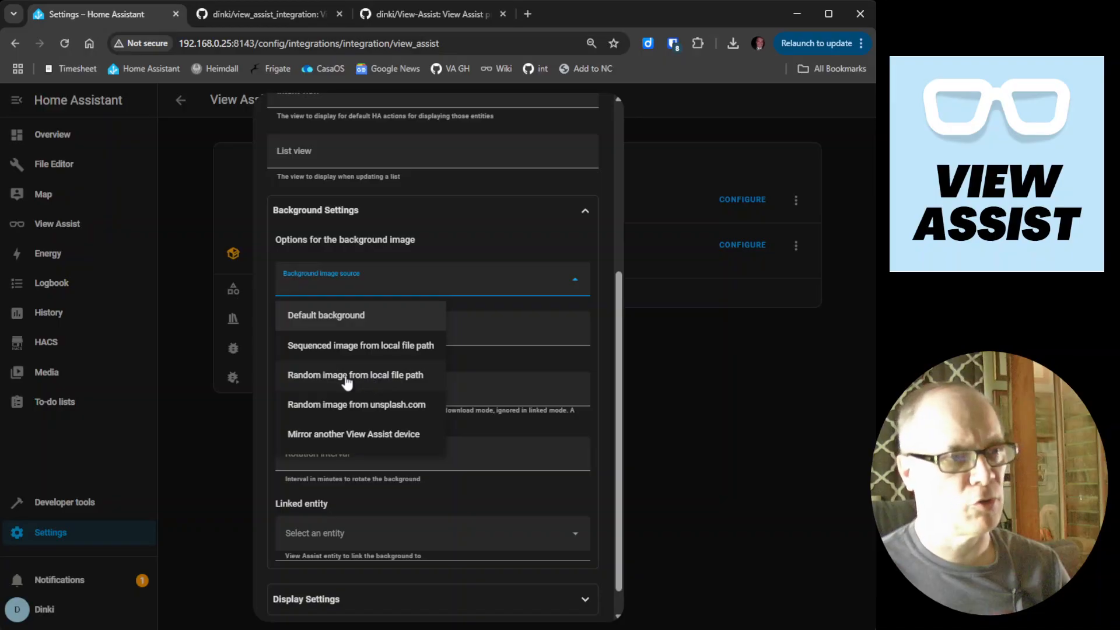
click(354, 375)
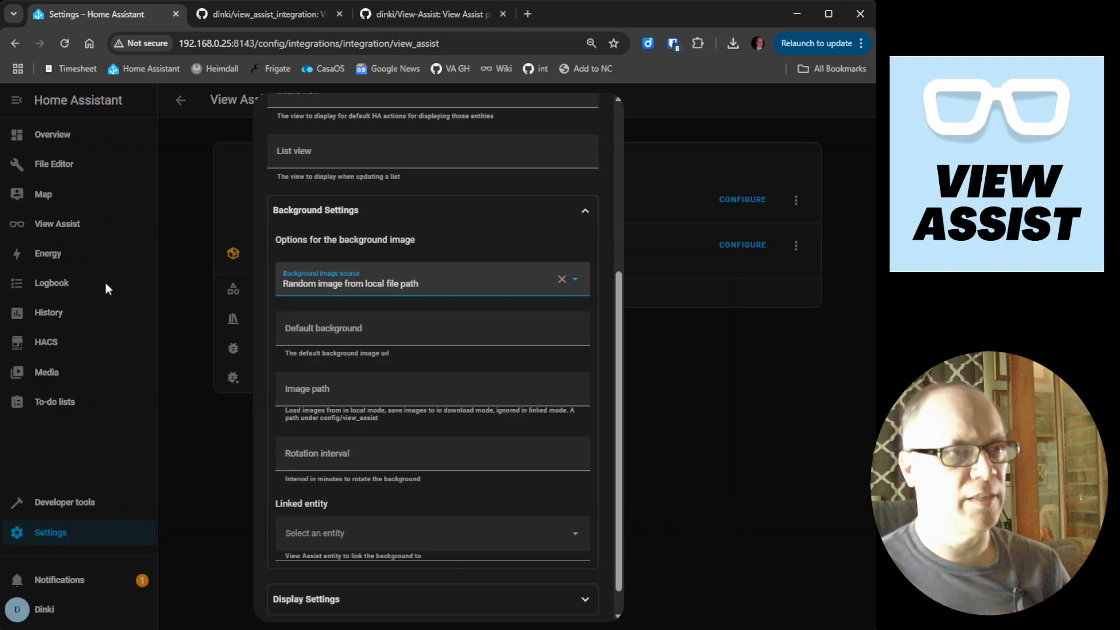
scroll(down, 3)
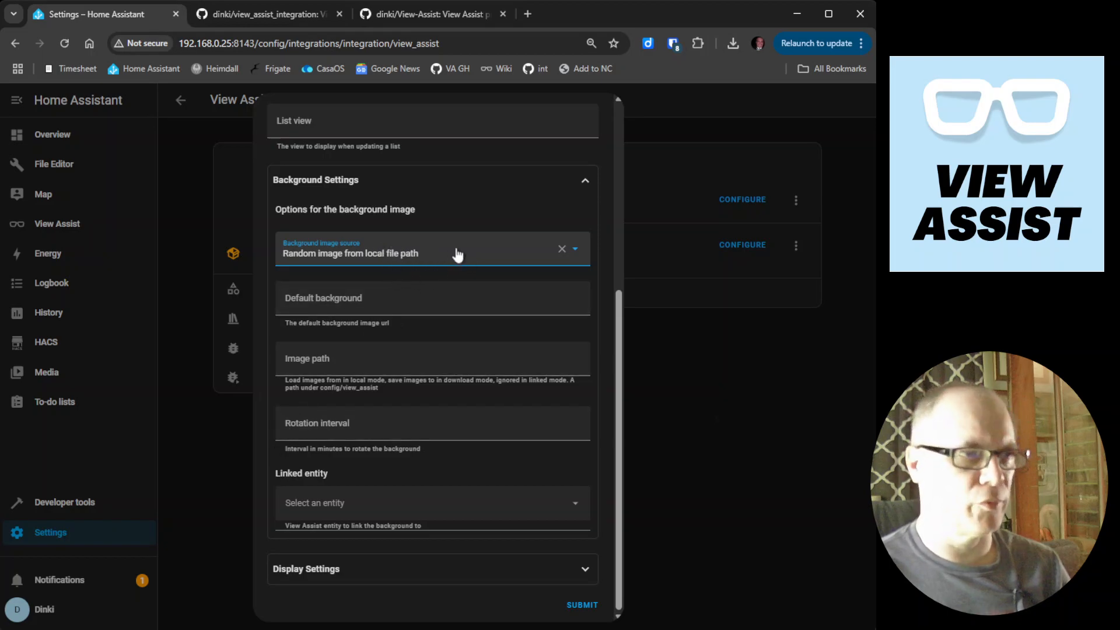
scroll(down, 3)
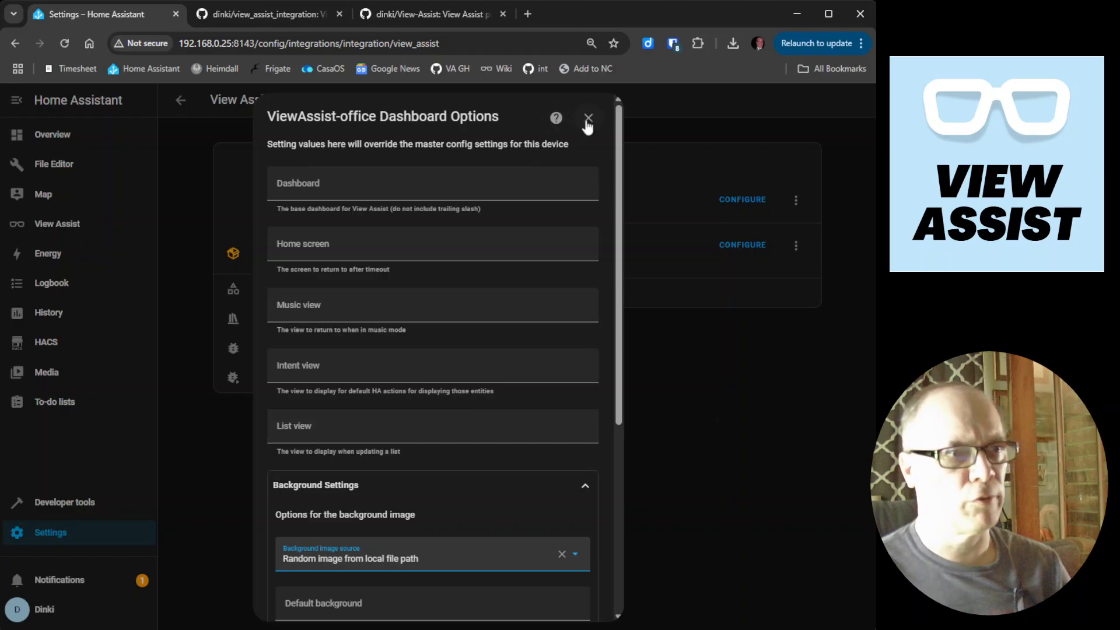
click(588, 118)
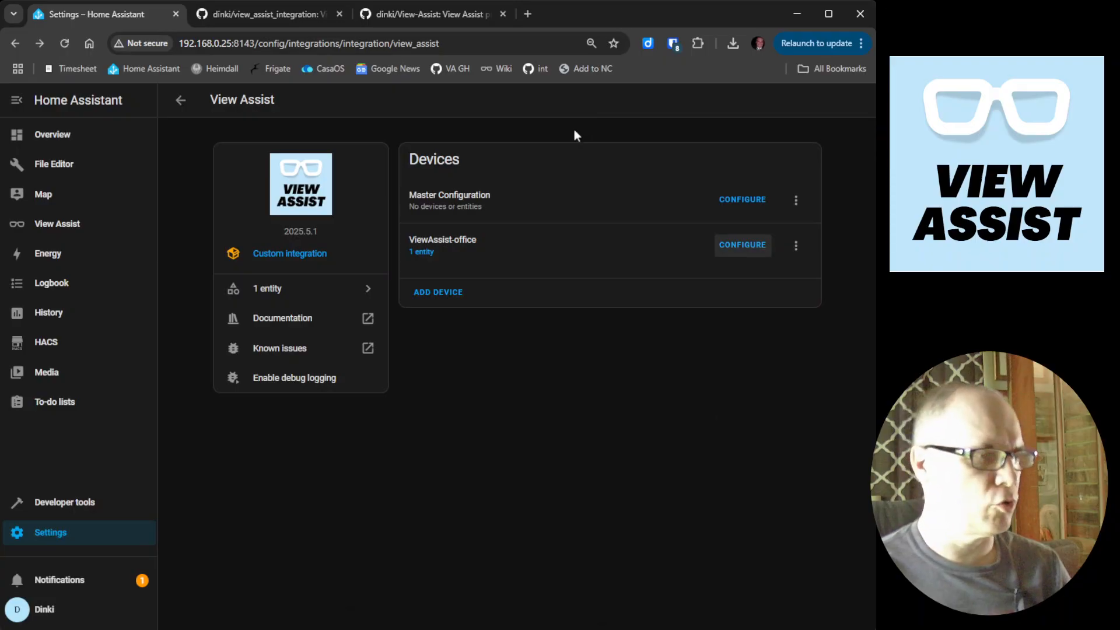
mouse_move(497, 364)
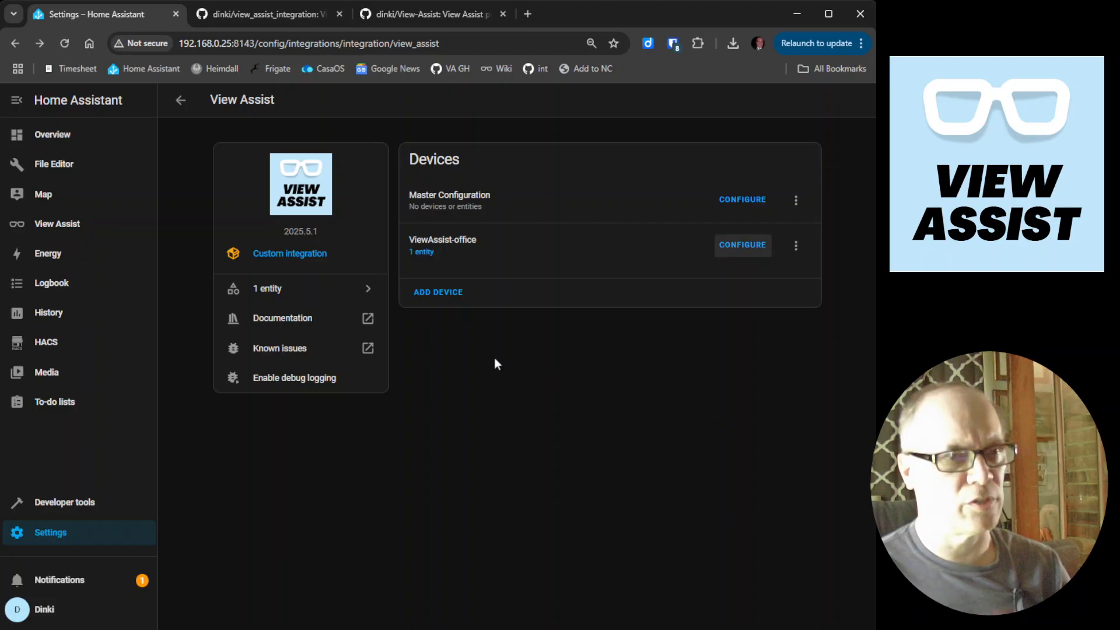
mouse_move(525, 347)
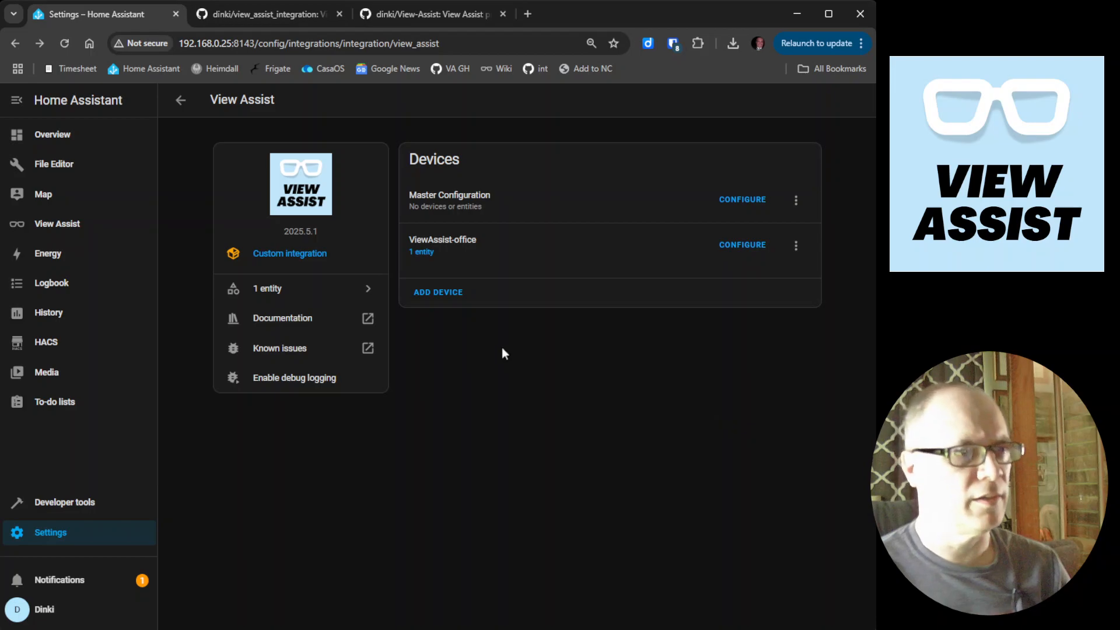
mouse_move(502, 355)
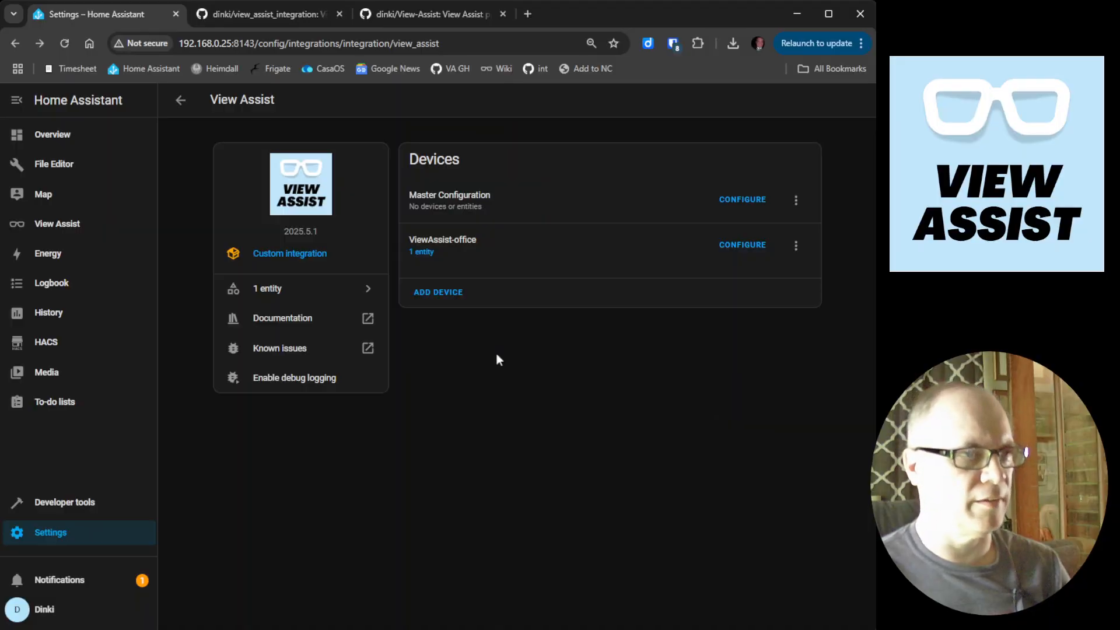
mouse_move(568, 396)
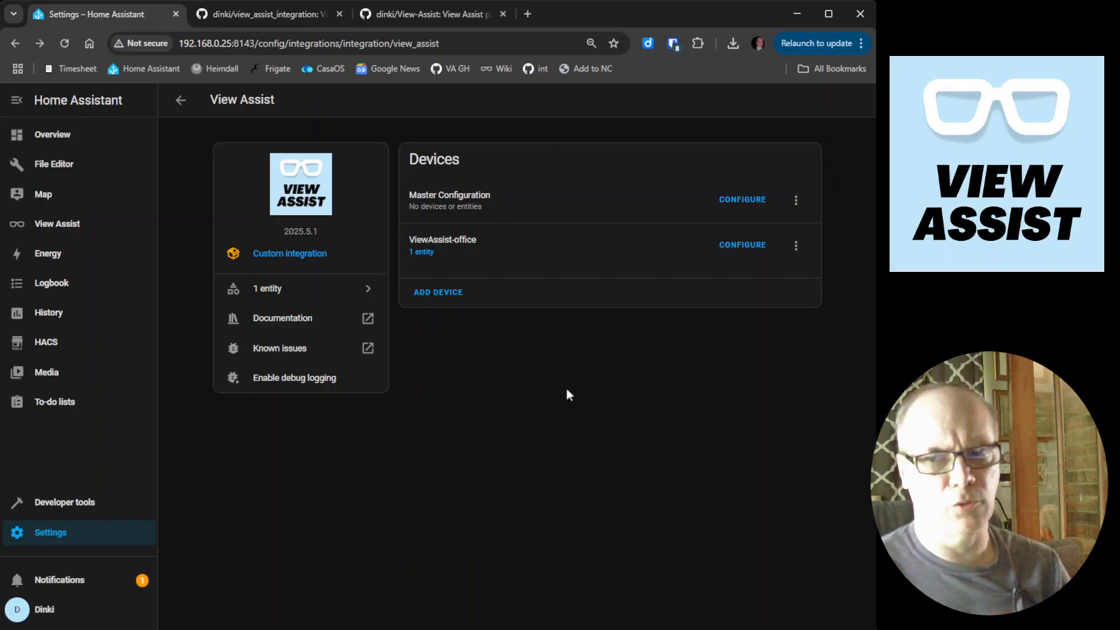
mouse_move(418, 399)
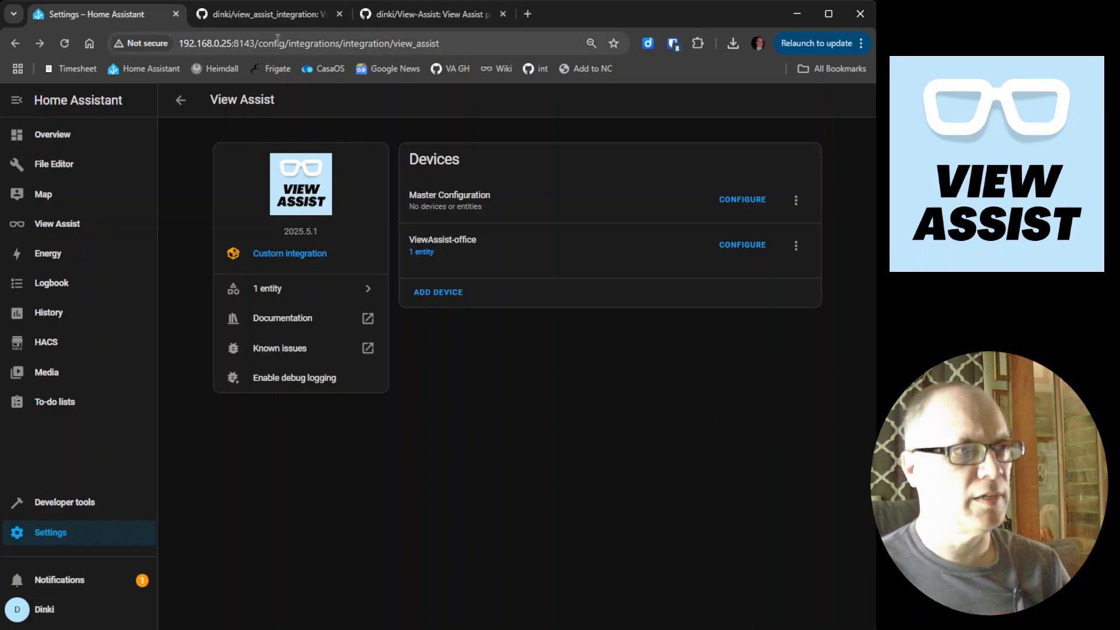
Star the dinki/view_assist_integration repository, raising its count from 13 to 14
click(265, 14)
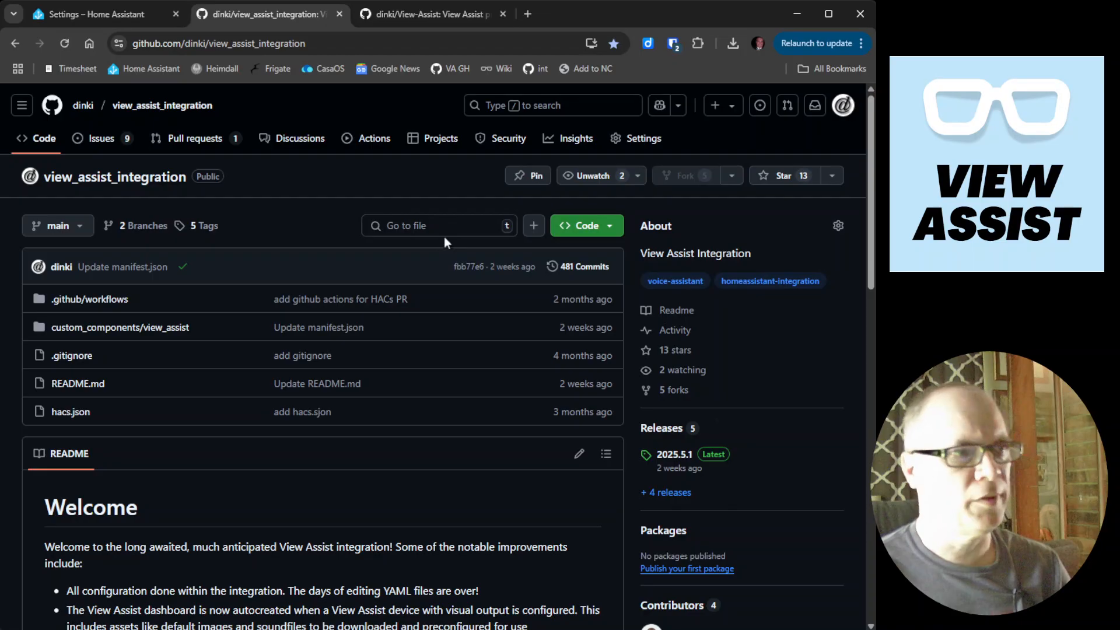
mouse_move(327, 179)
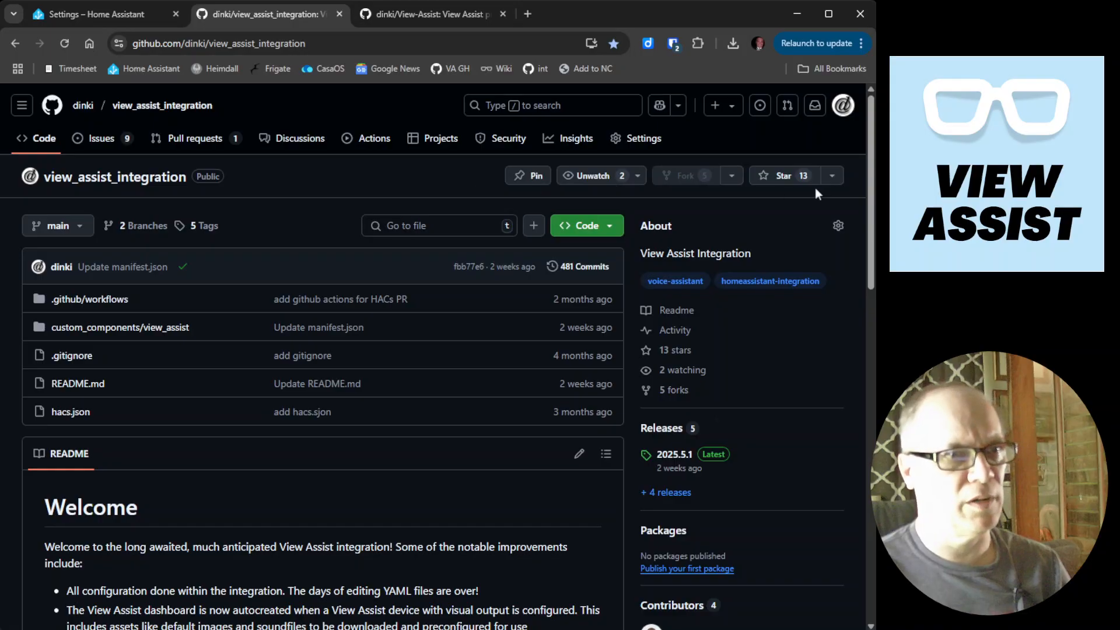
click(778, 177)
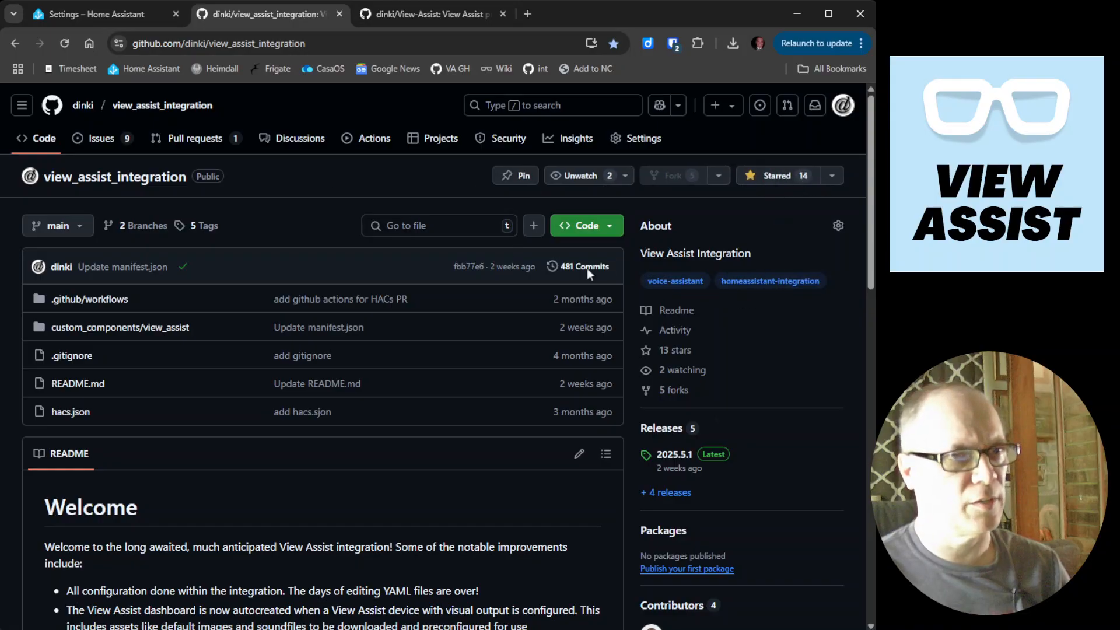
mouse_move(479, 218)
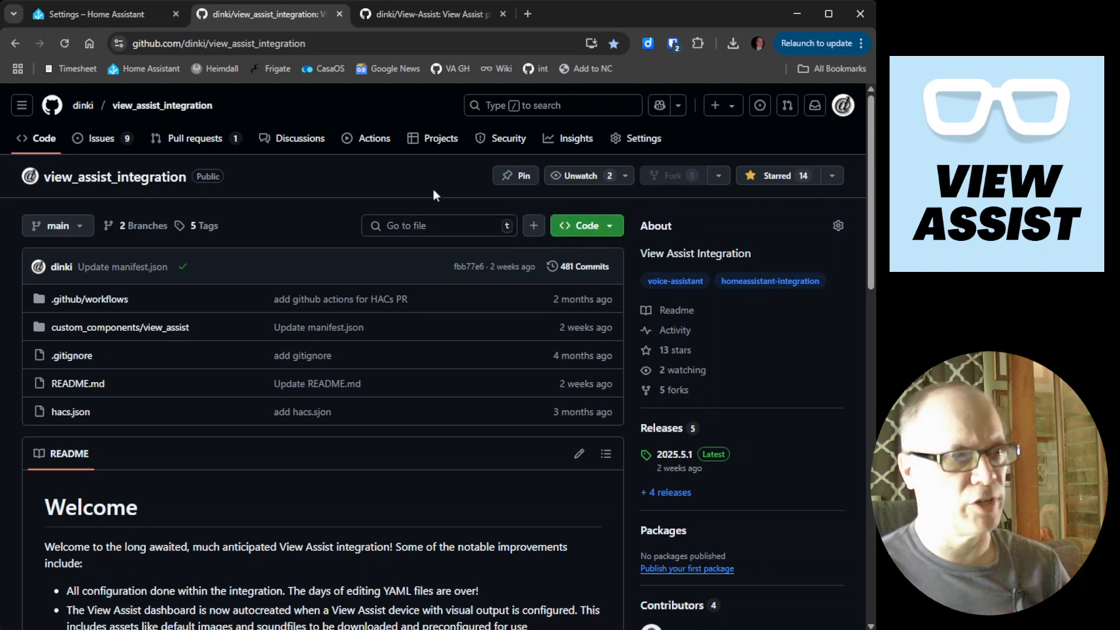
Star the dinki/View-Assist repository (190 to 191) and skim its README
click(428, 14)
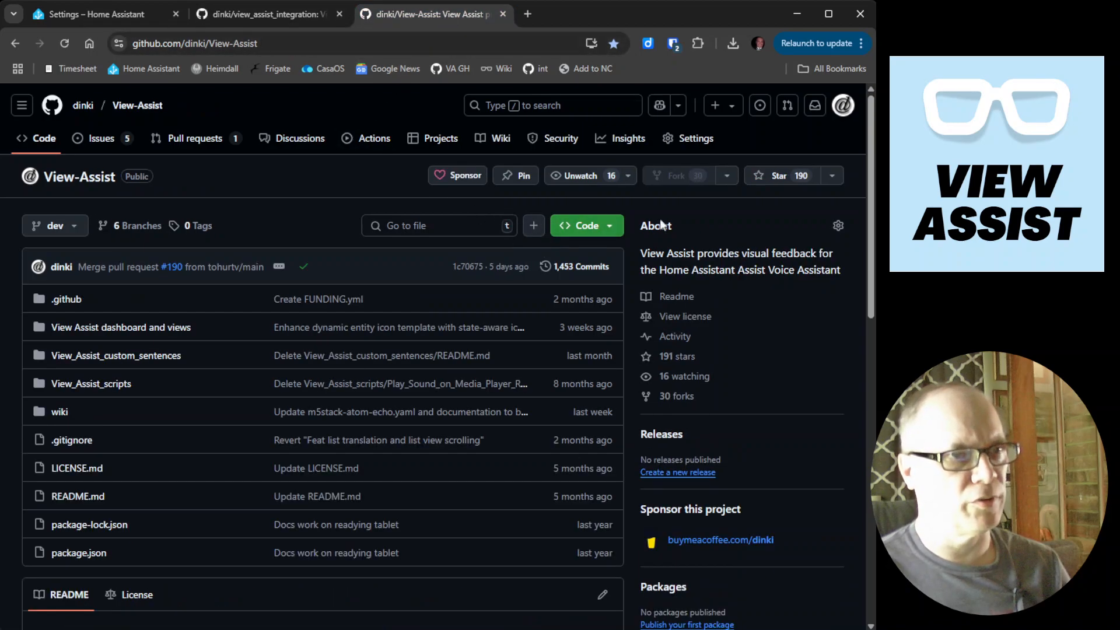
click(778, 175)
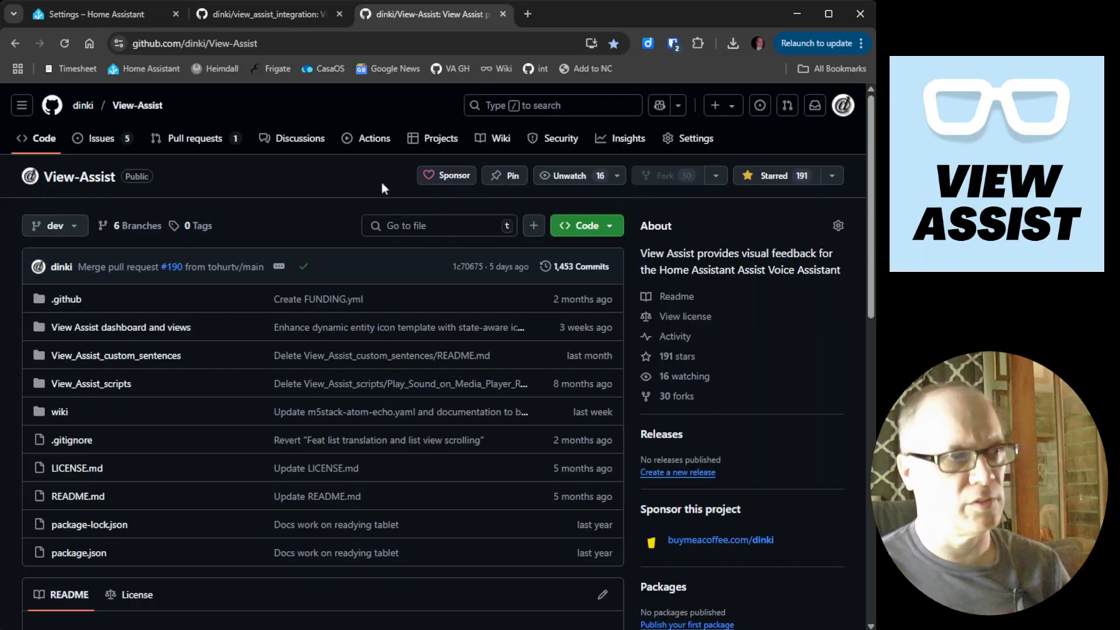
scroll(down, 3)
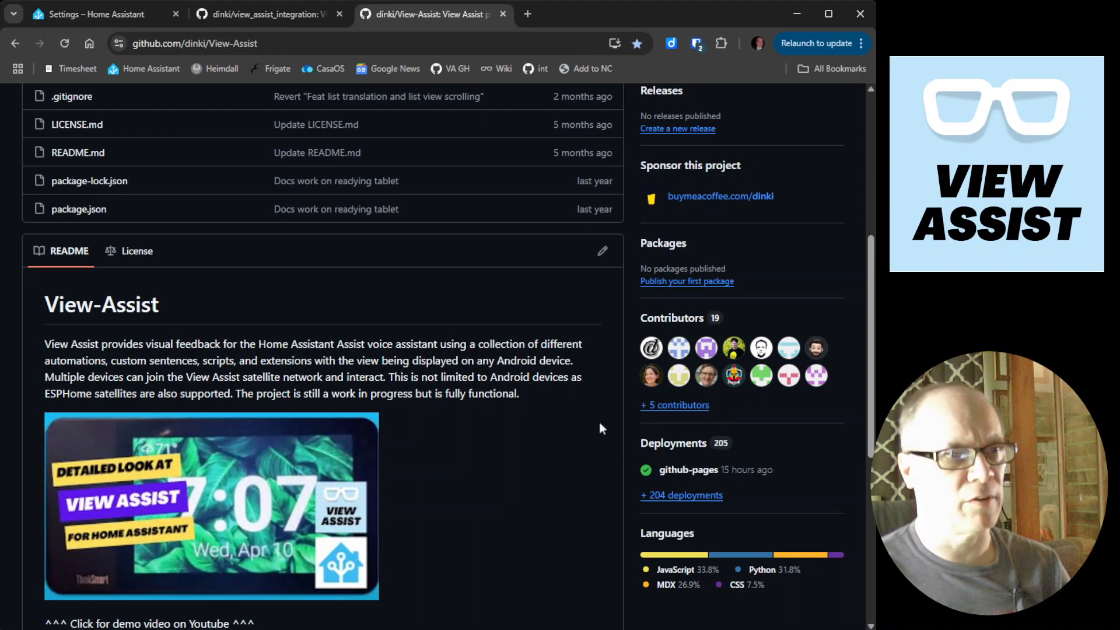
scroll(up, 3)
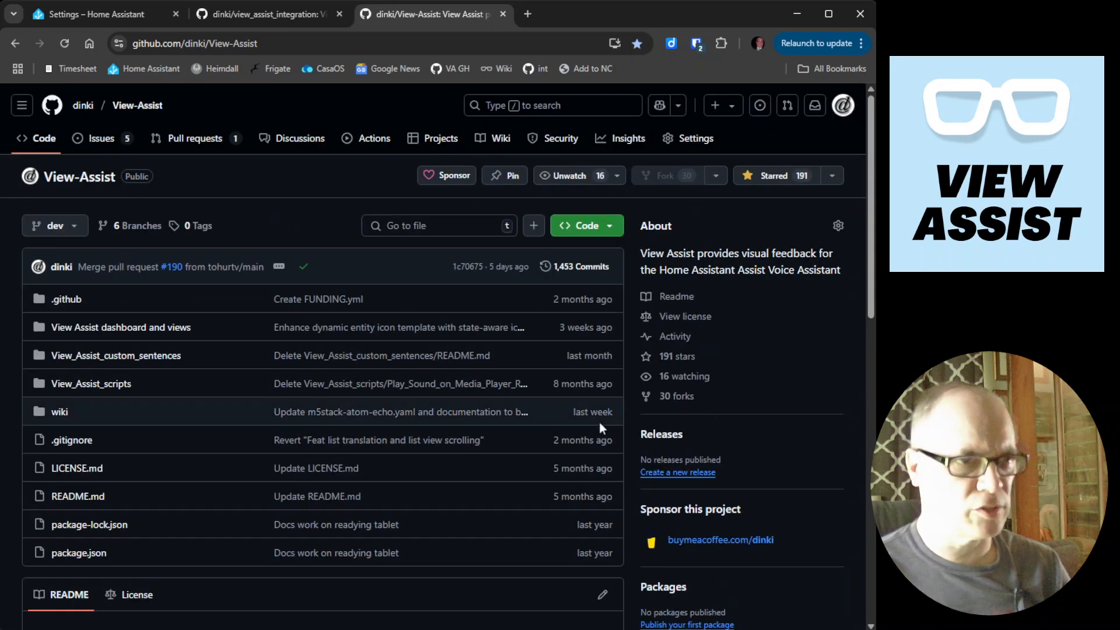
mouse_move(631, 376)
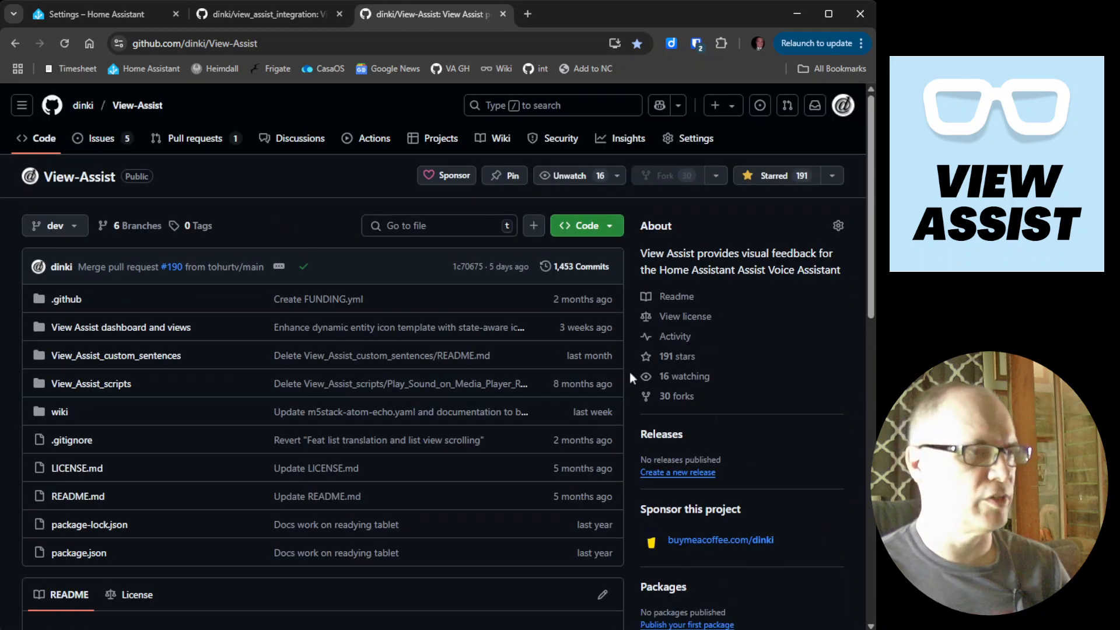